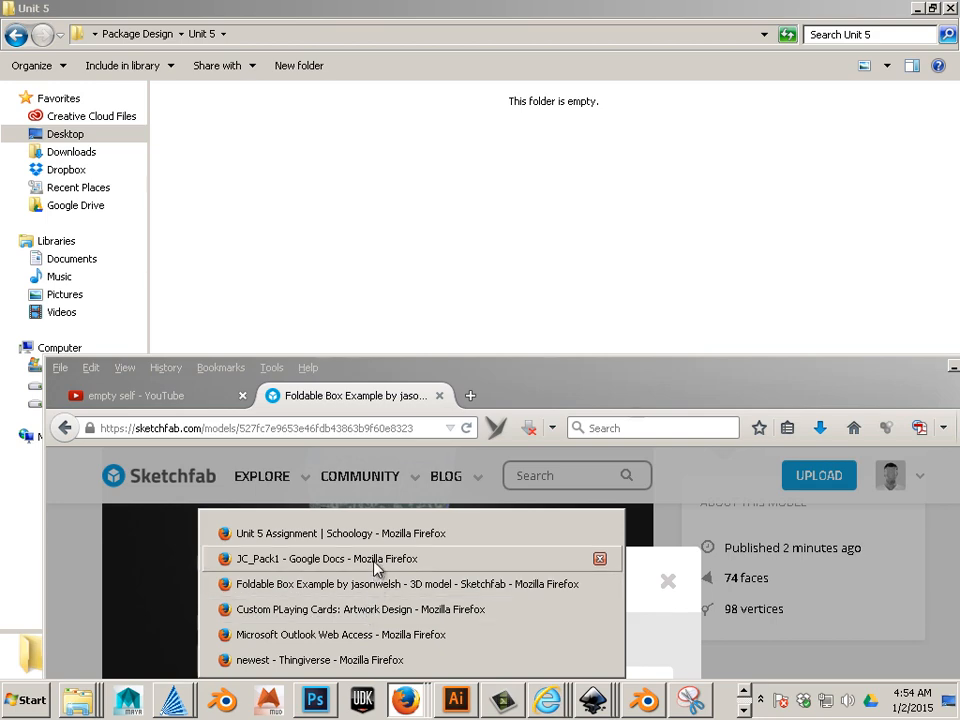
Step: Attach the pasted Sketchfab embed code to a reply on the Unit 5 Assignment discussion
left_click(320, 558)
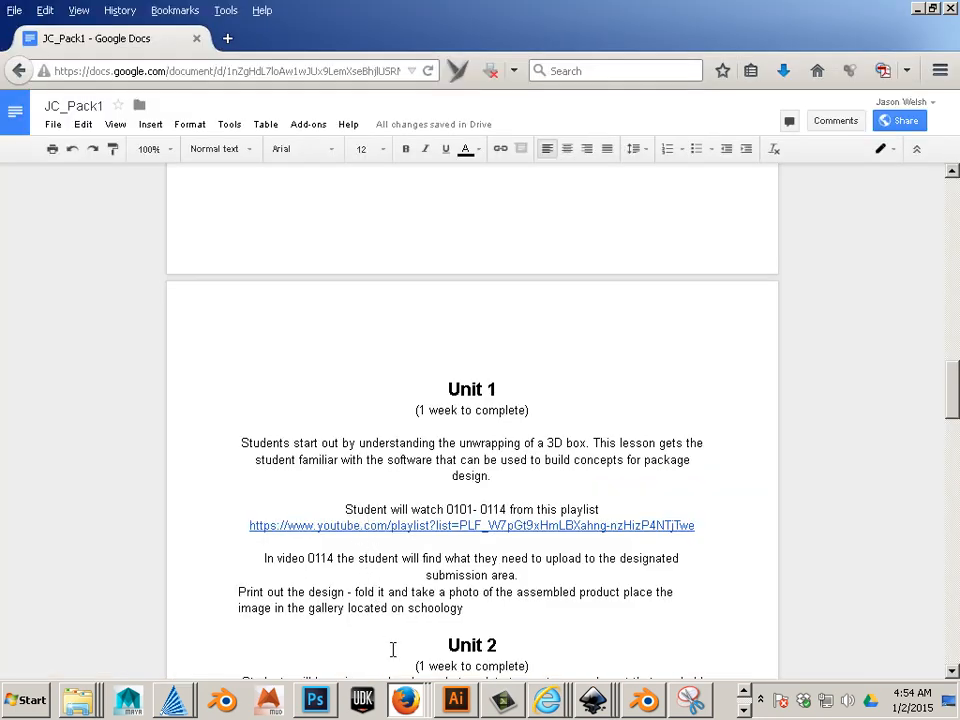
left_click(836, 36)
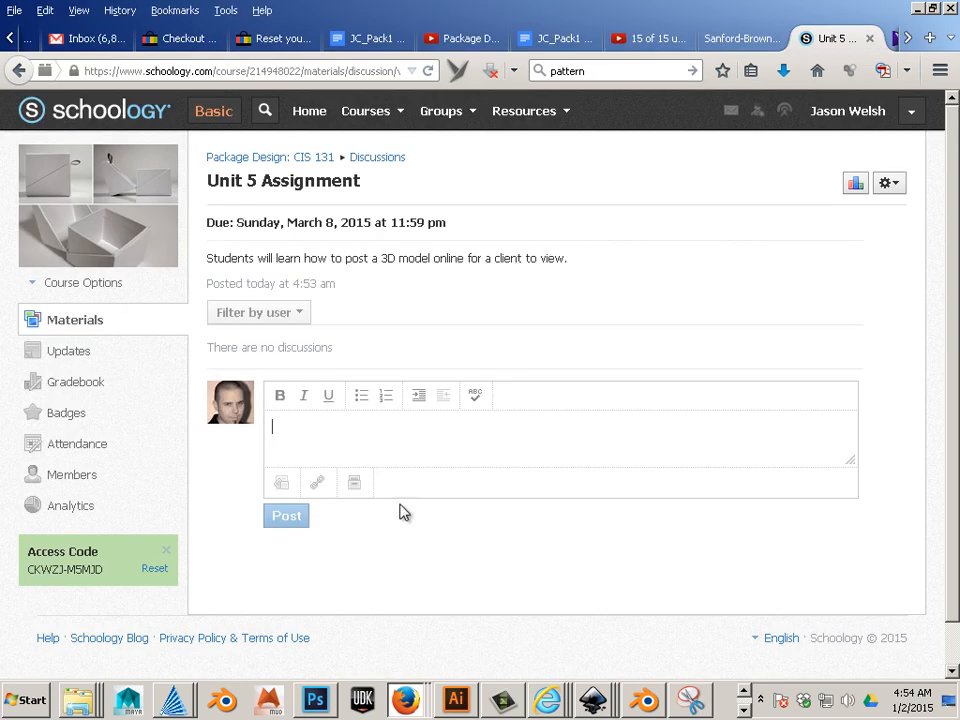
mouse_move(400, 446)
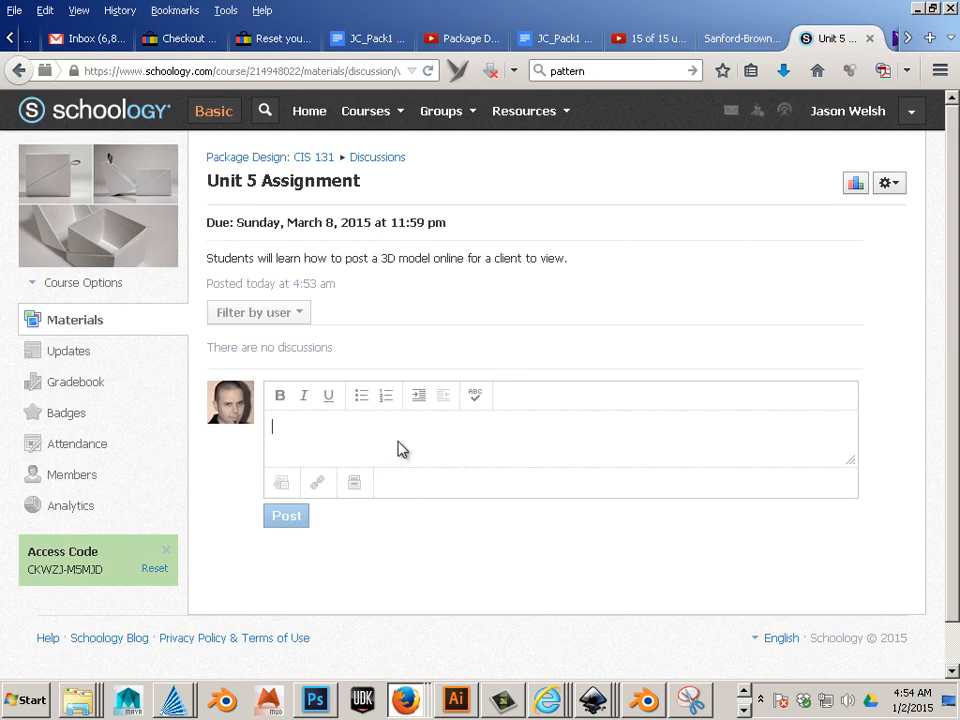
mouse_move(283, 482)
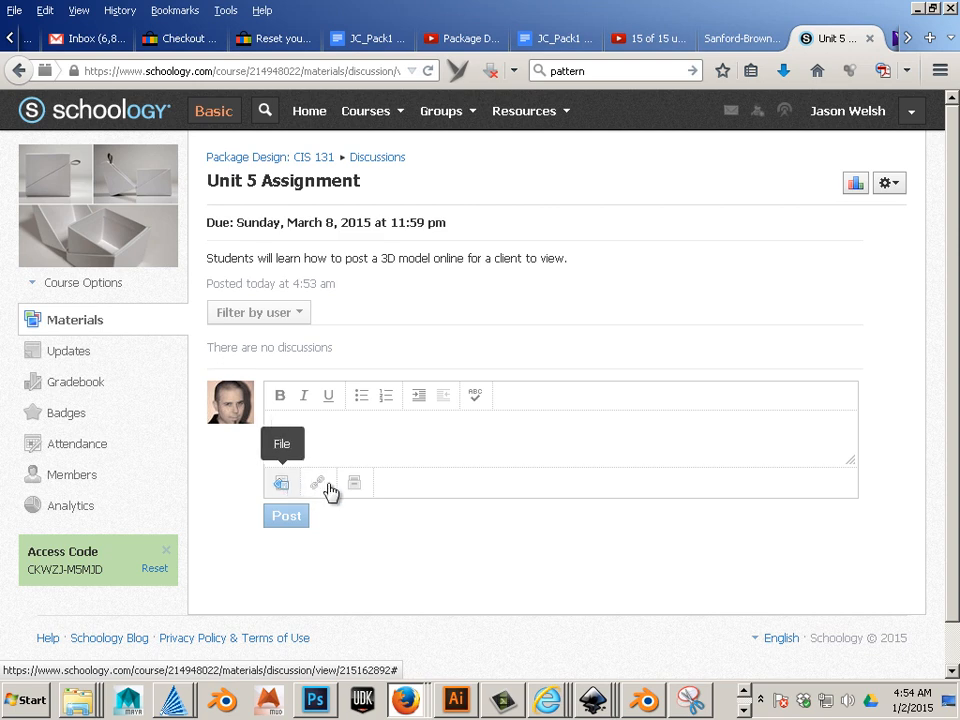
left_click(317, 482)
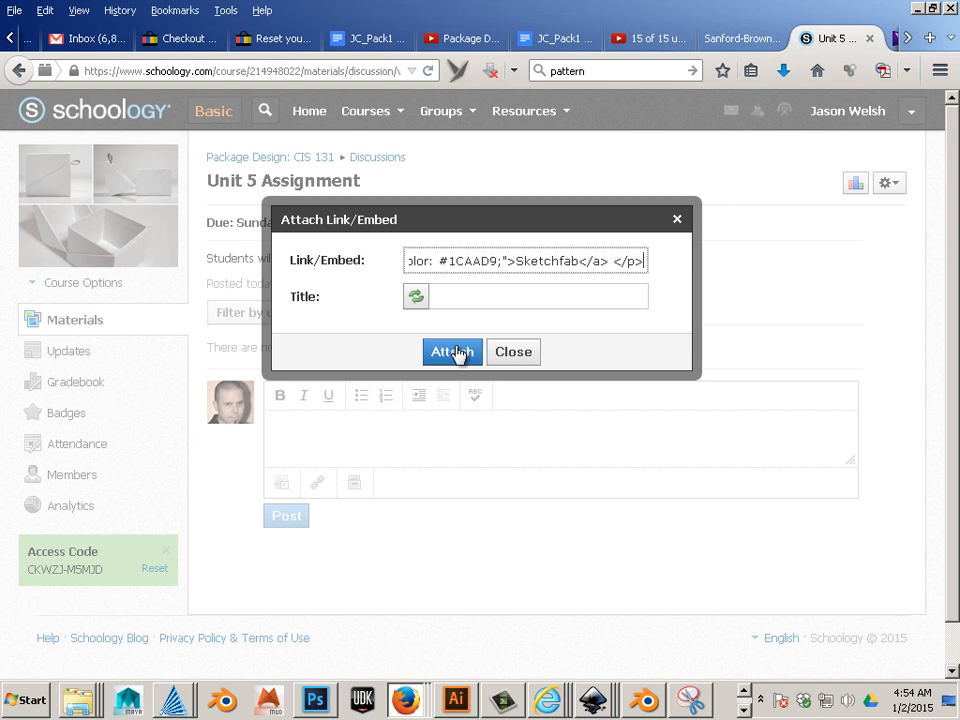
left_click(451, 351)
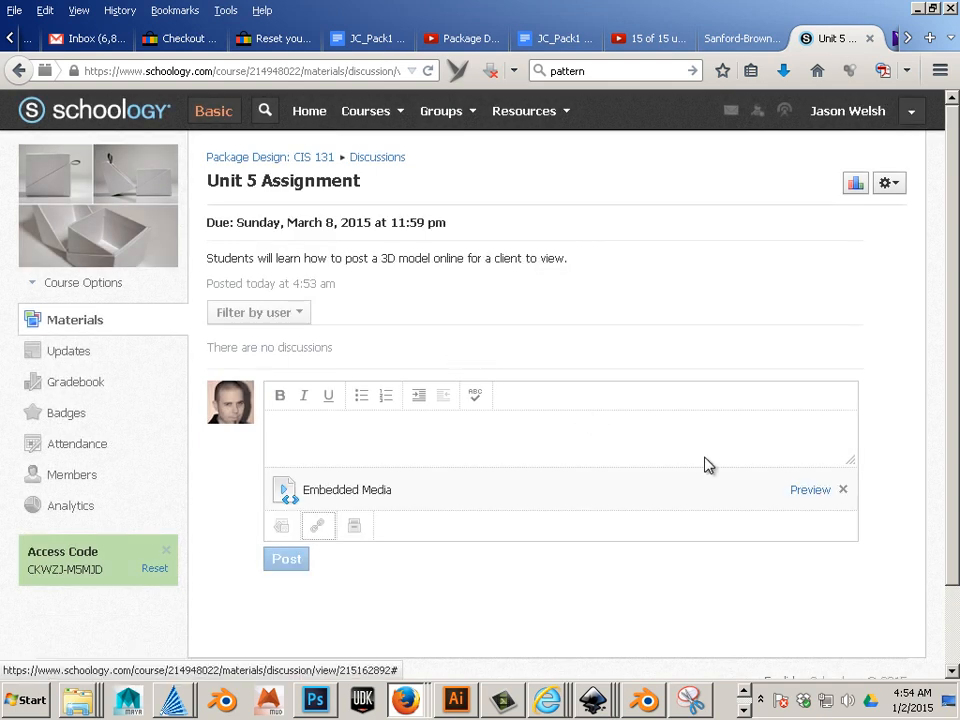
left_click(809, 489)
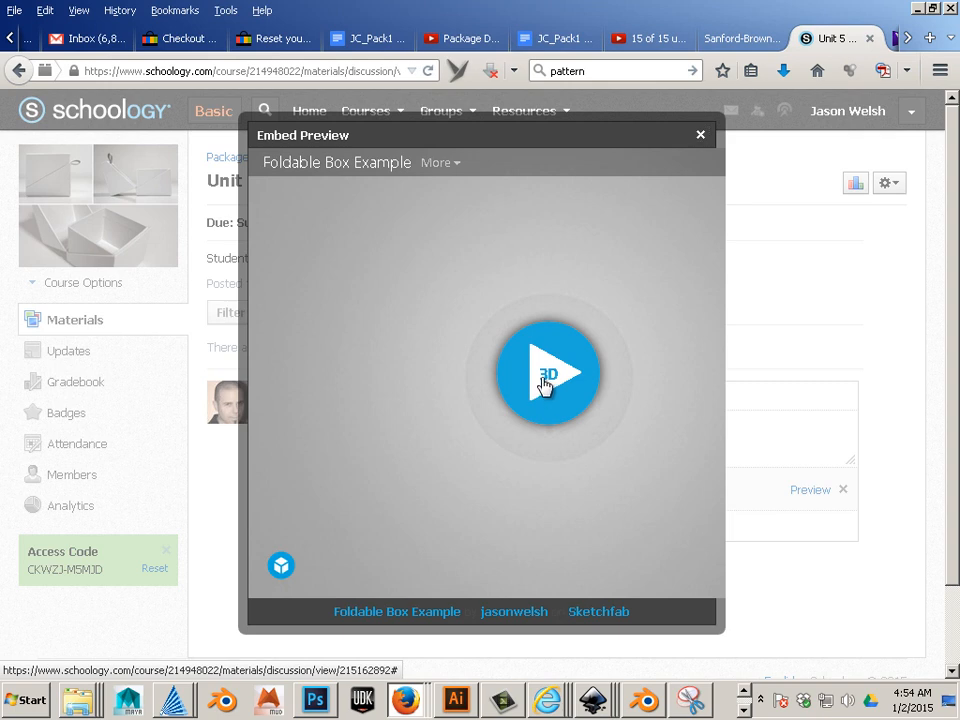
left_click(548, 371)
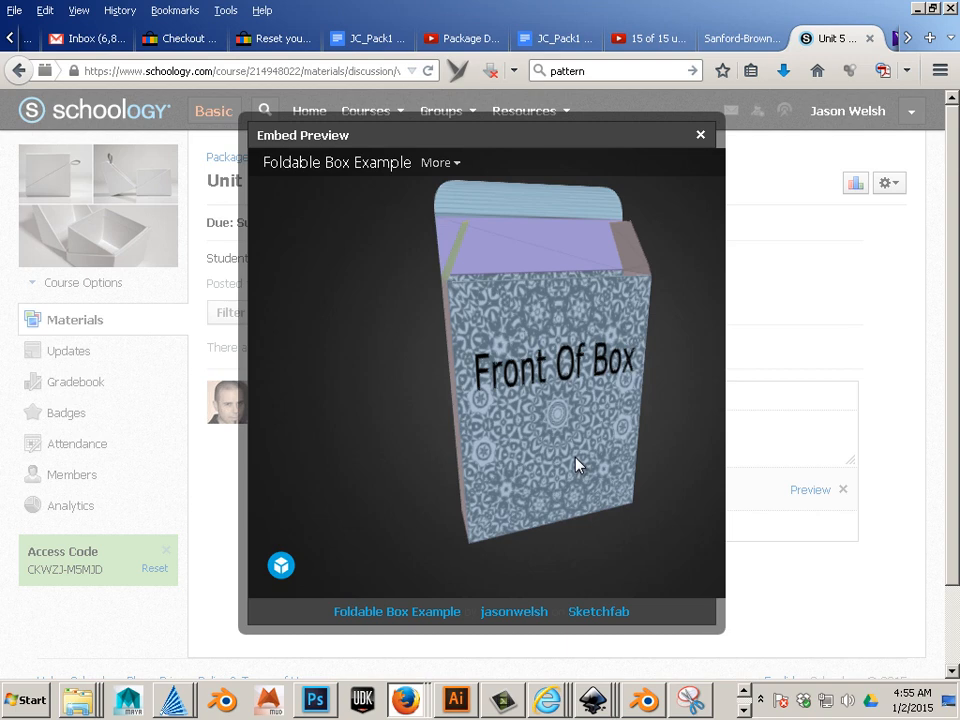
mouse_move(562, 444)
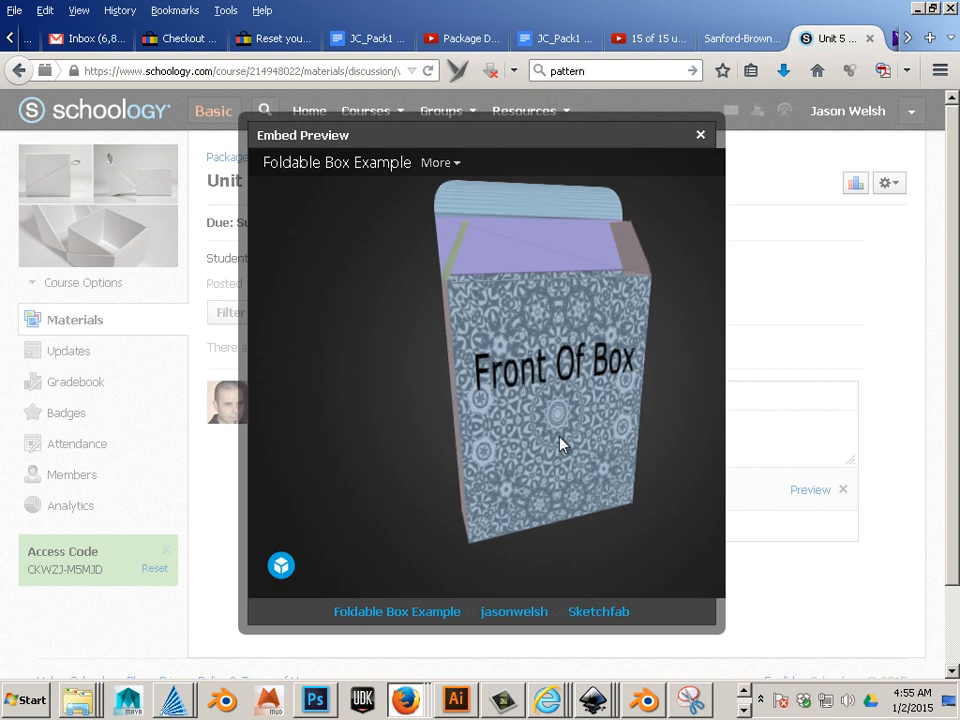
left_click_drag(560, 444, 490, 450)
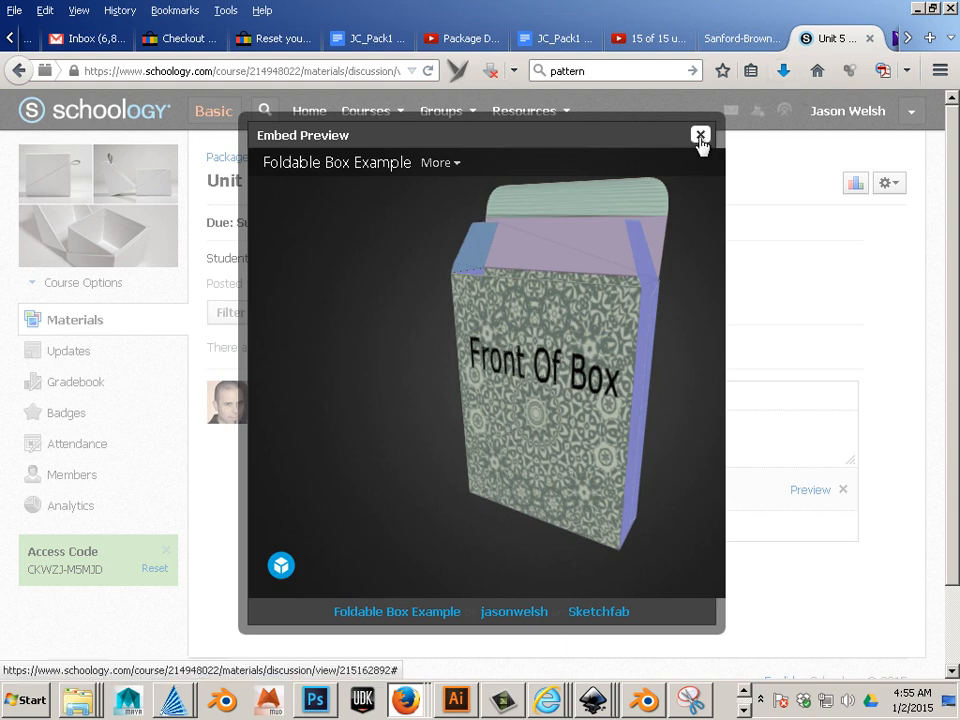
left_click(699, 135)
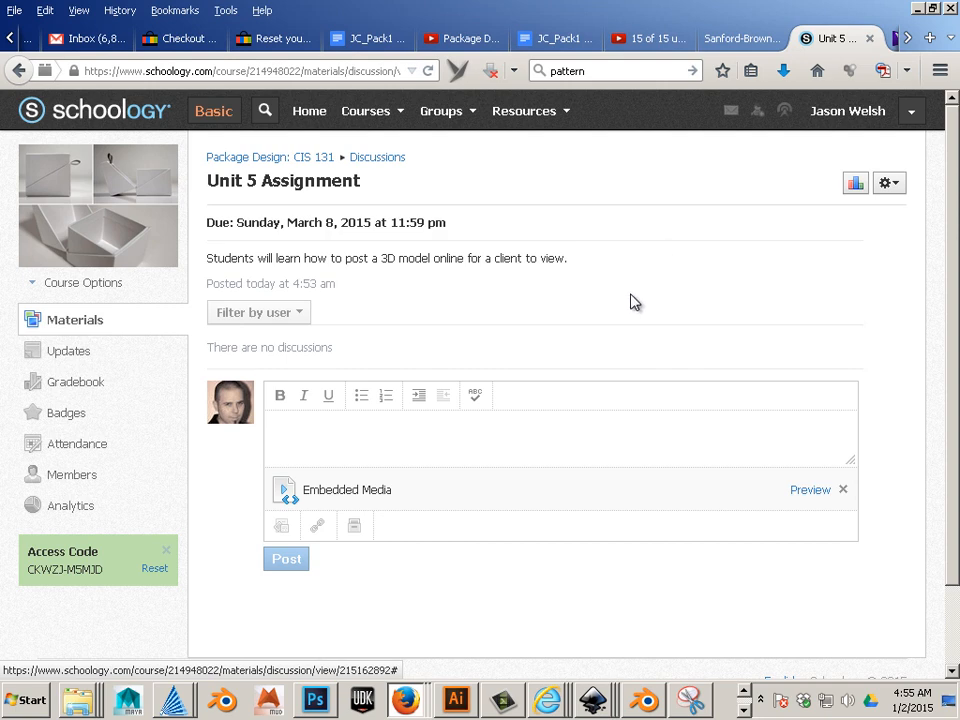
mouse_move(639, 307)
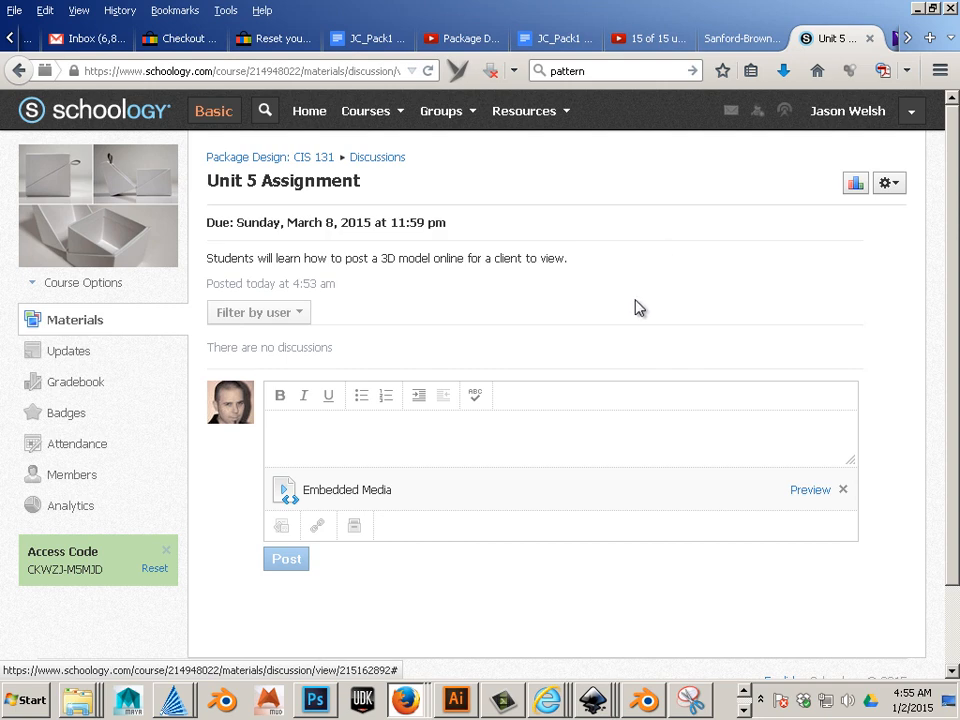
mouse_move(635, 311)
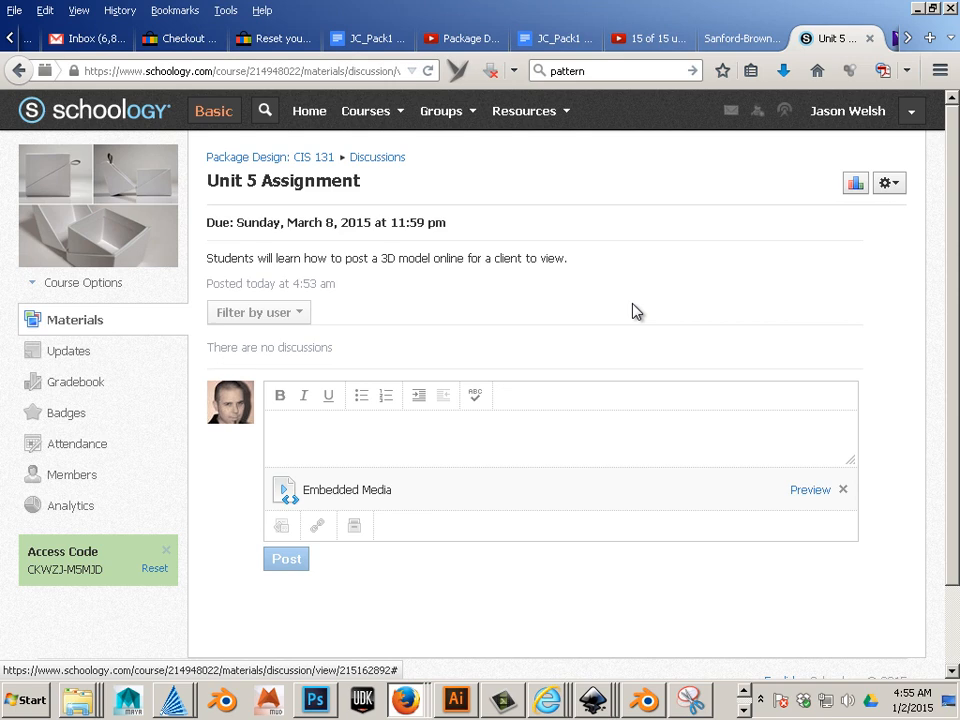
mouse_move(950, 360)
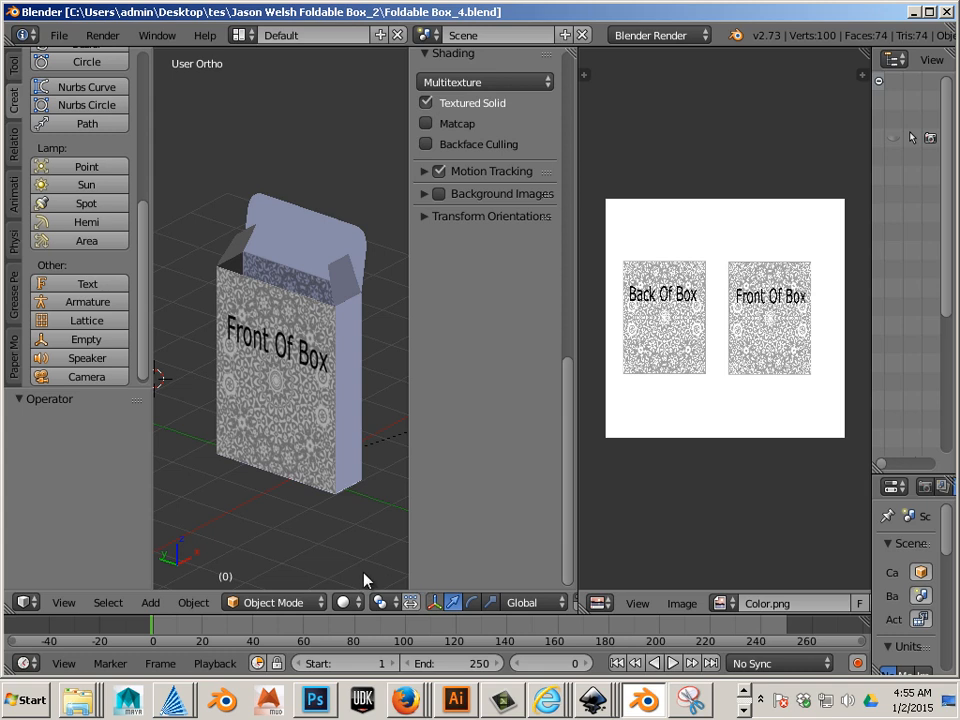
mouse_move(289, 554)
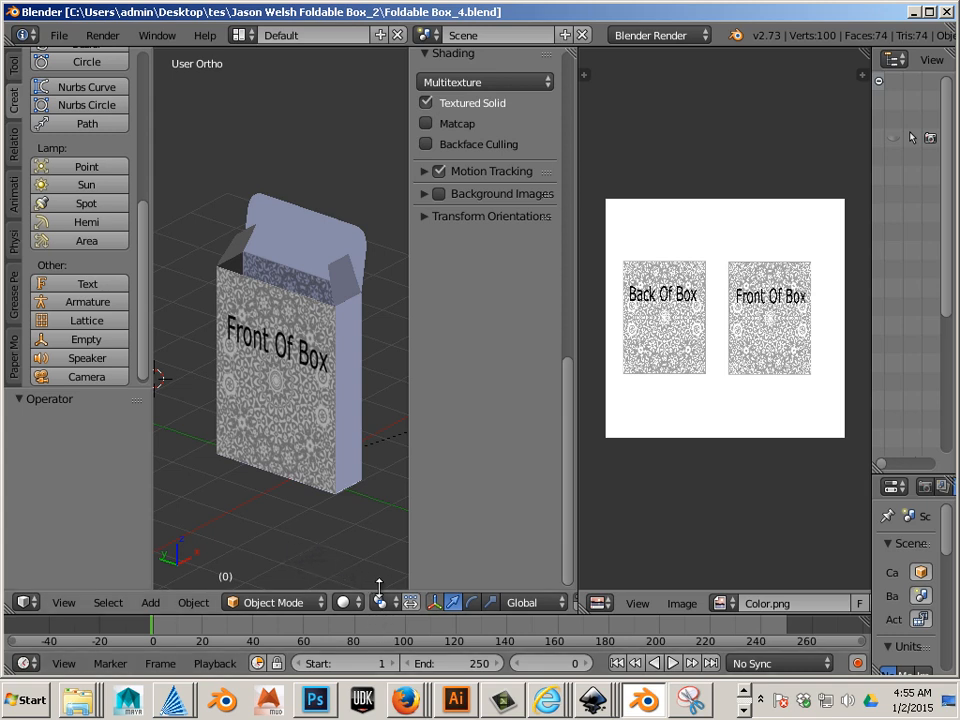
Step: Show the list of open Inkscape documents from the taskbar
left_click(585, 699)
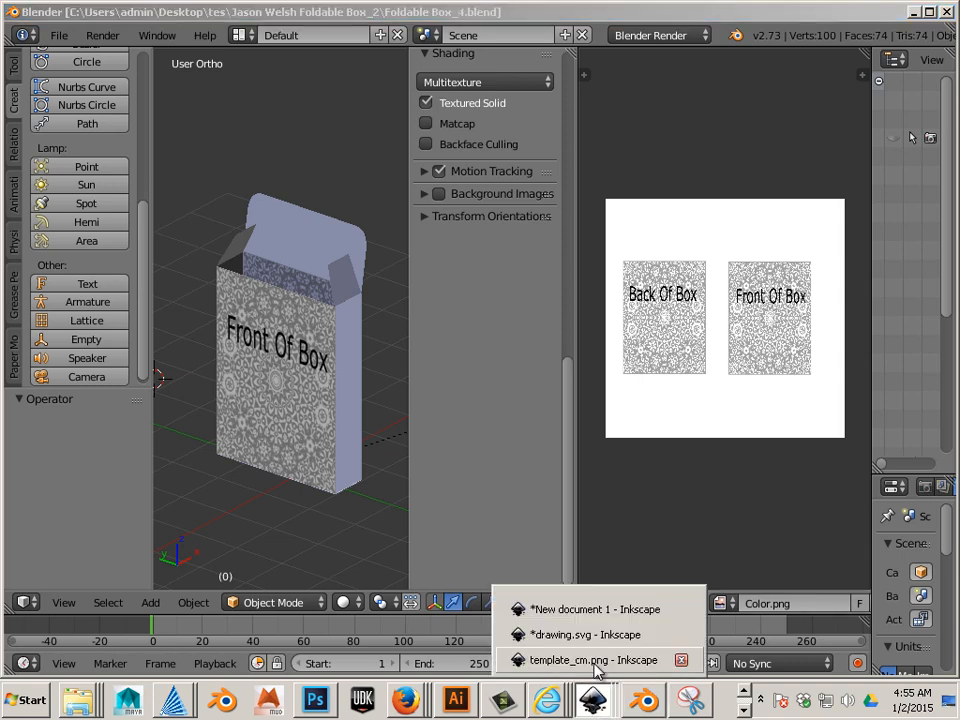
Step: Switch to the template_cm artwork and toggle its Template layer off and back on
left_click(593, 659)
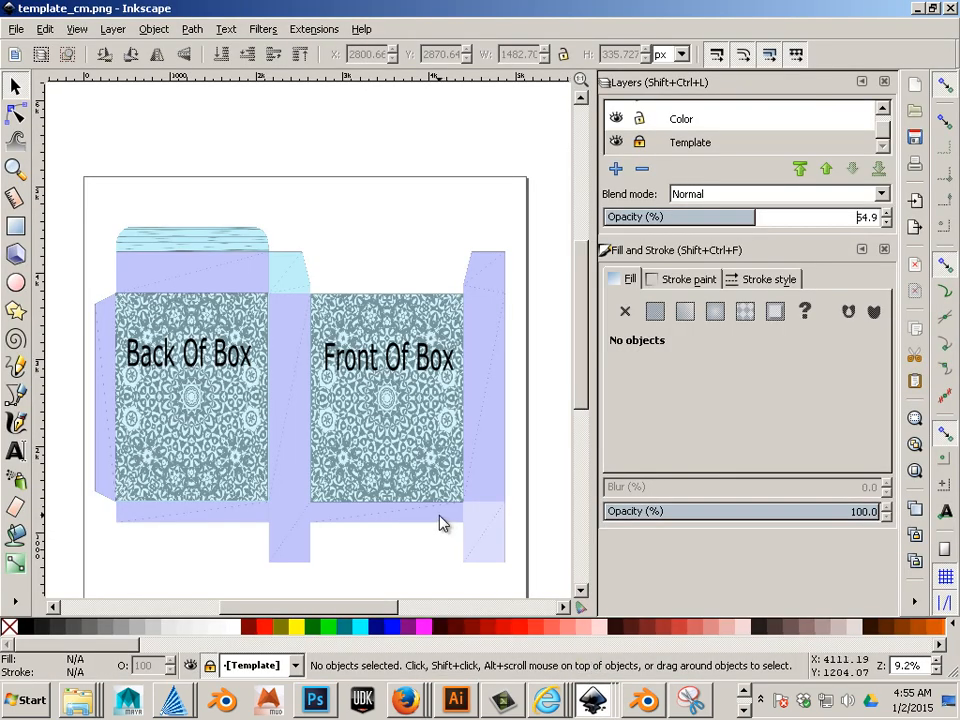
mouse_move(167, 265)
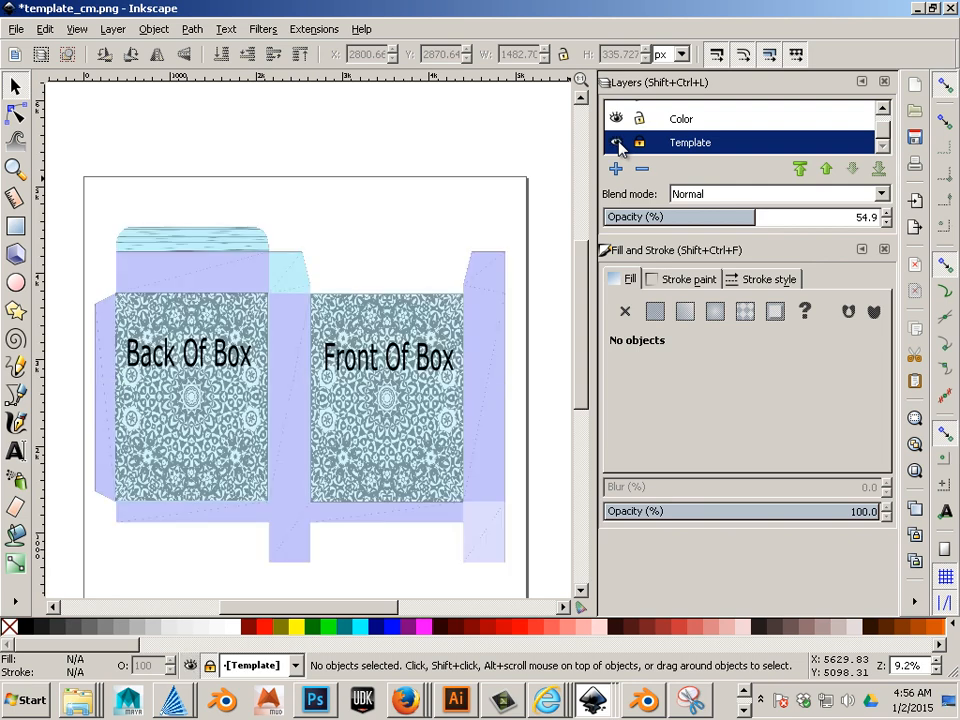
left_click(615, 142)
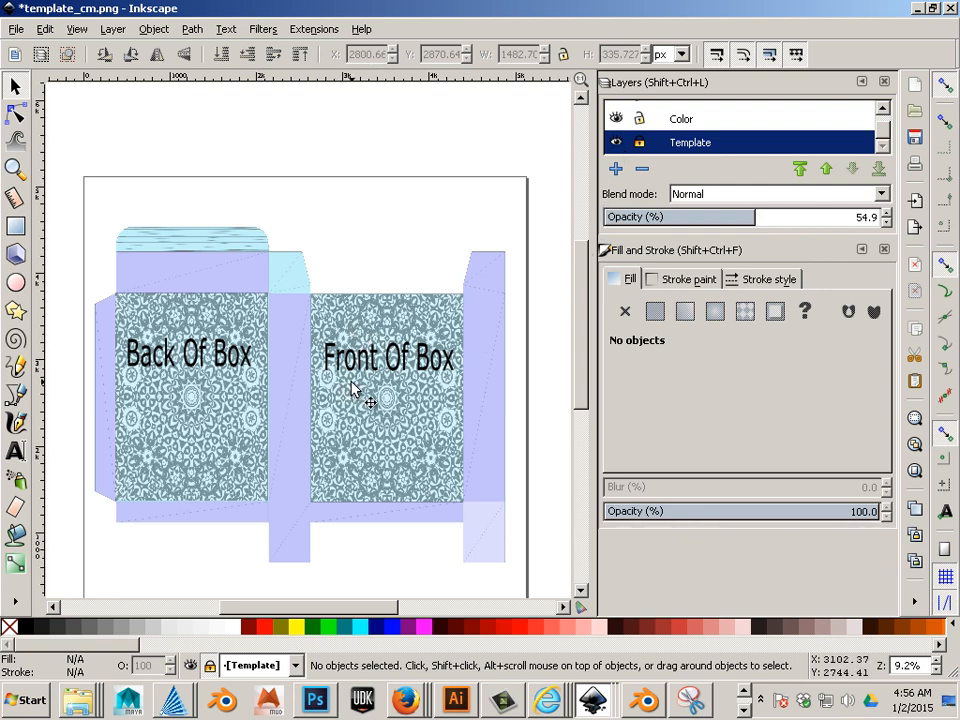
mouse_move(287, 312)
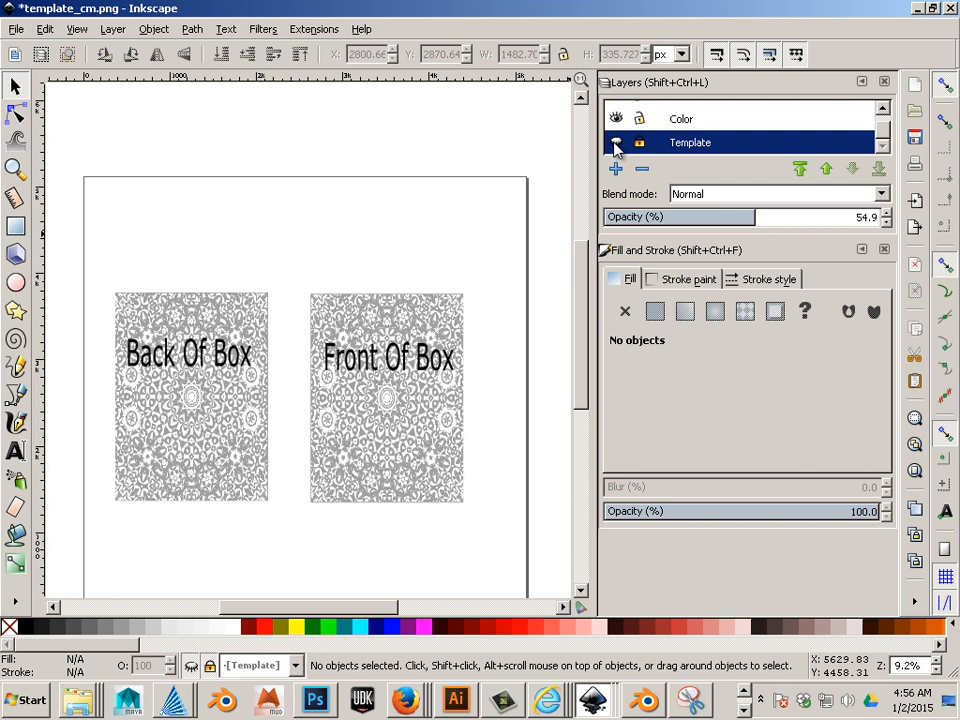
left_click(613, 142)
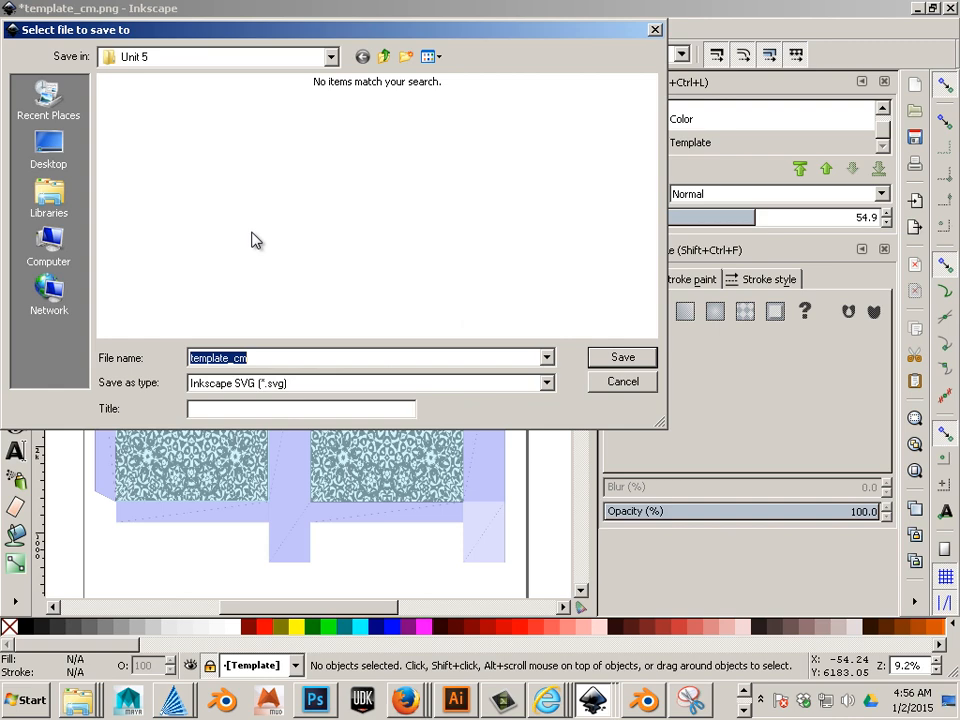
Step: Save the artwork as Cairo PNG template_cm.png in the Unit 5 folder
left_click(545, 382)
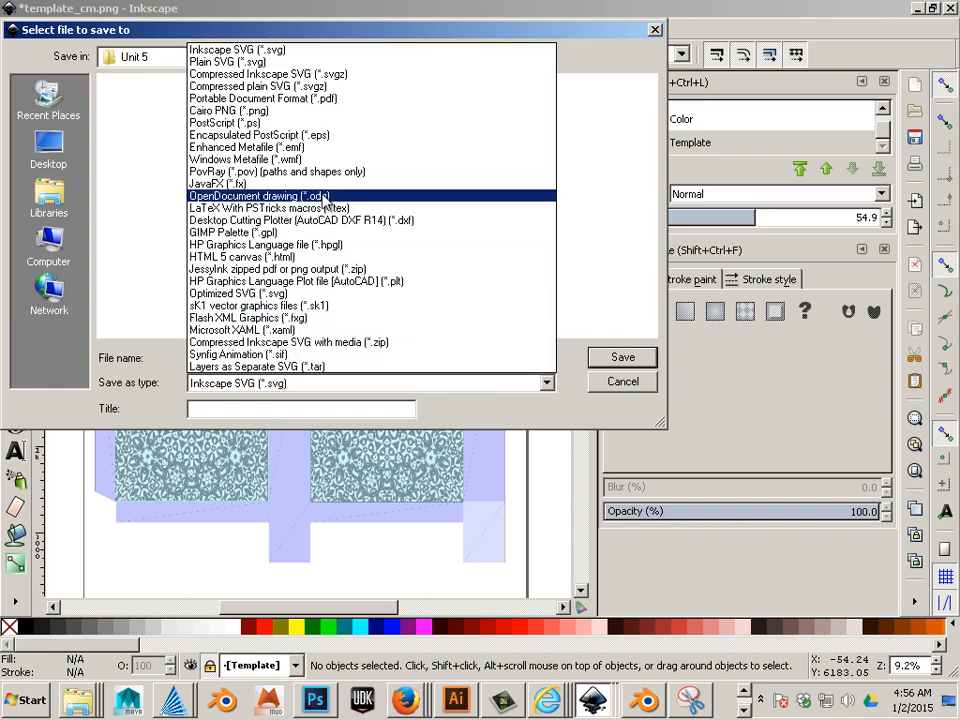
left_click(224, 123)
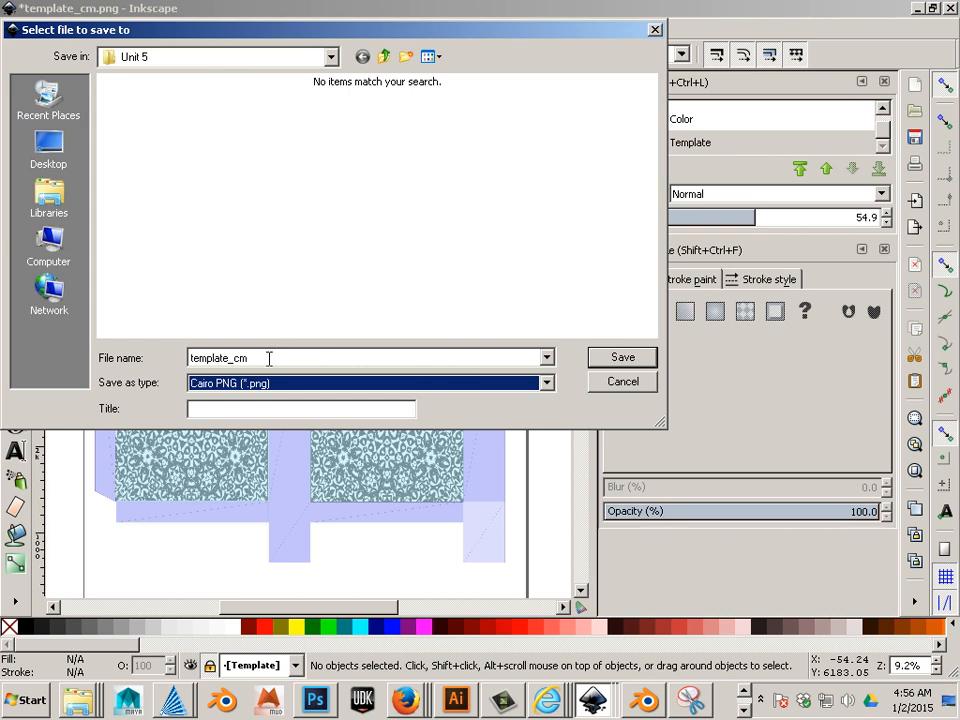
double_click(218, 358)
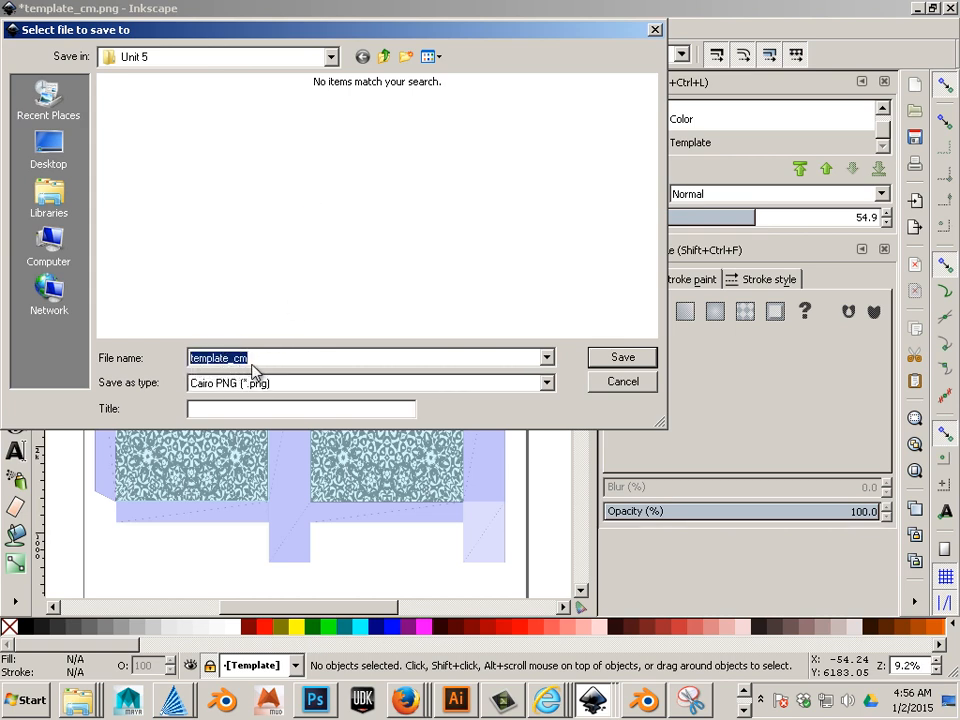
left_click(324, 357)
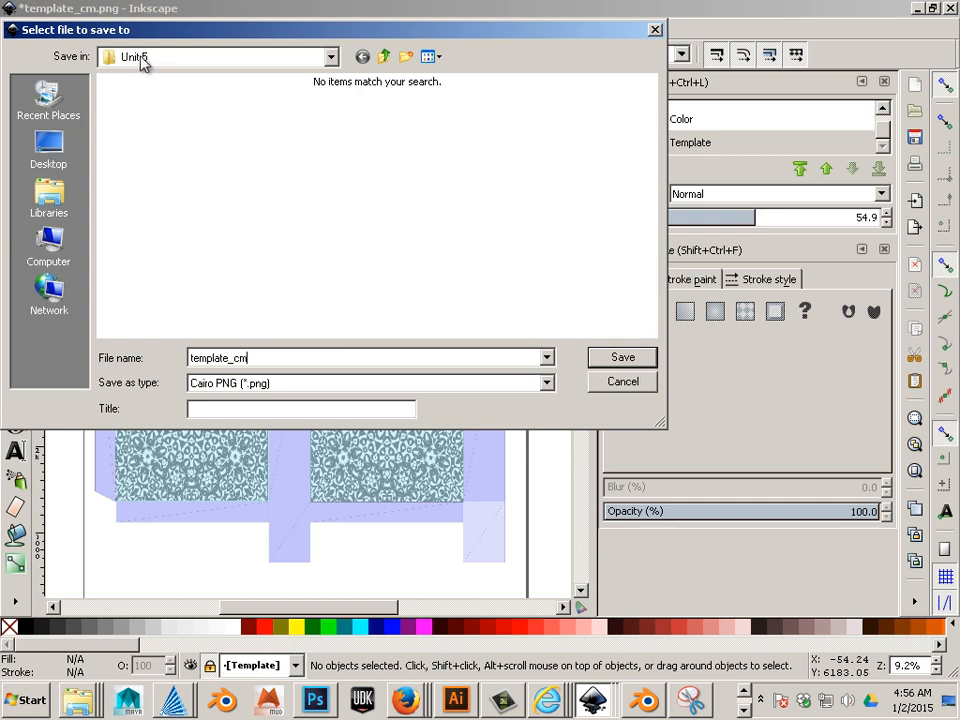
left_click(622, 357)
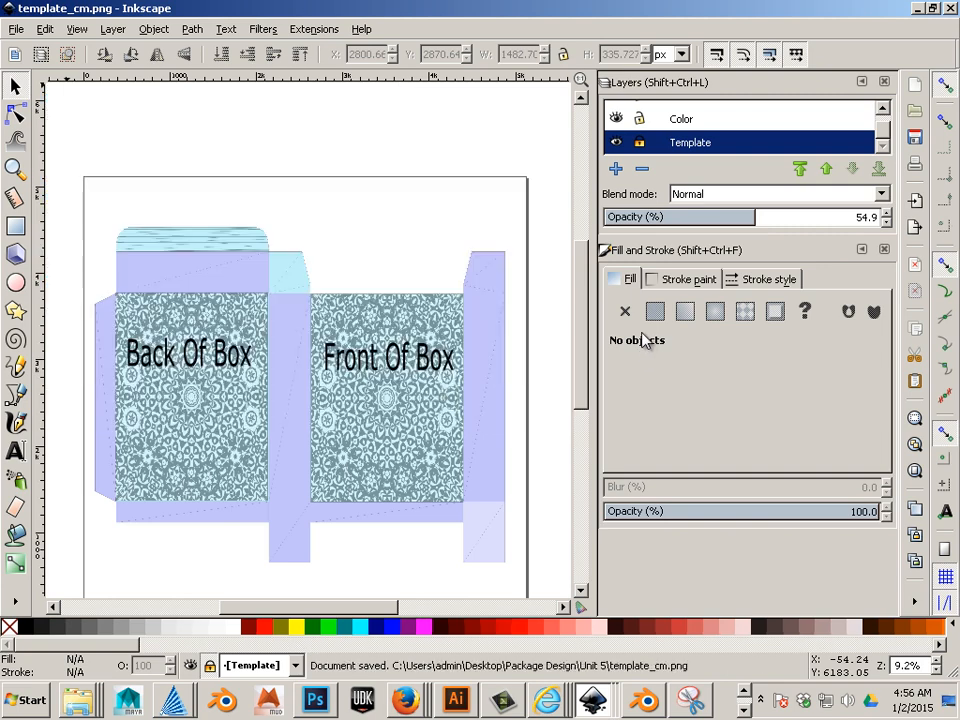
mouse_move(645, 692)
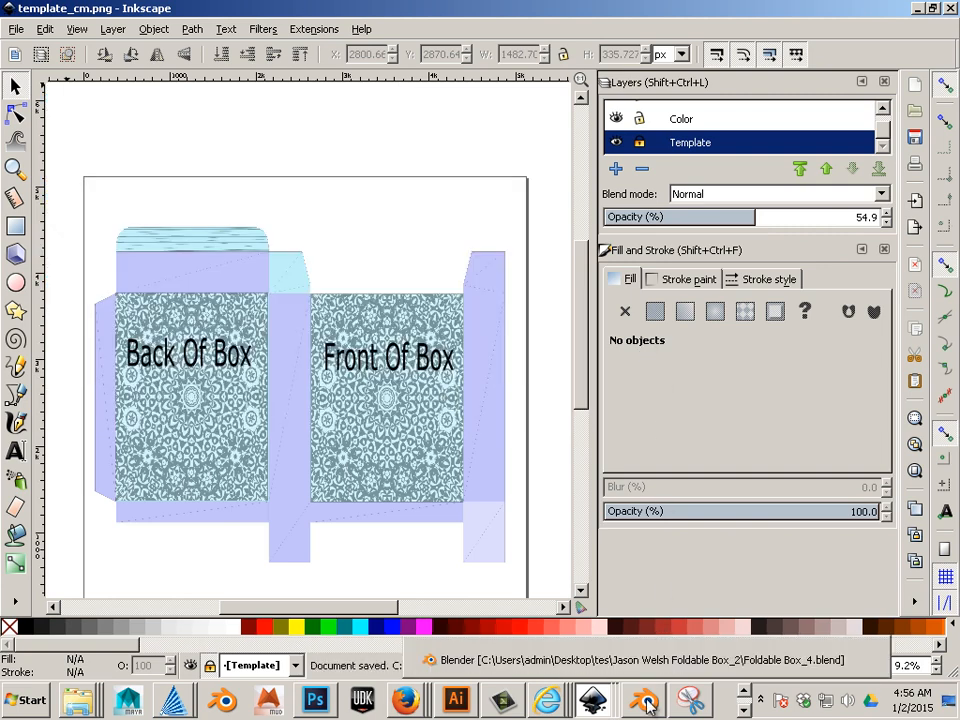
Step: In Blender, start a Wavefront (.obj) export of the foldable box
left_click(645, 700)
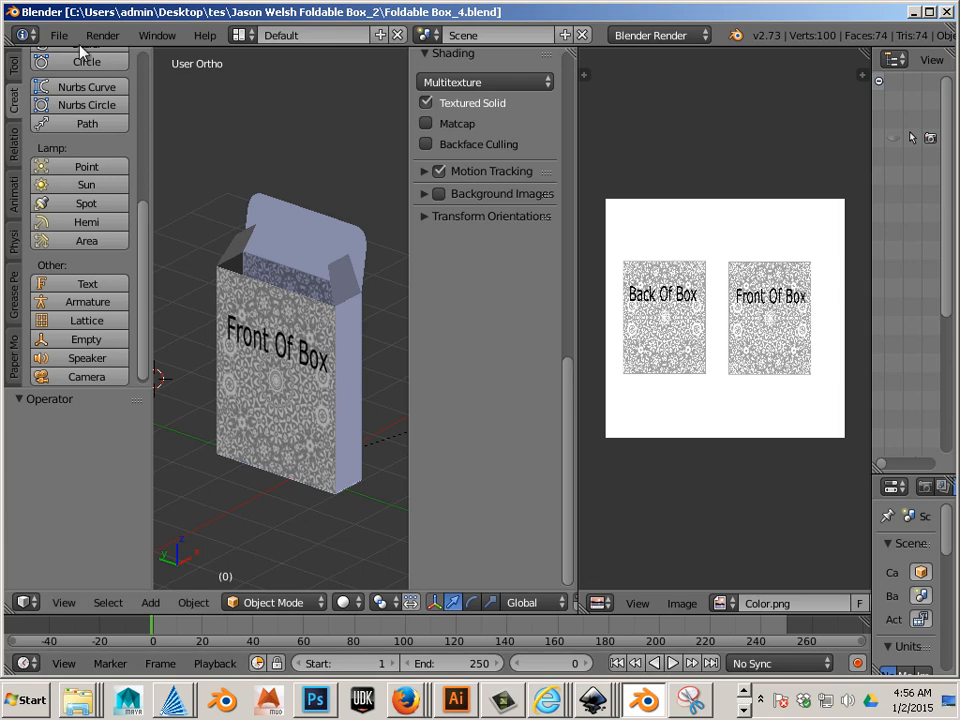
left_click(63, 39)
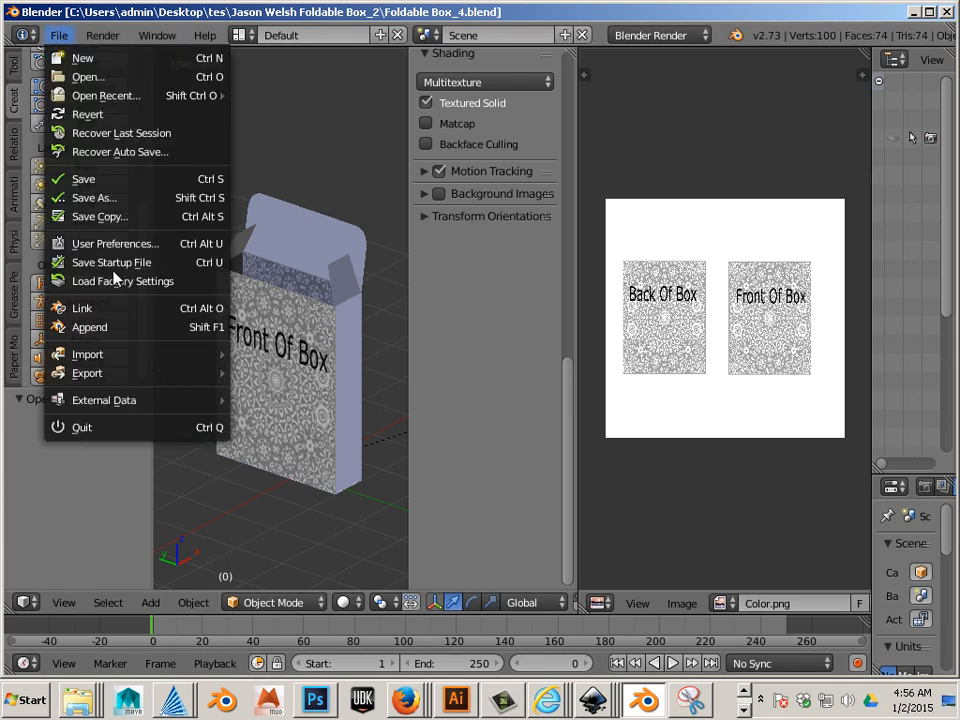
mouse_move(70, 373)
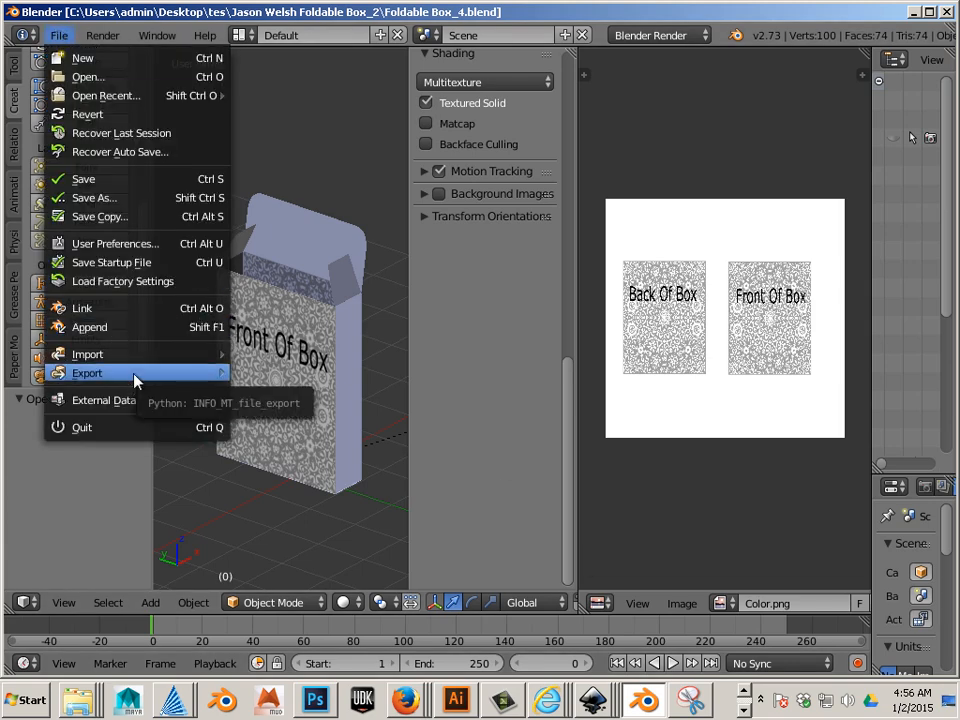
left_click(78, 373)
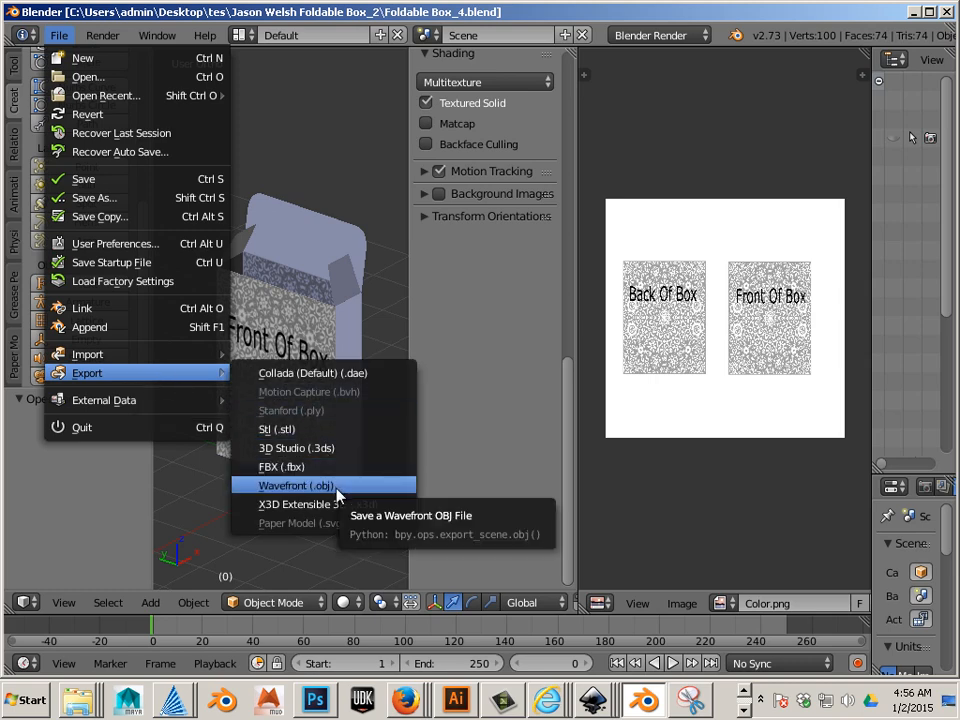
left_click(296, 485)
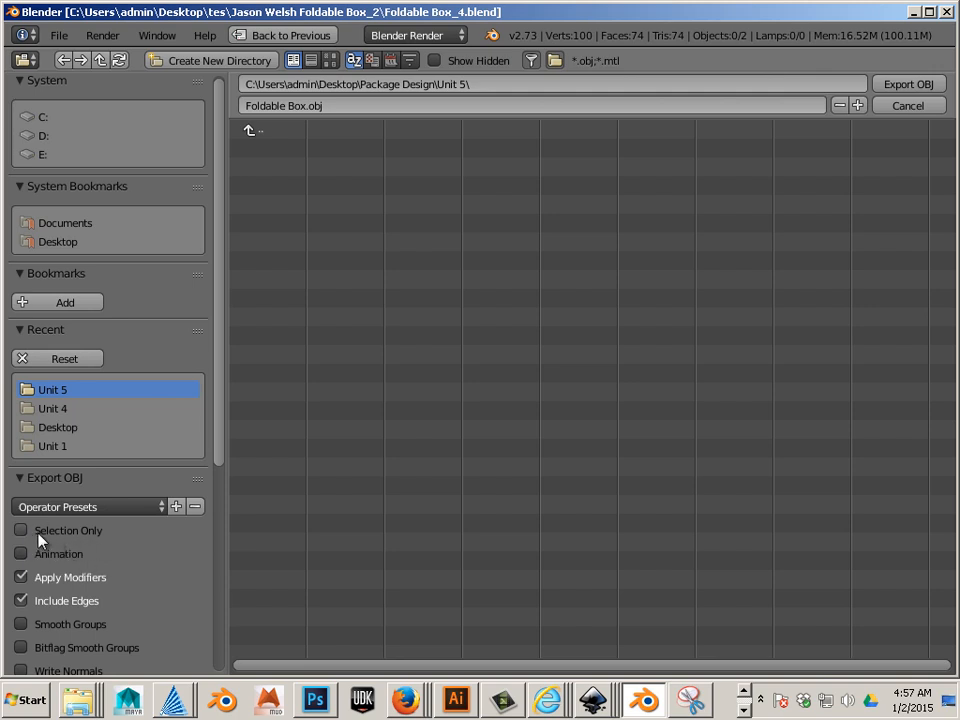
mouse_move(31, 536)
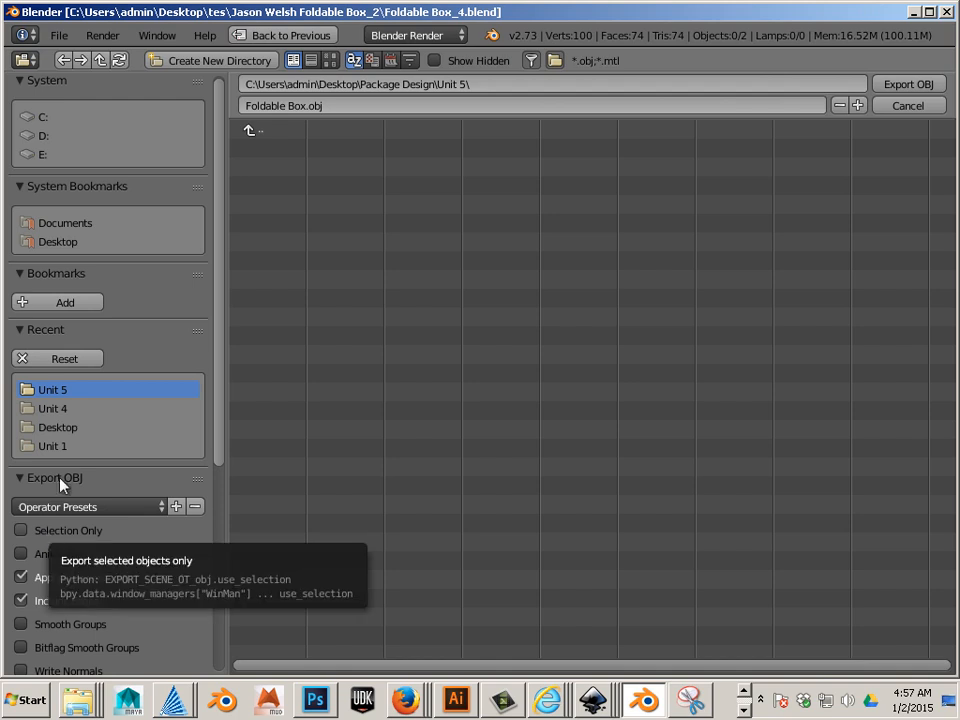
Step: Export the model as Foldable Box.obj into the Unit 5 folder
left_click(55, 427)
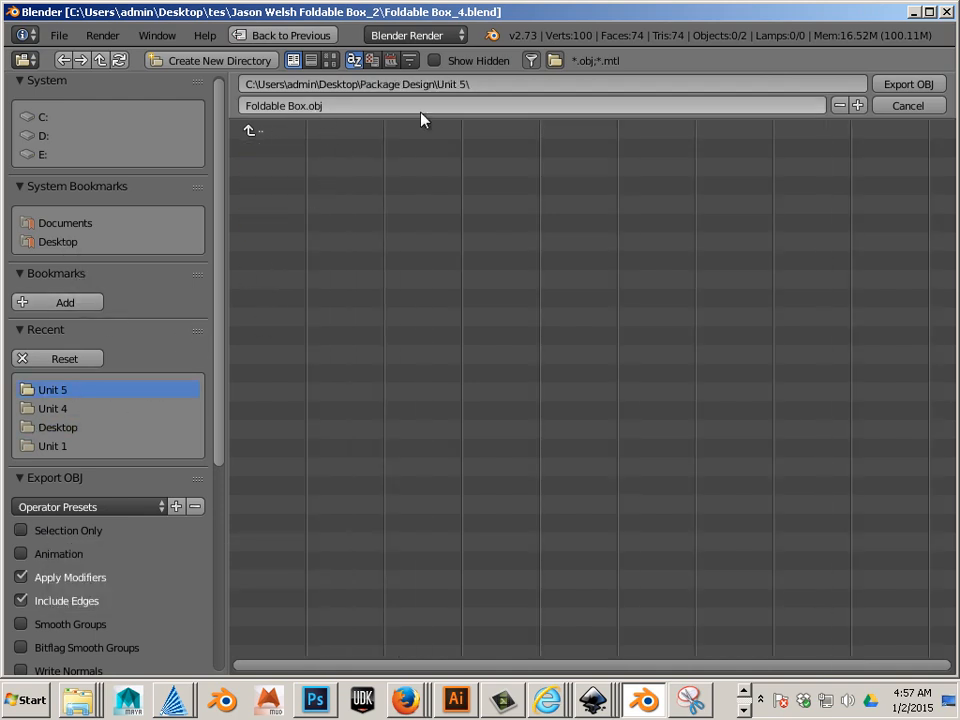
mouse_move(907, 84)
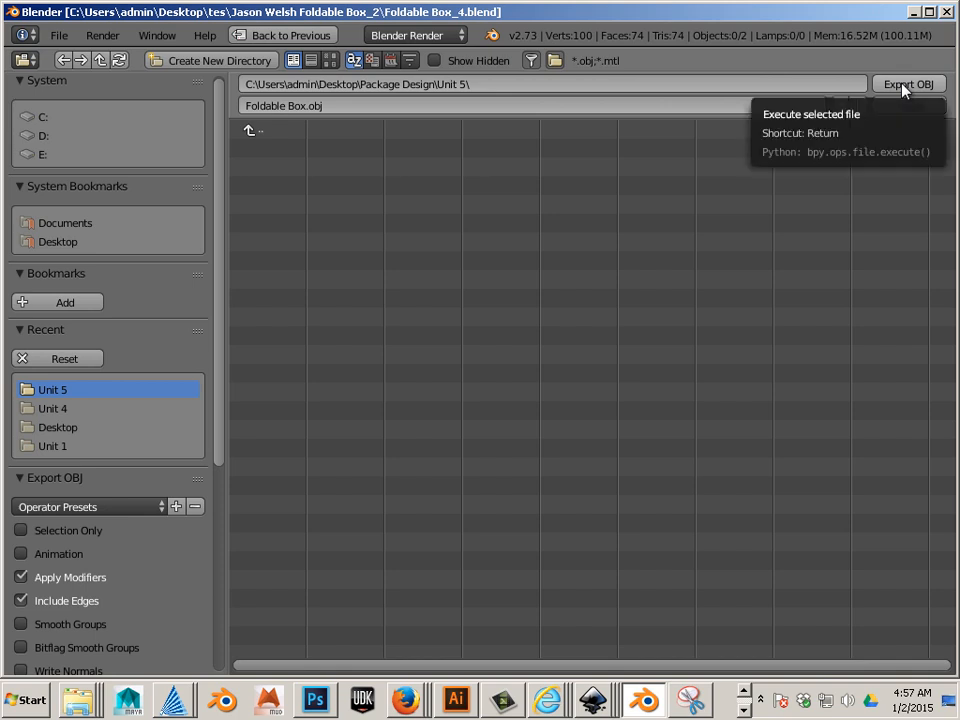
left_click(907, 83)
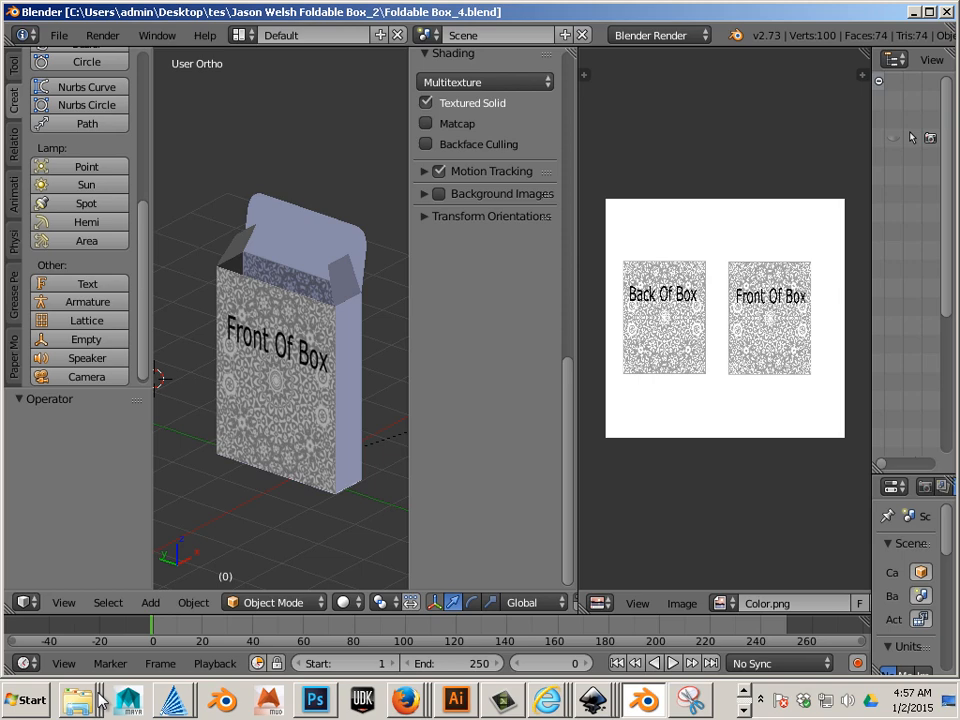
Step: Open Foldable Box.mtl from the Unit 5 folder with Notepad
left_click(78, 699)
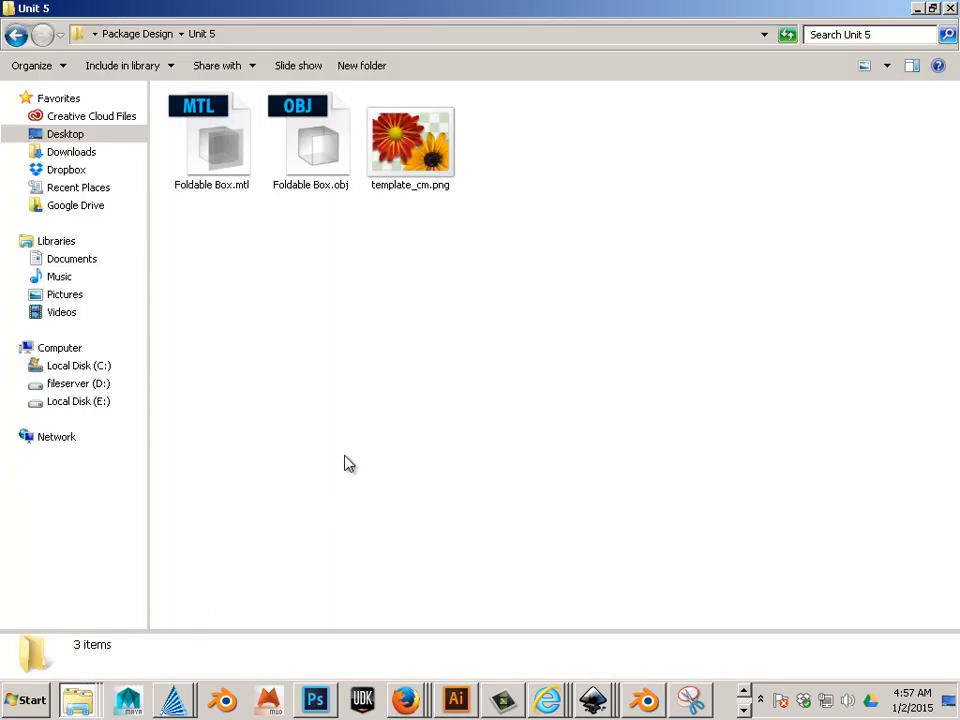
mouse_move(441, 195)
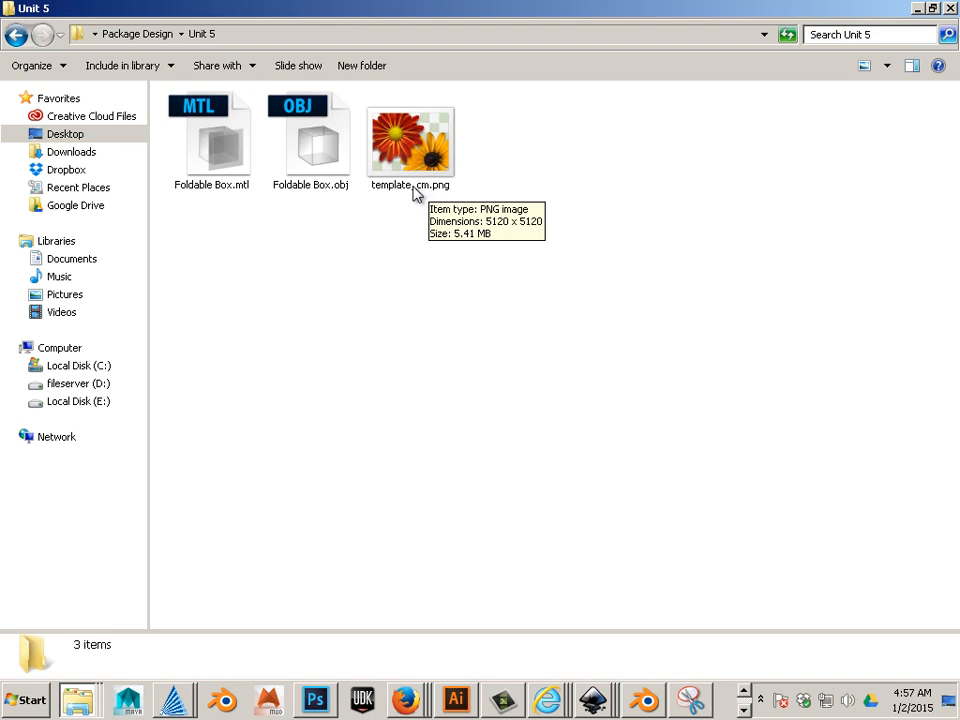
mouse_move(423, 190)
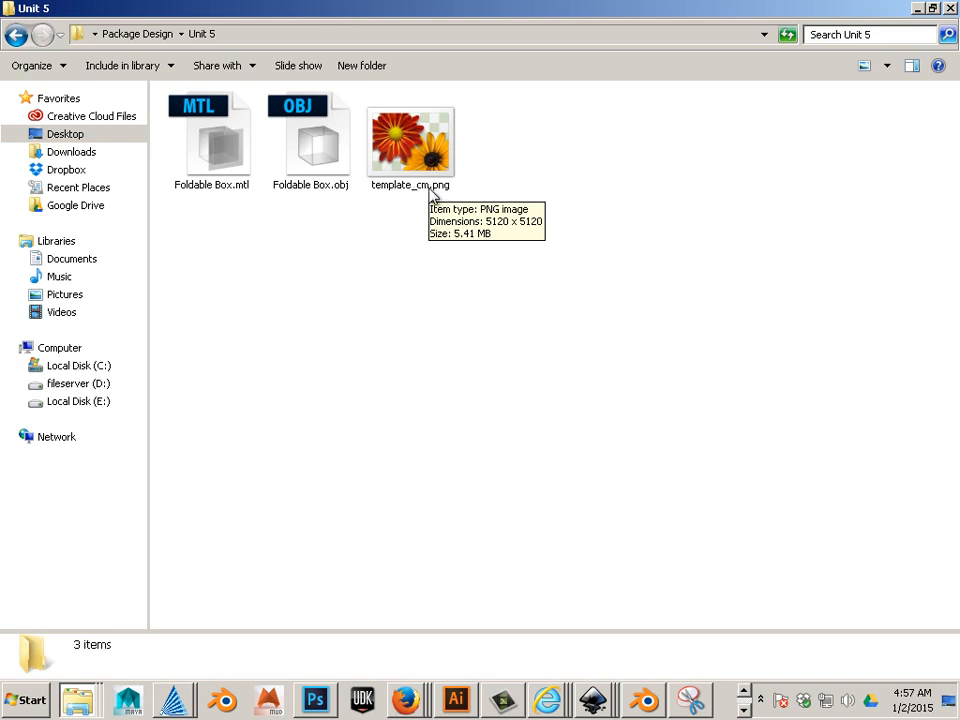
left_click(211, 140)
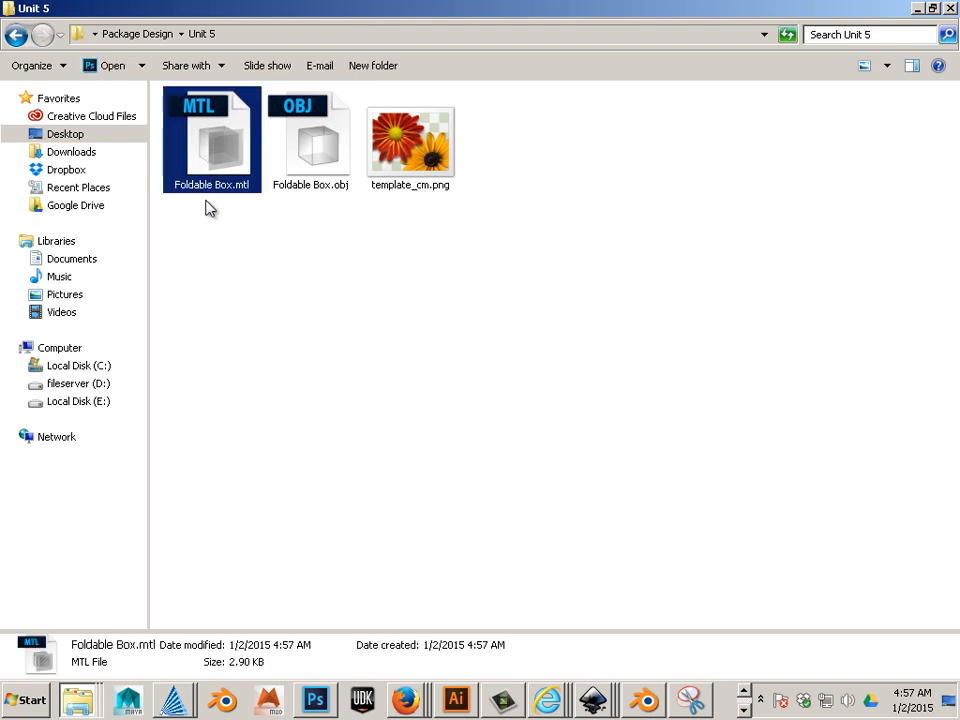
right_click(211, 140)
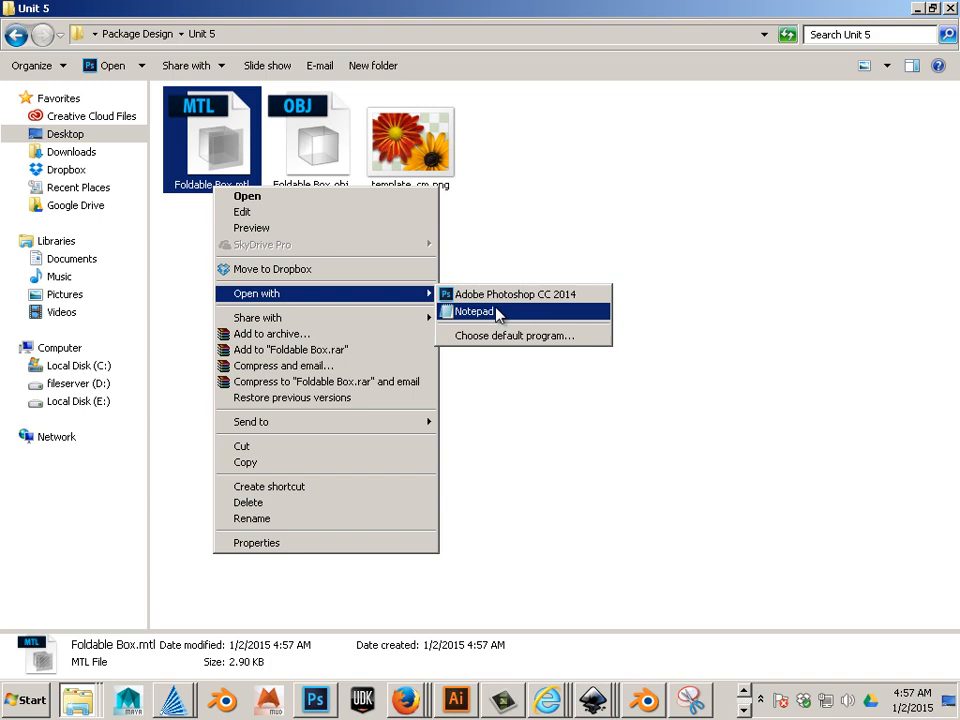
left_click(480, 311)
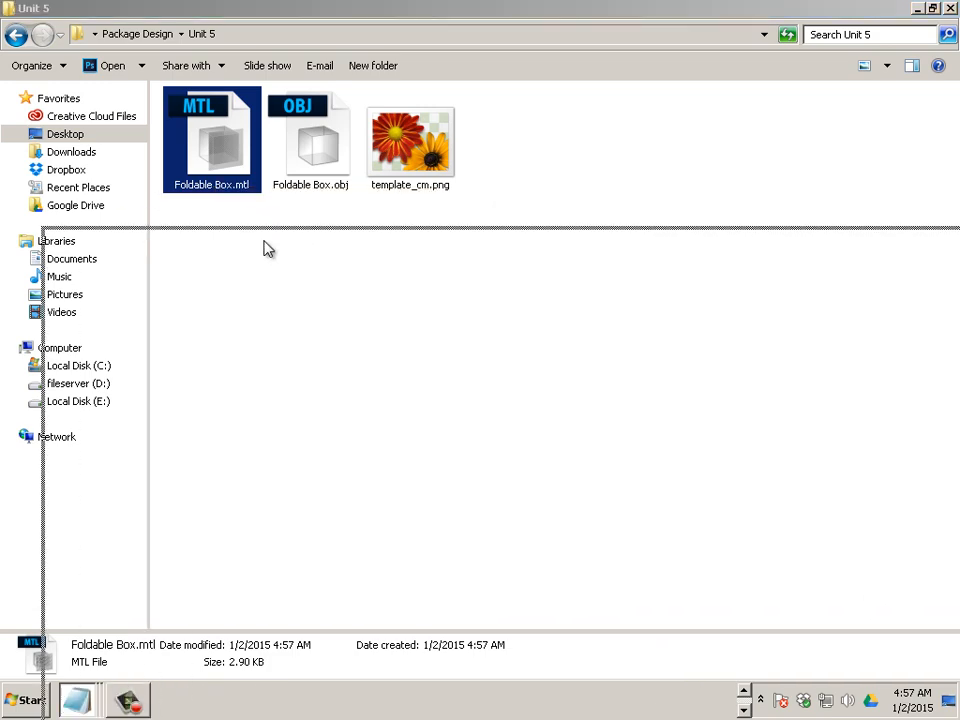
Step: Review the Foldable Box.mtl texture paths ending in Color.png
double_click(211, 140)
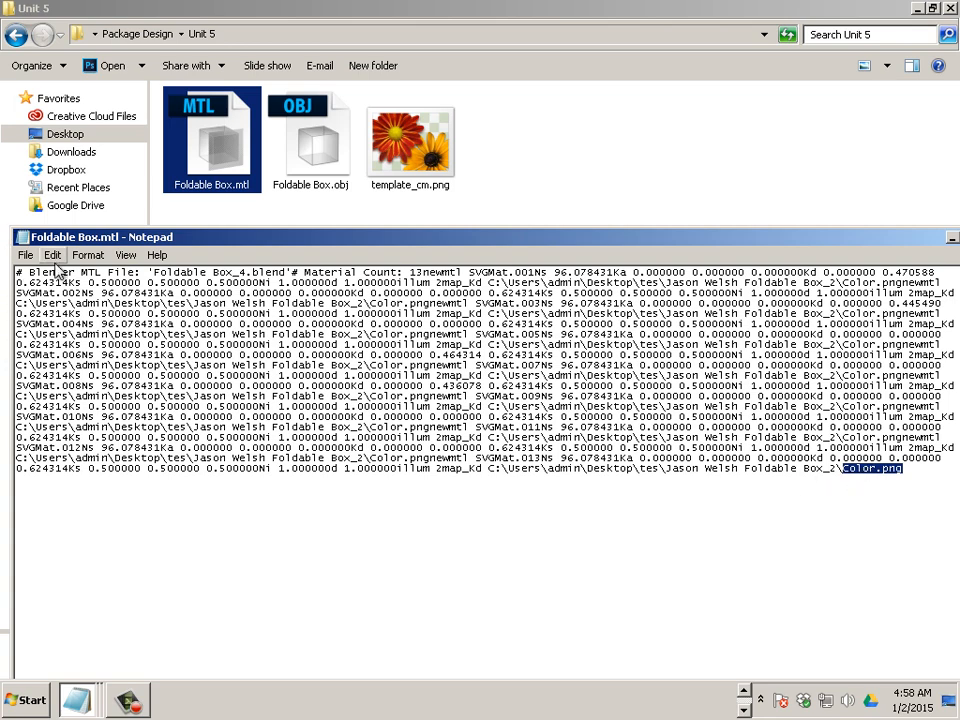
left_click(52, 255)
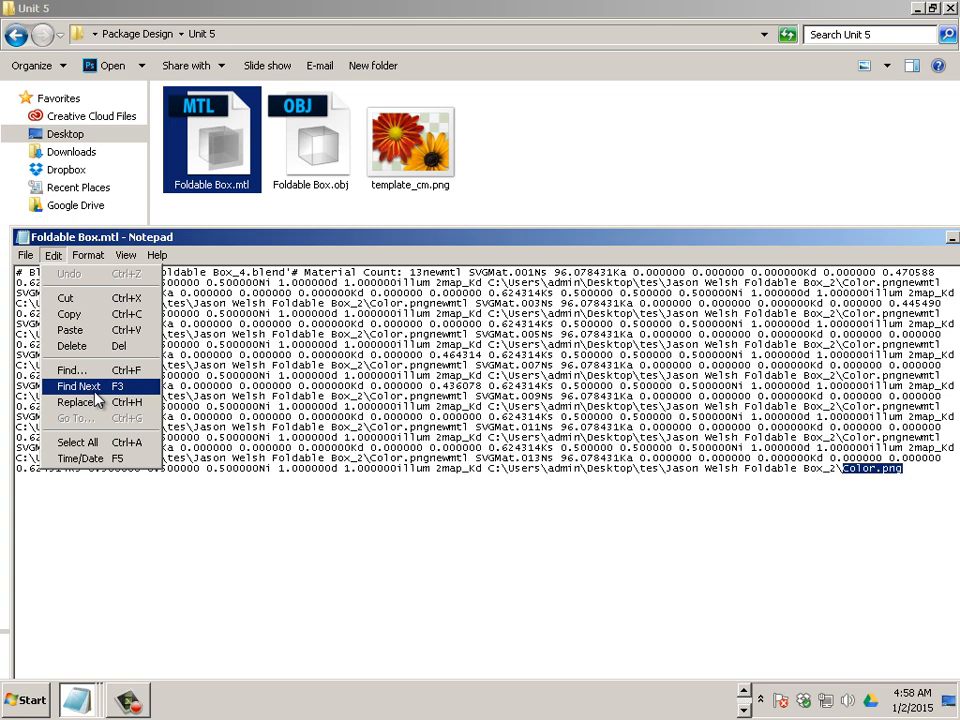
mouse_move(120, 392)
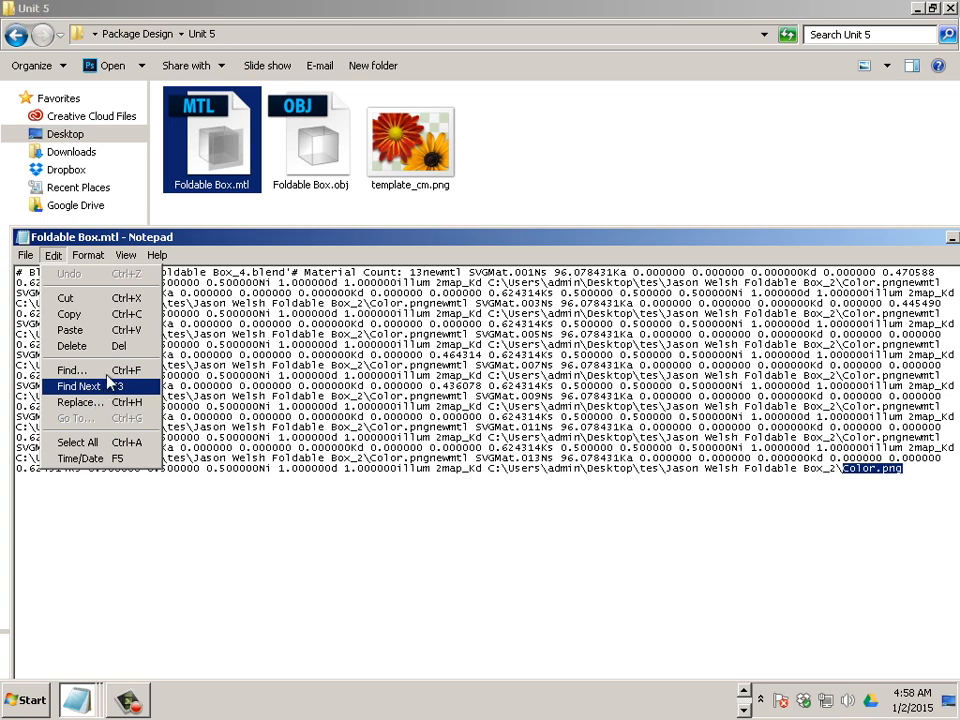
mouse_move(72, 405)
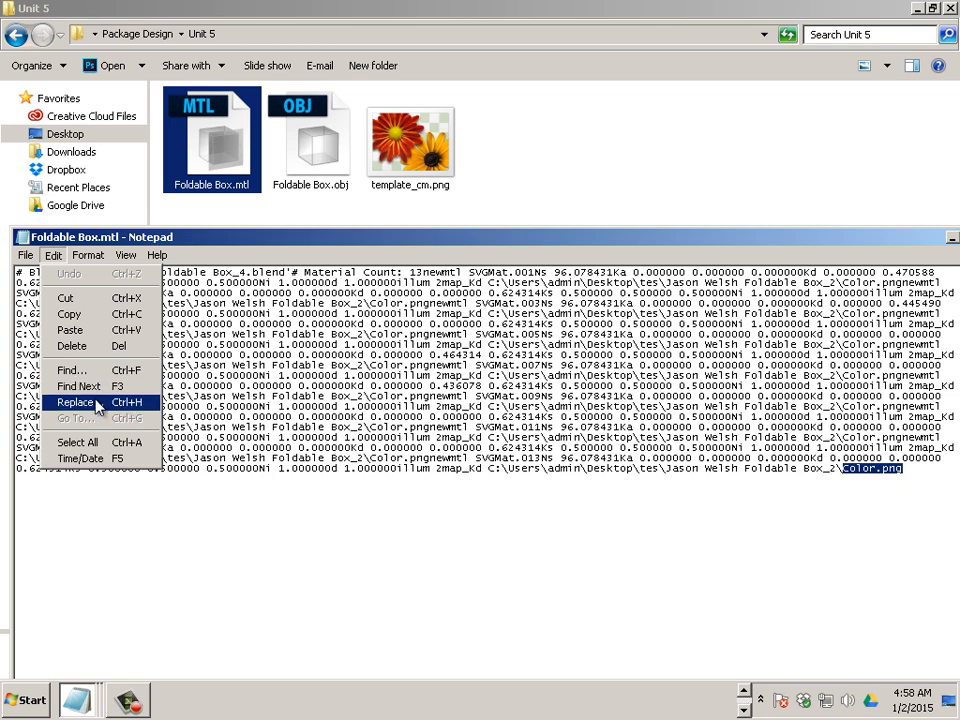
Step: Replace all Color.png references with template_cm.png in the material file
left_click(70, 411)
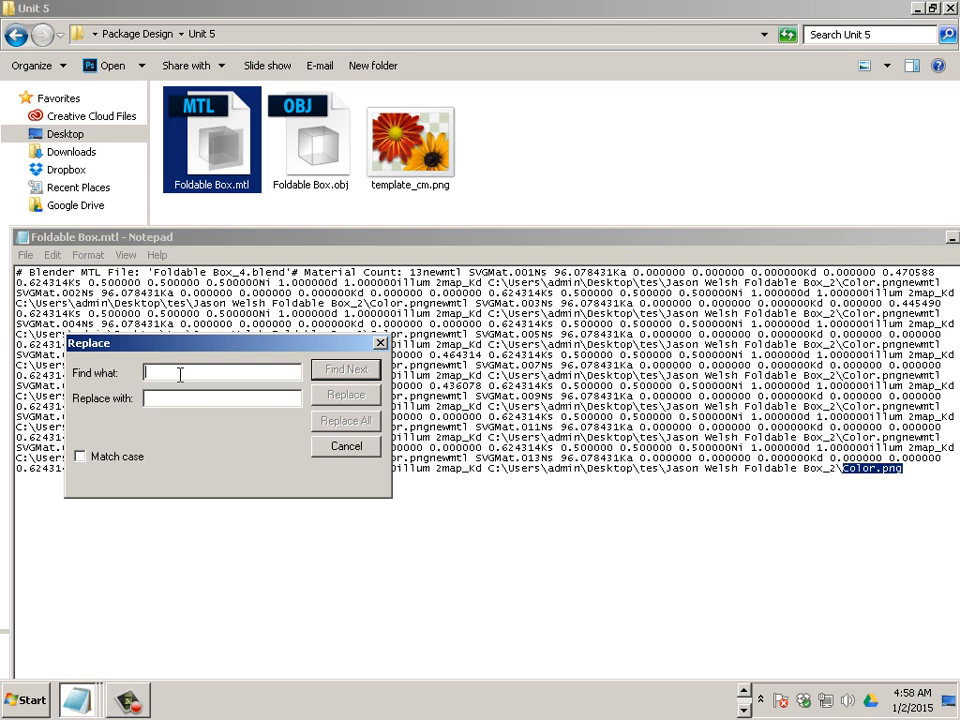
type("Color")
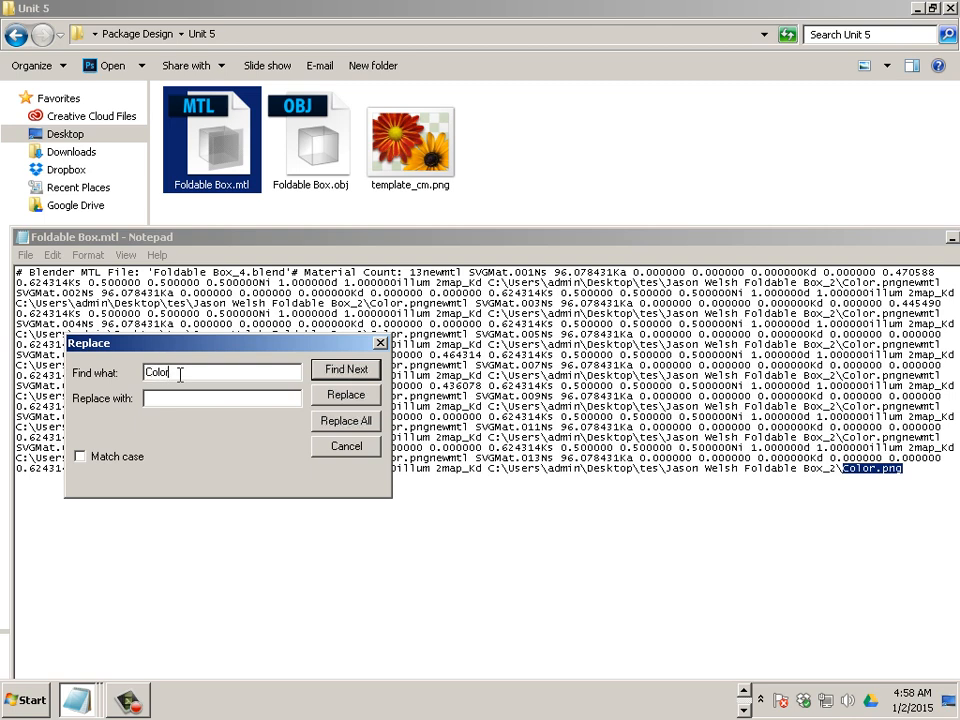
type(".png")
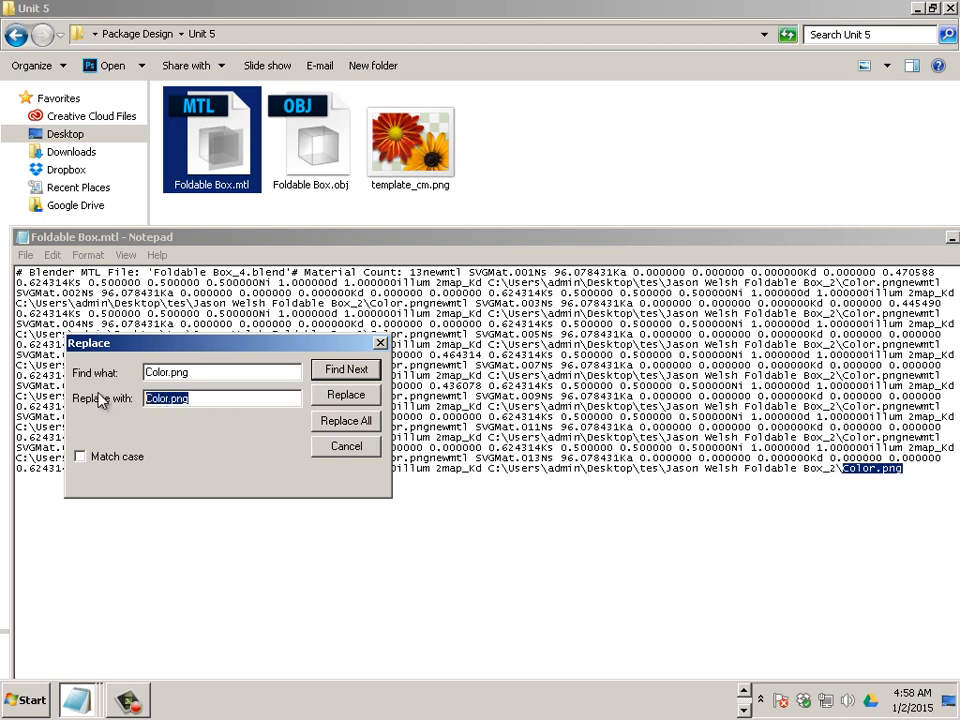
type("template_cm")
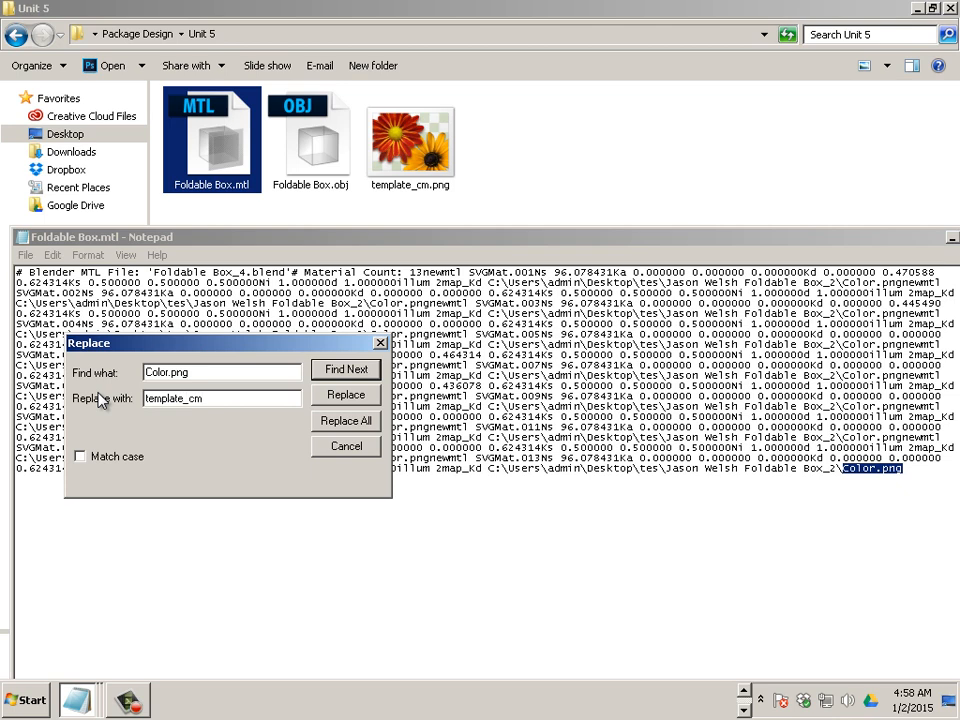
type(".png")
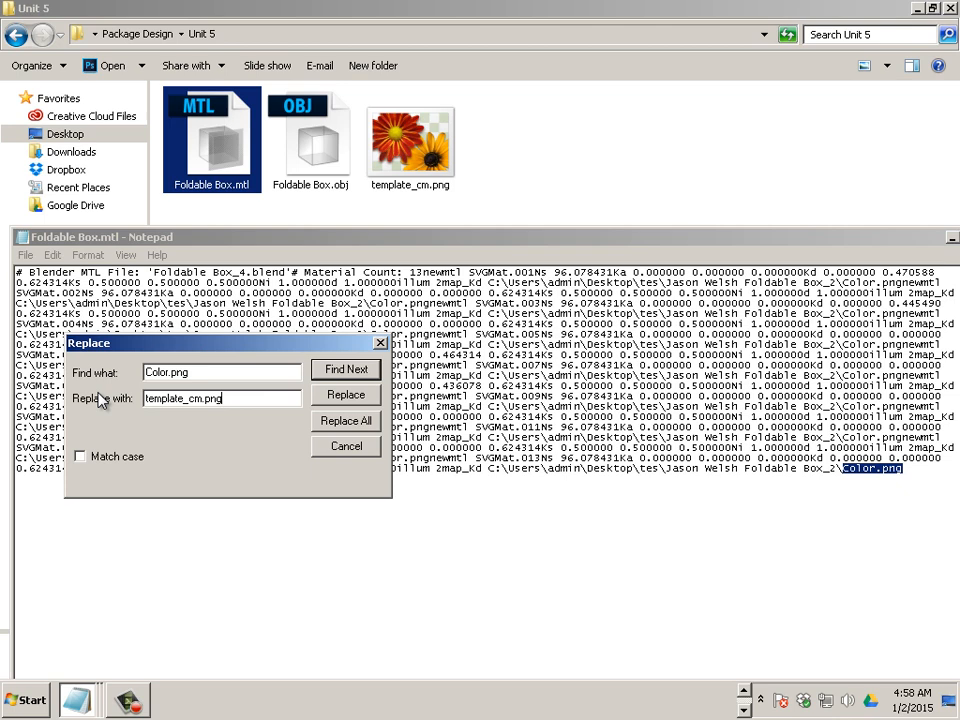
mouse_move(280, 448)
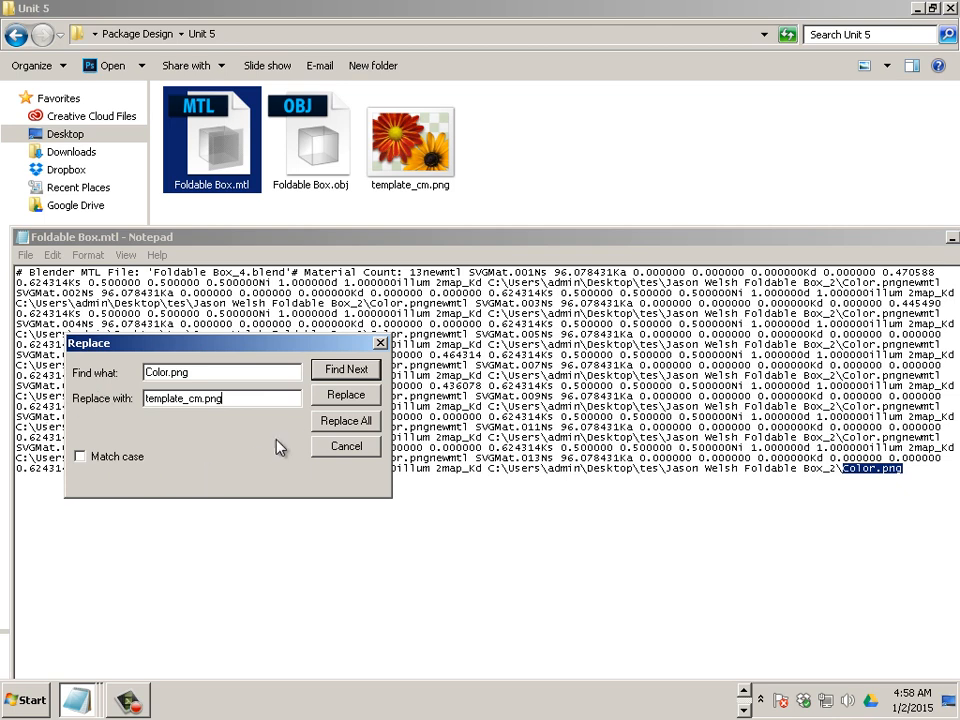
left_click(345, 420)
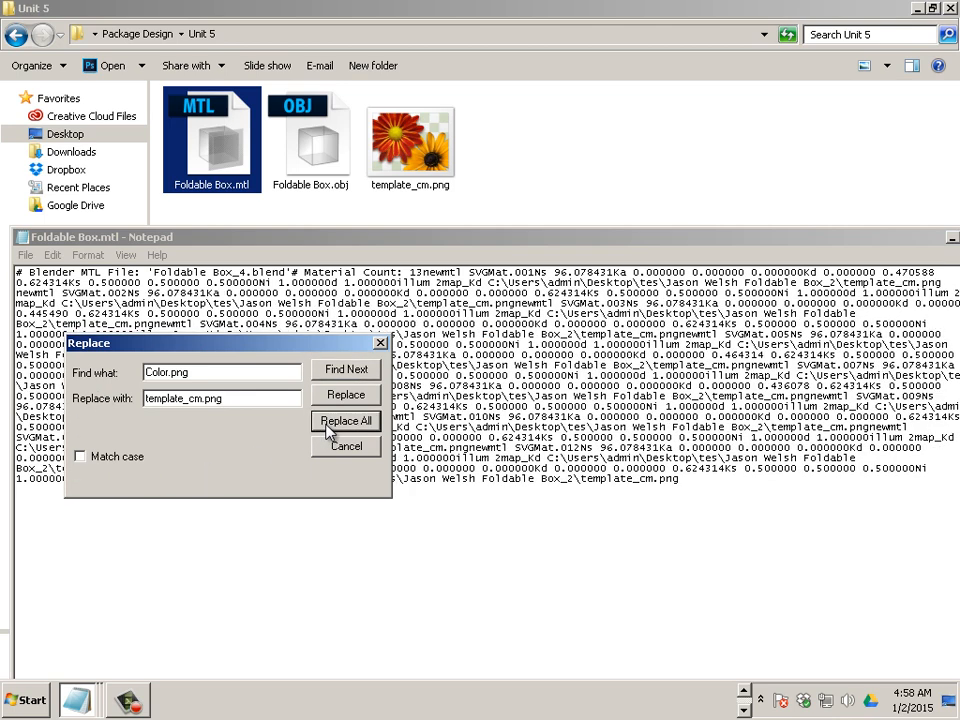
left_click(24, 255)
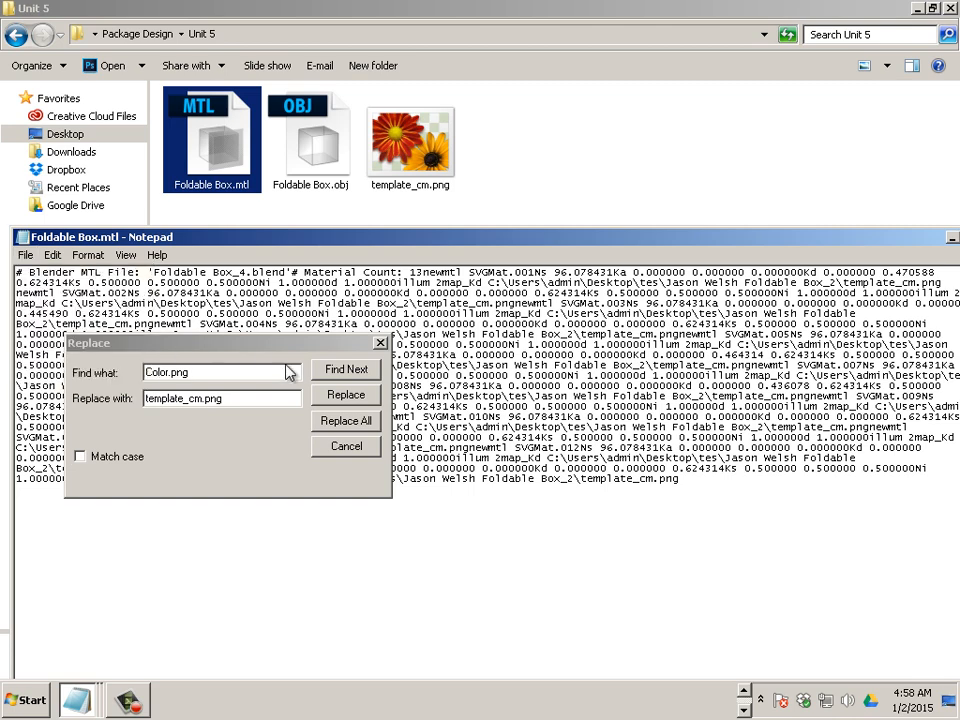
mouse_move(285, 357)
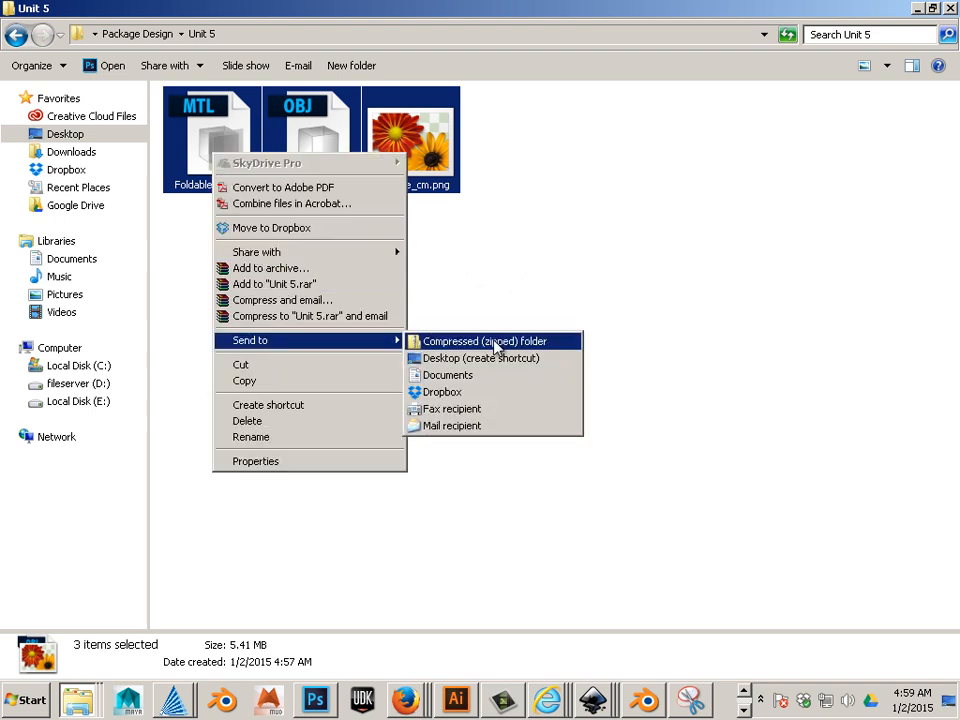
Step: Zip the .mtl, .obj and template_cm.png files into Foldable Box.zip
left_click(496, 341)
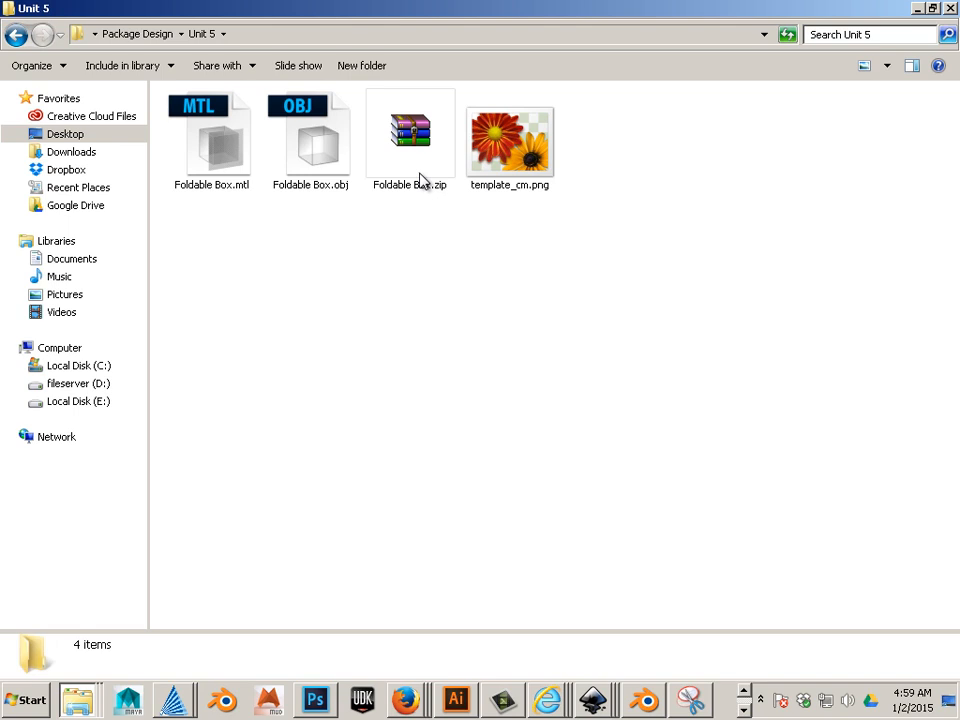
mouse_move(318, 558)
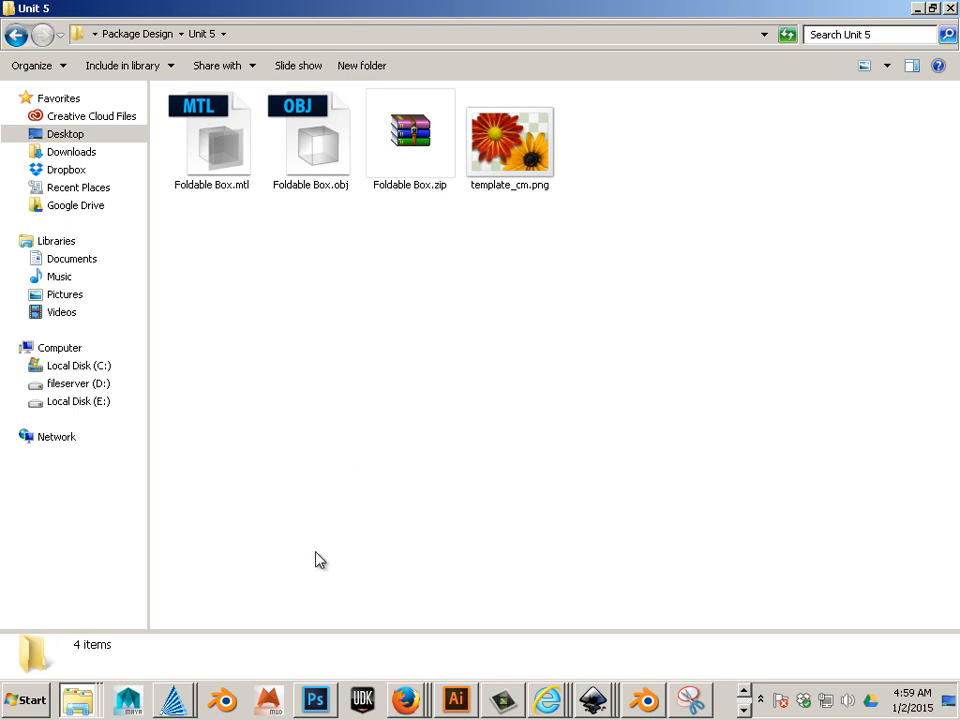
left_click(405, 693)
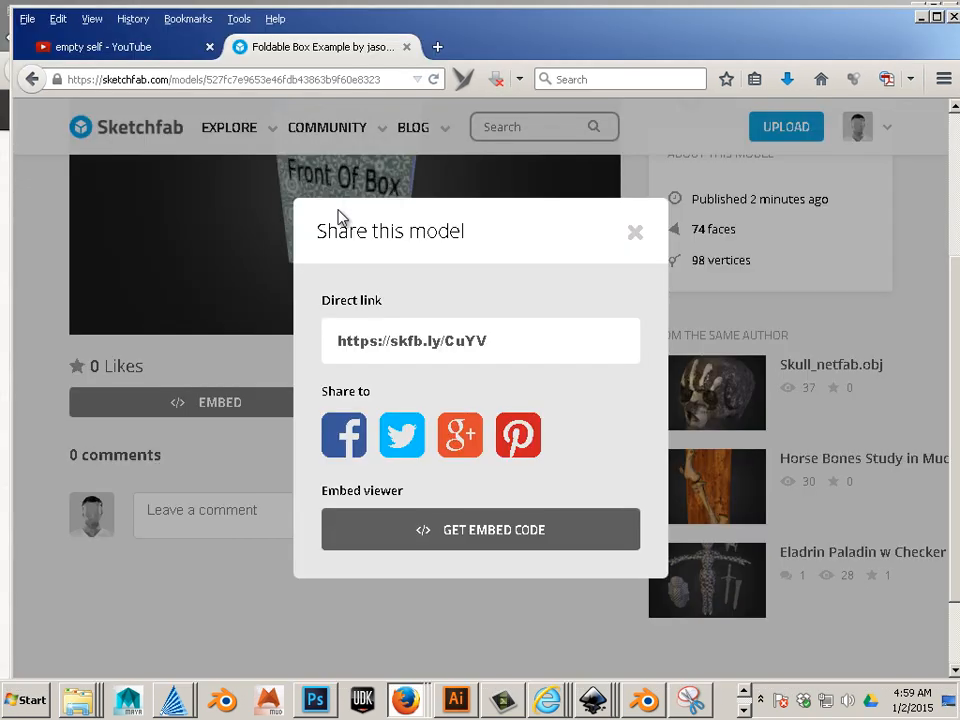
Step: Close the Share dialog and go to My models in the account menu
left_click(228, 127)
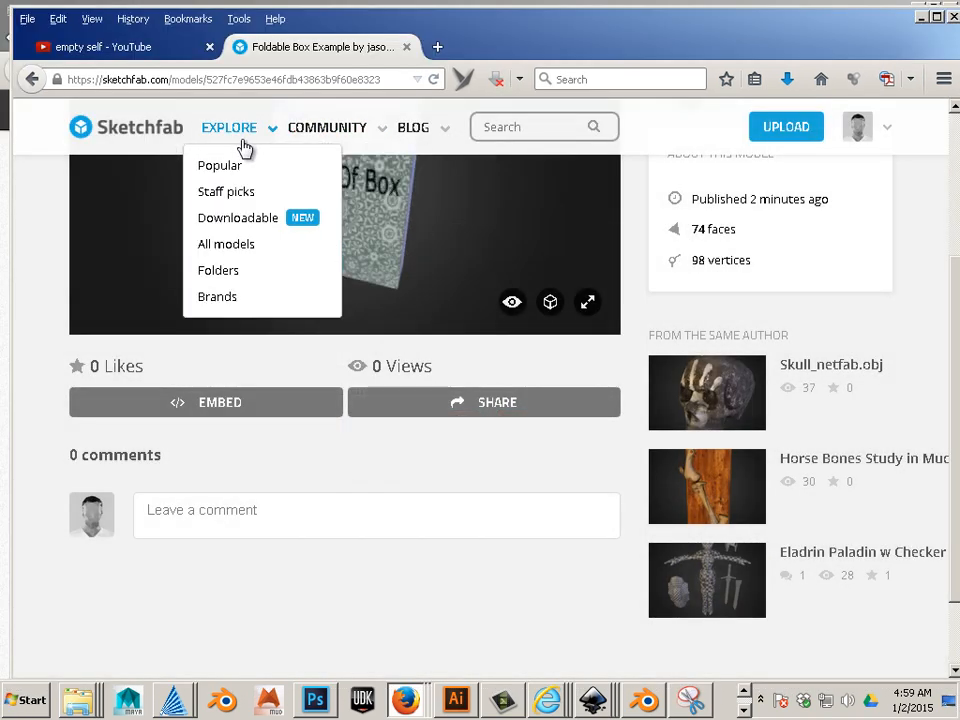
left_click(327, 127)
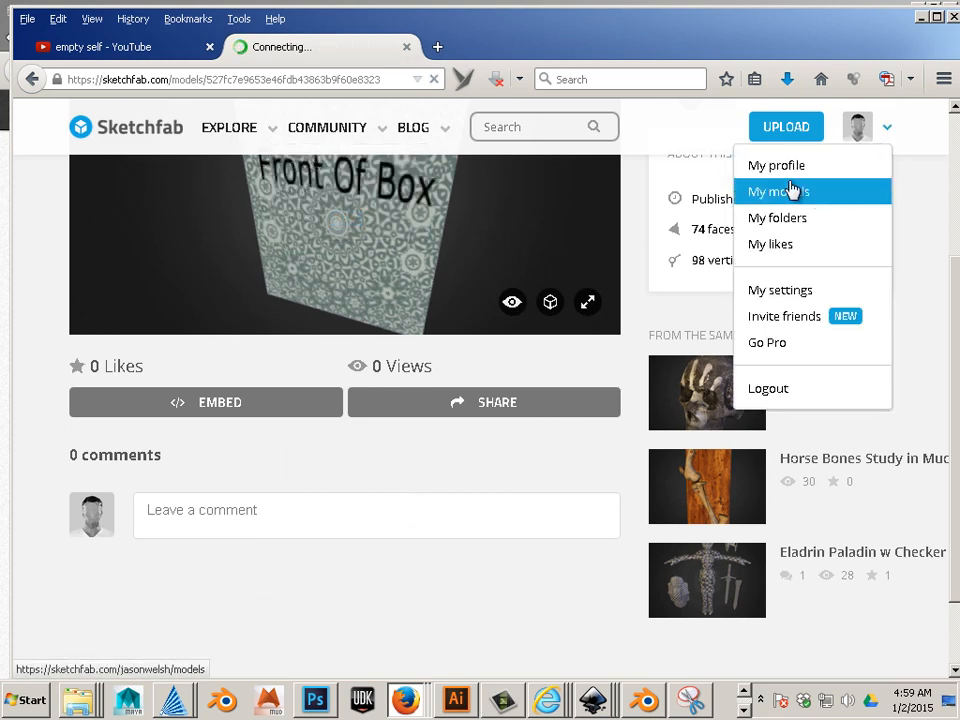
left_click(776, 191)
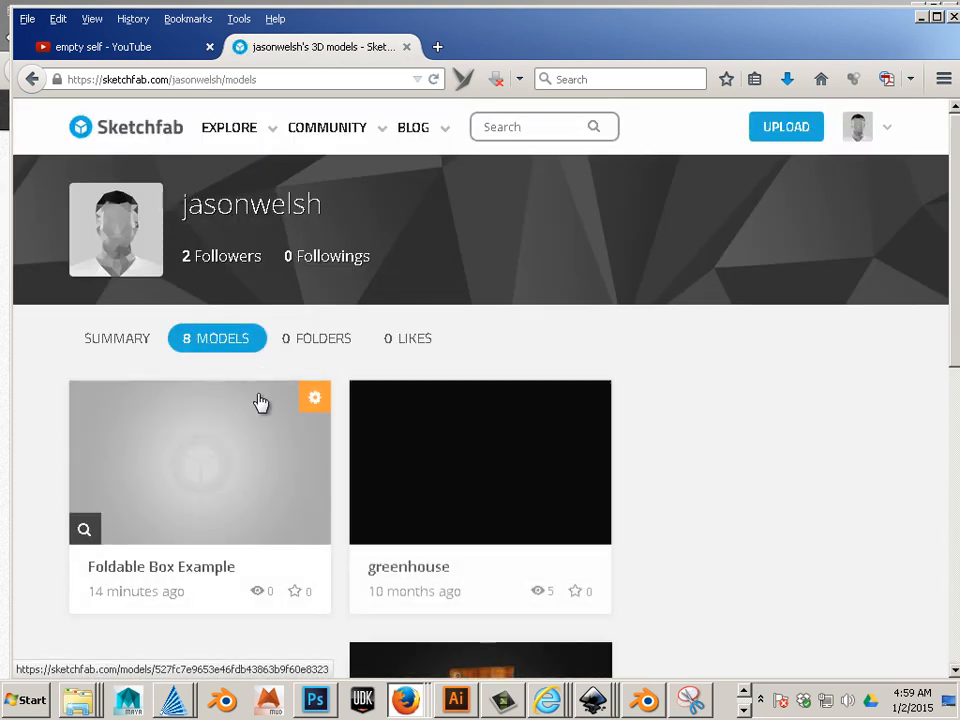
Step: Delete Foldable Box Example, citing 'I have uploaded another version' as the reason
left_click(314, 397)
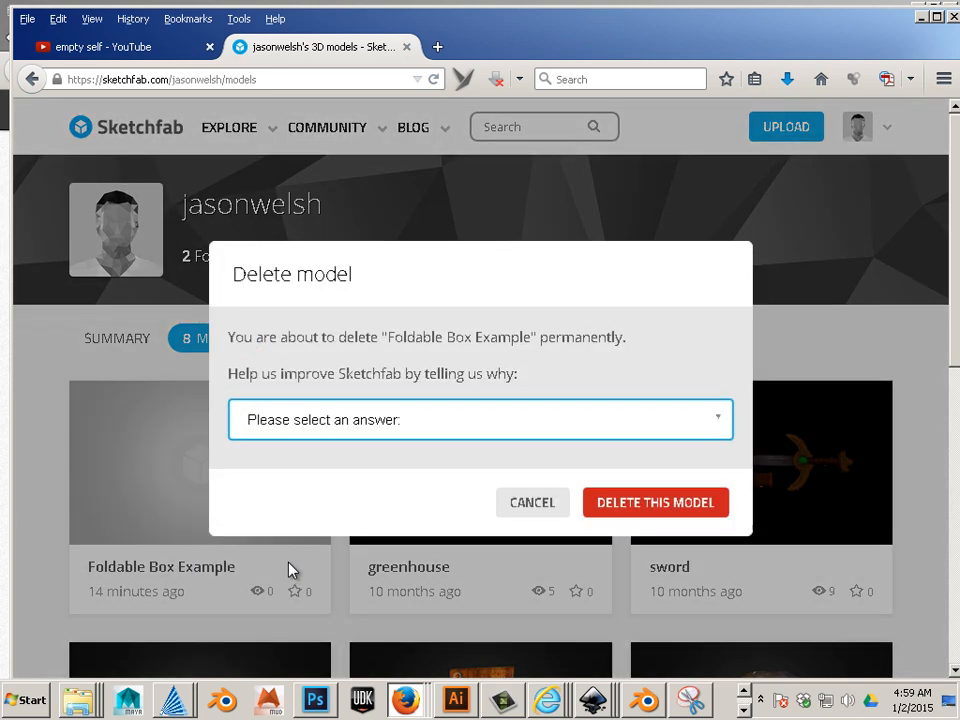
mouse_move(607, 444)
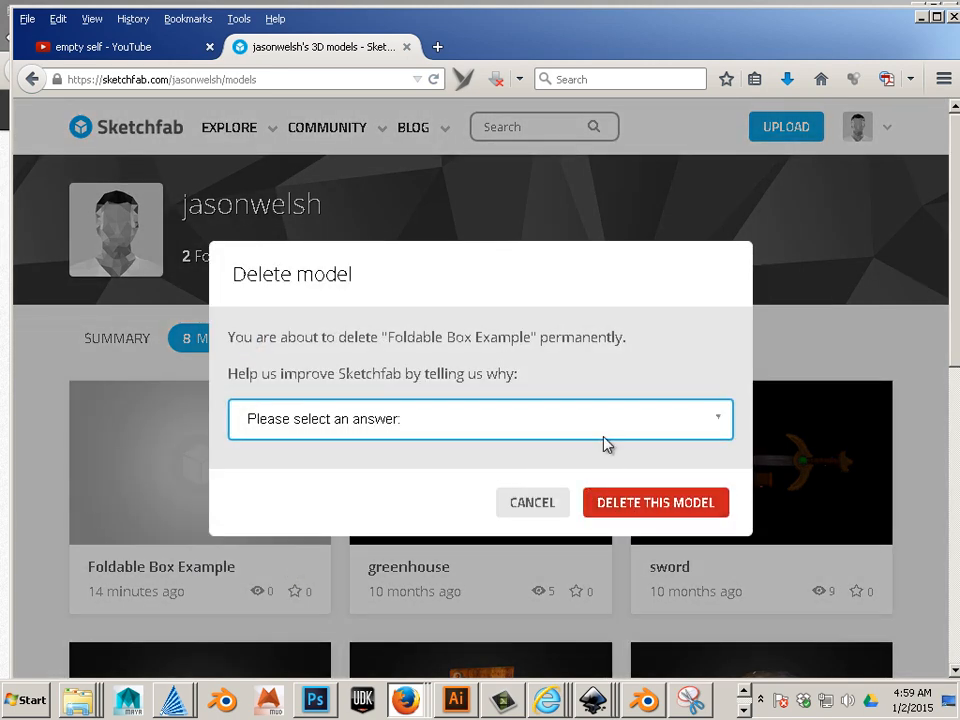
left_click(480, 419)
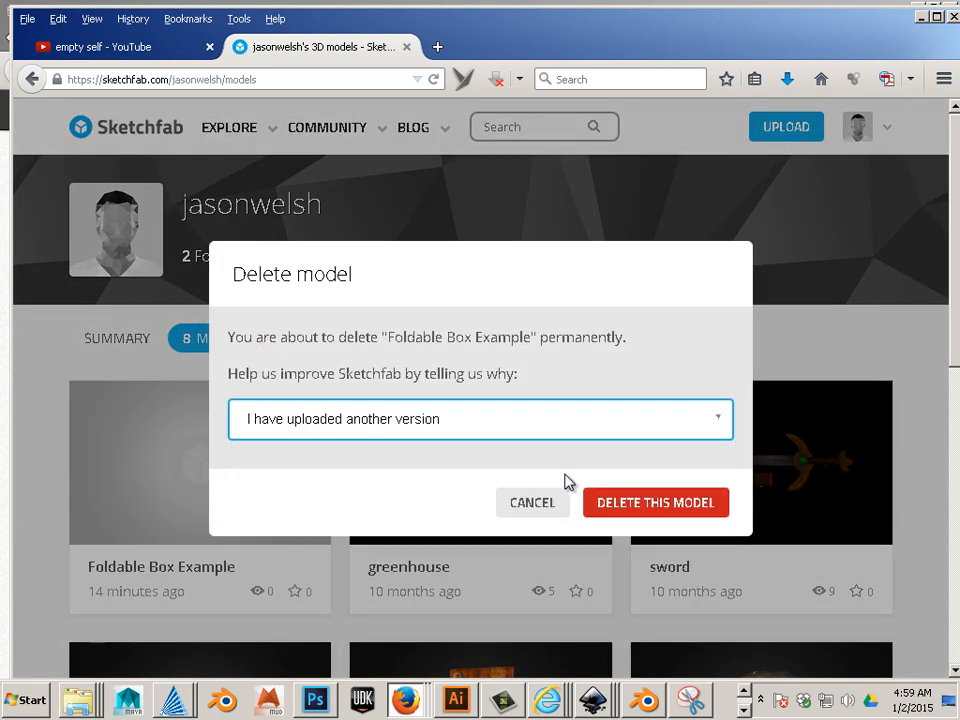
left_click(656, 502)
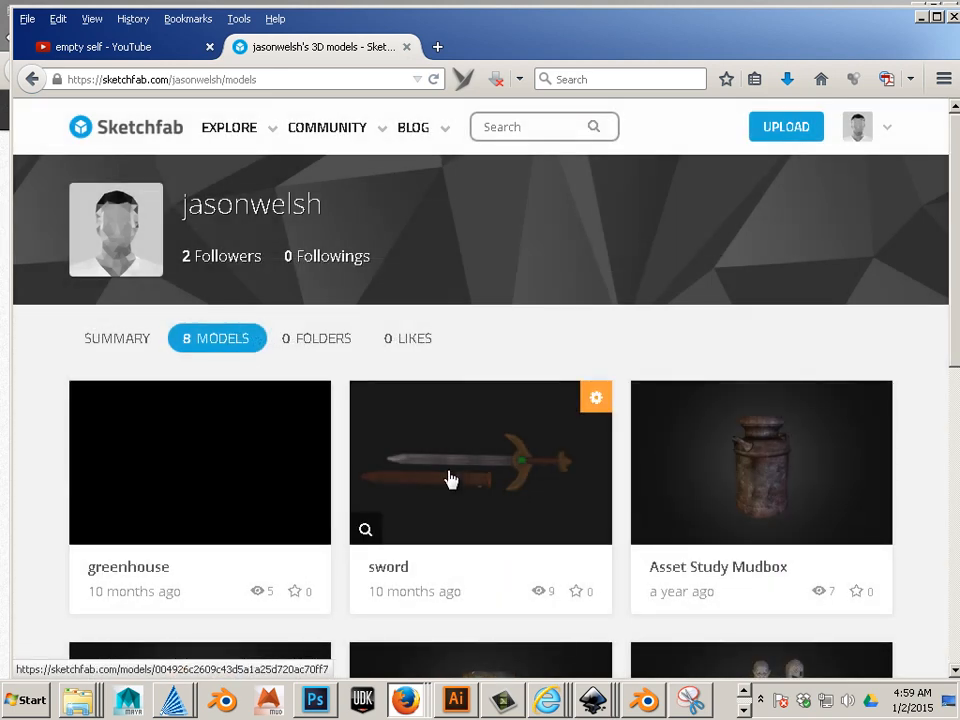
mouse_move(250, 167)
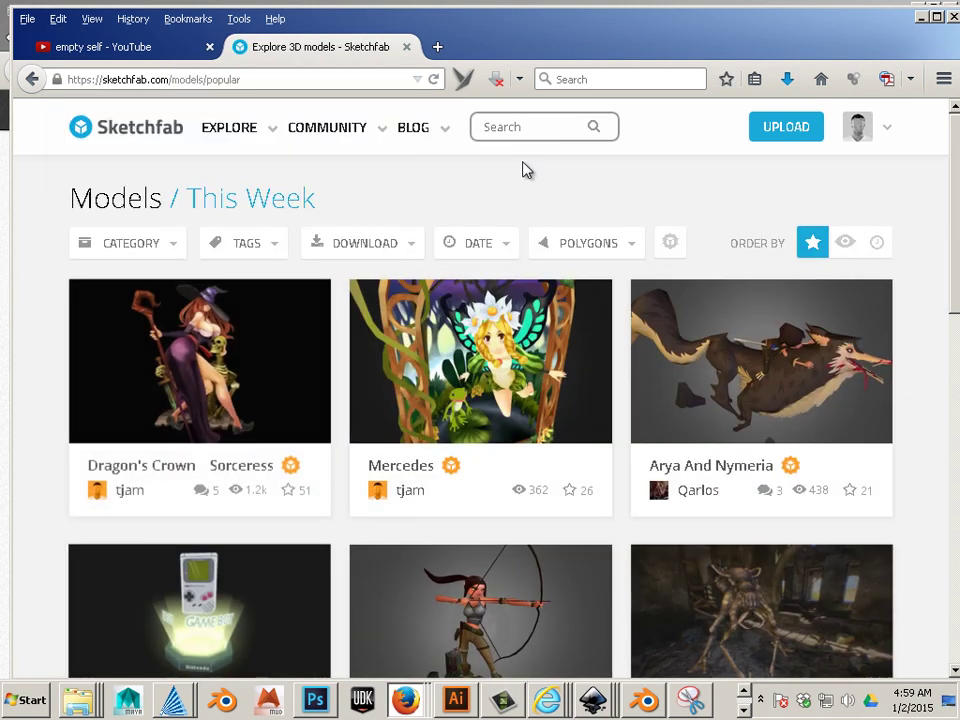
mouse_move(622, 306)
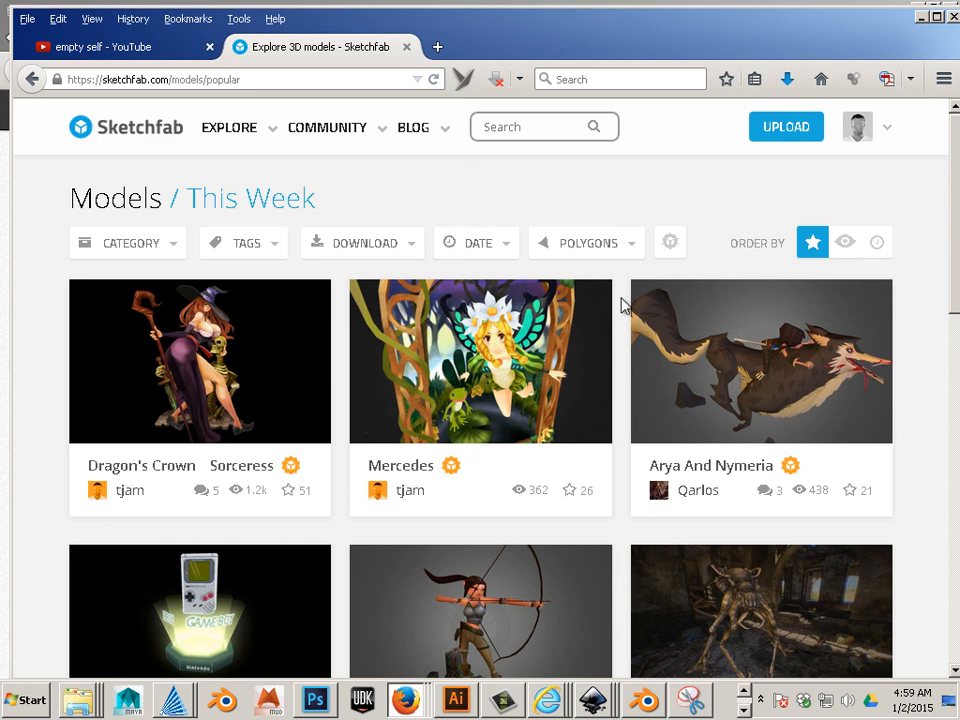
Step: Open the account menu while viewing the popular Models This Week page
left_click(885, 127)
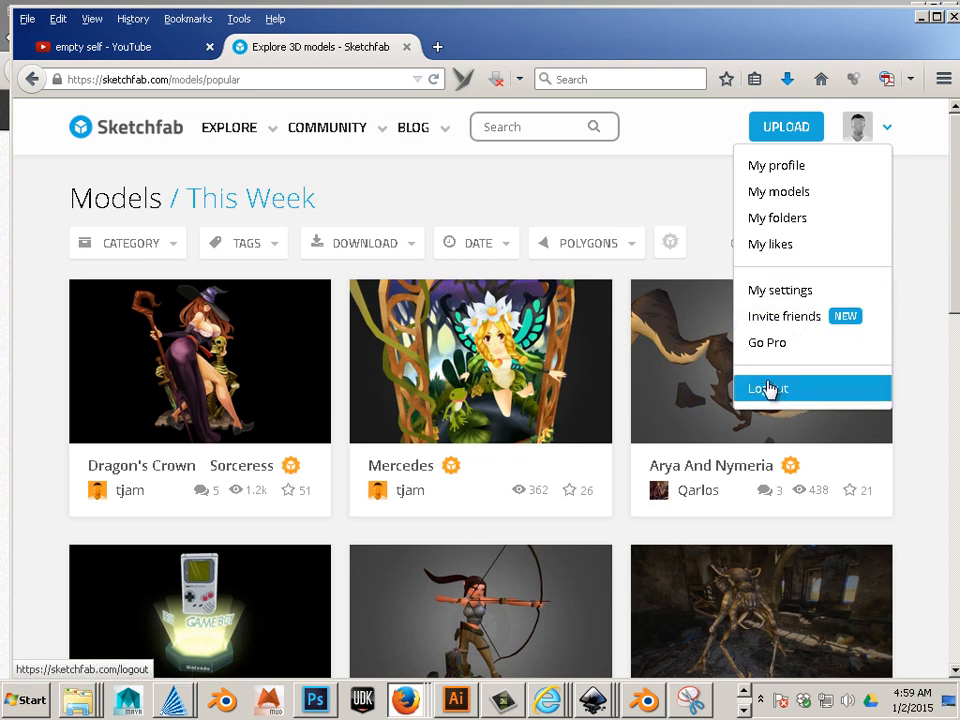
mouse_move(890, 127)
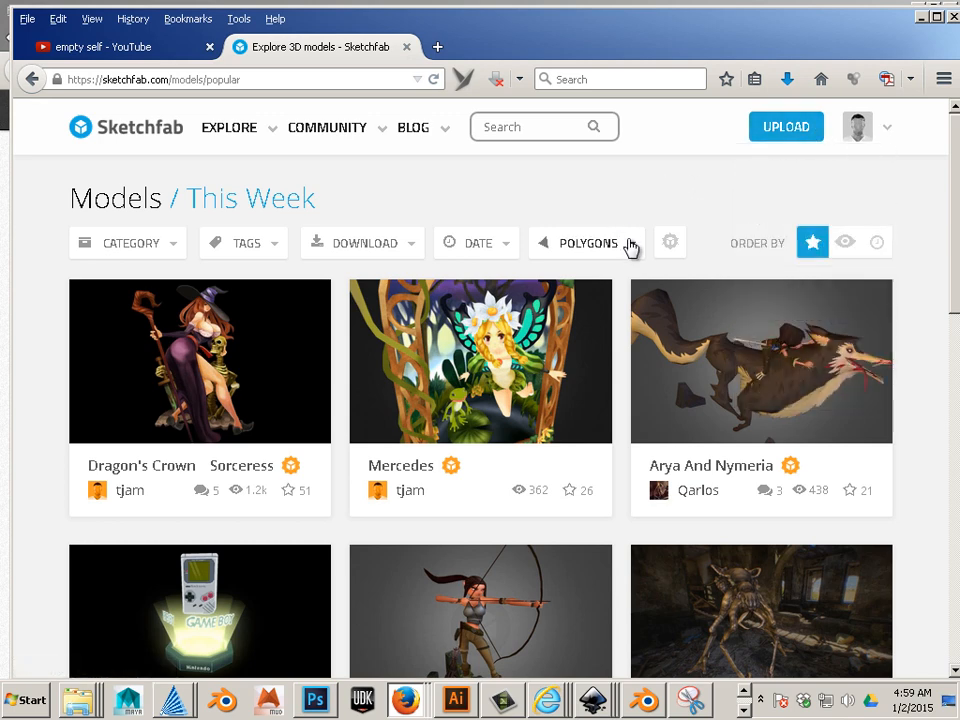
mouse_move(627, 249)
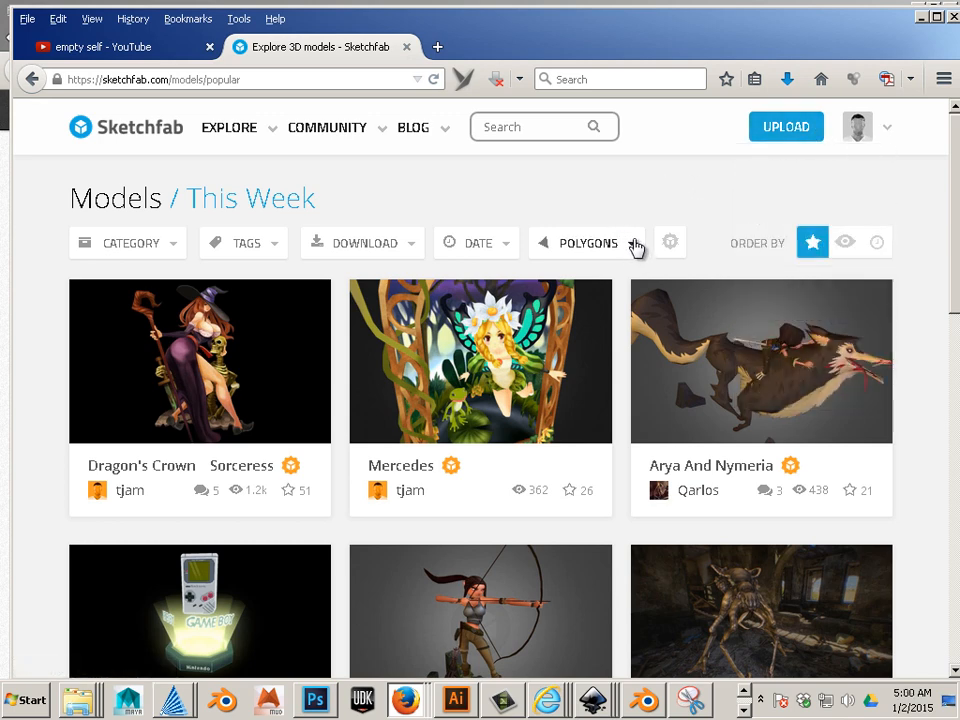
mouse_move(786, 127)
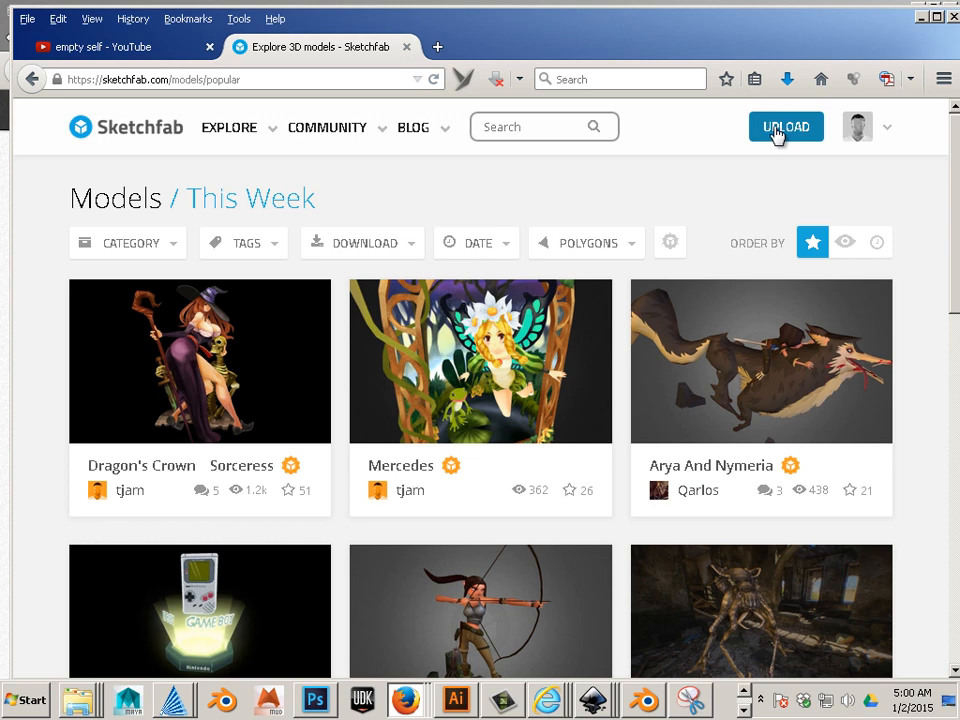
Step: Upload Foldable Box.zip from the computer and continue to the model details
left_click(786, 126)
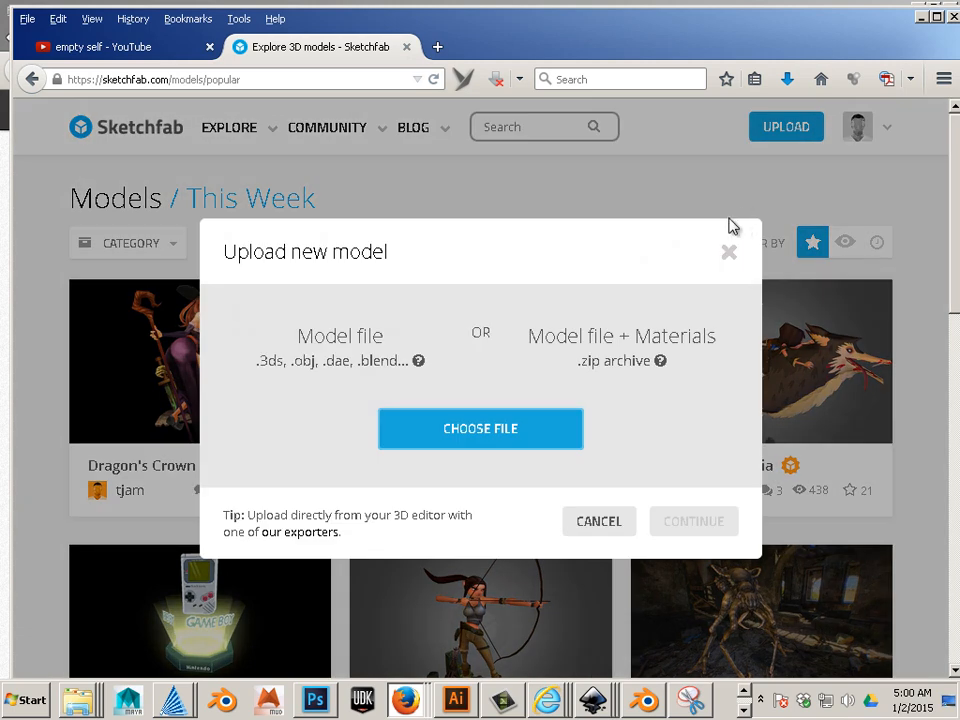
mouse_move(722, 268)
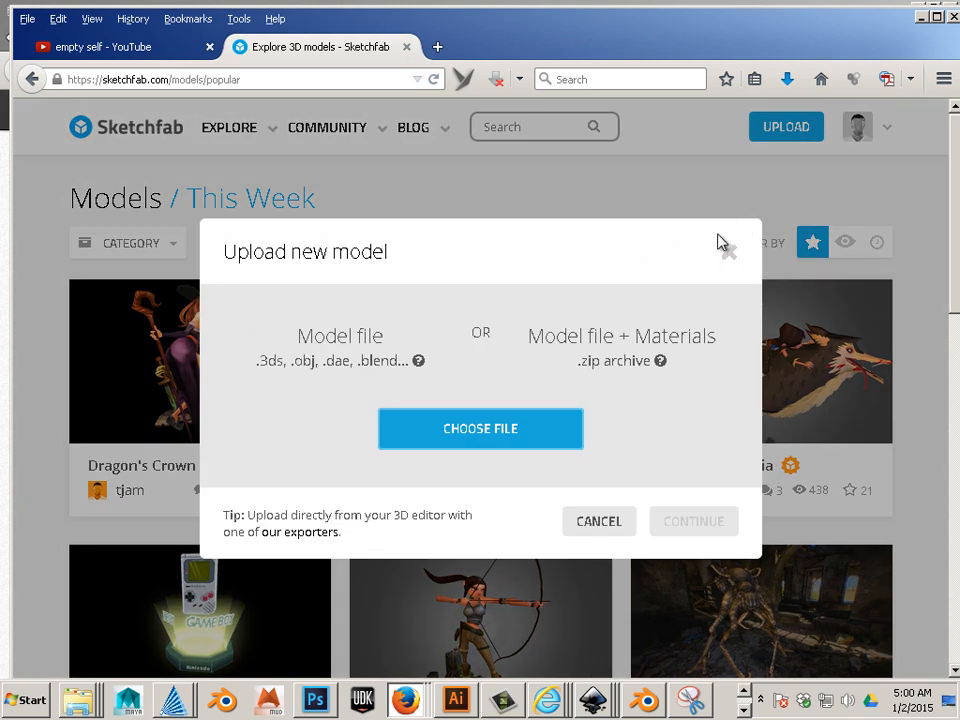
left_click(480, 428)
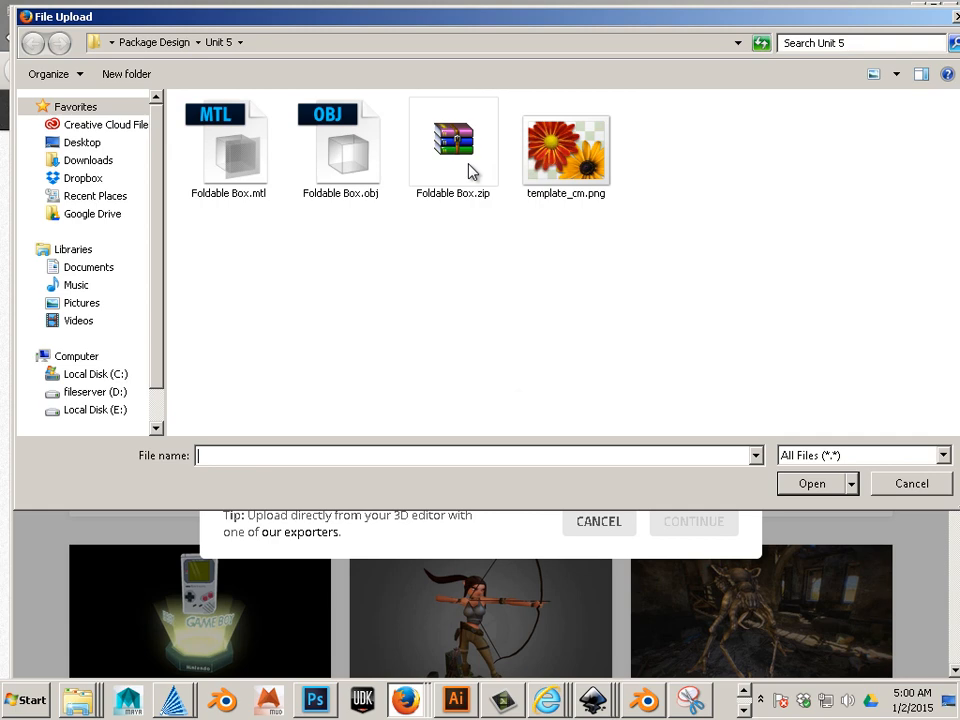
double_click(453, 140)
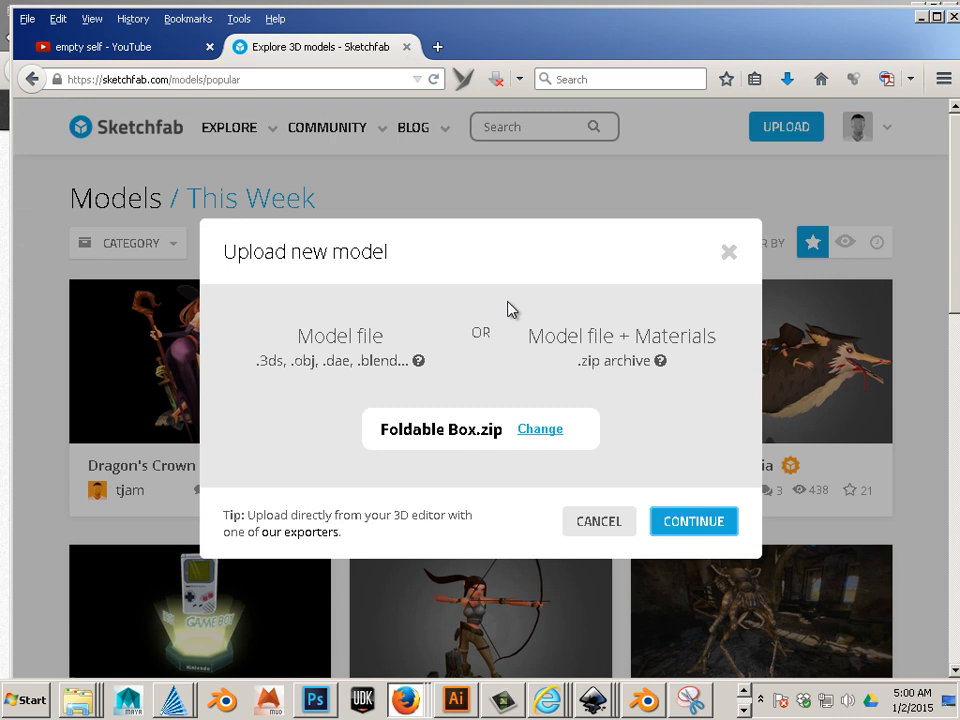
mouse_move(634, 390)
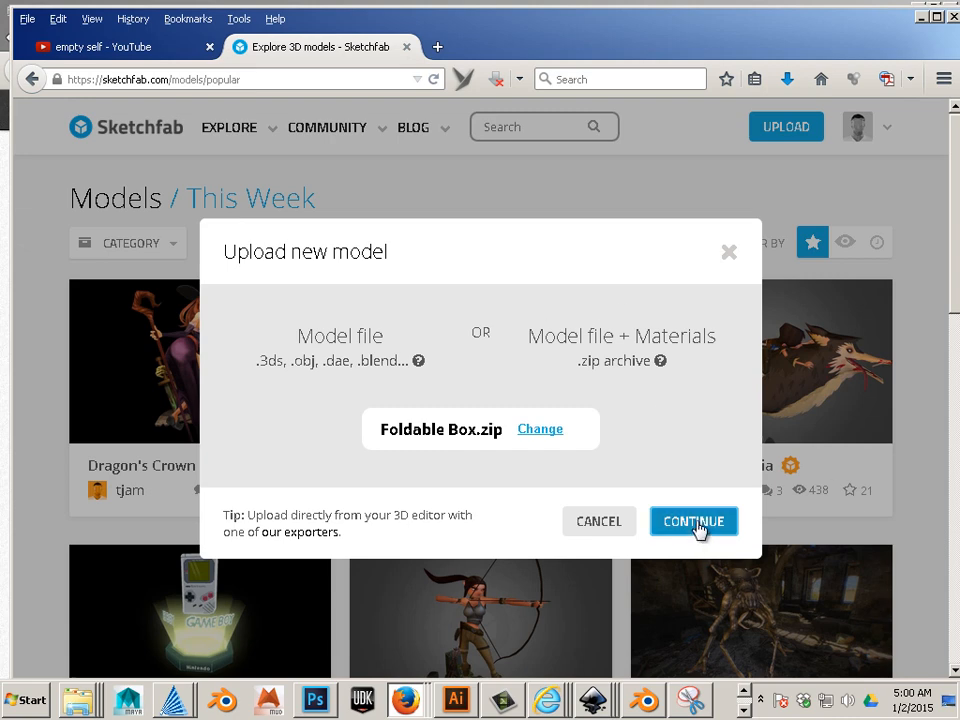
left_click(693, 521)
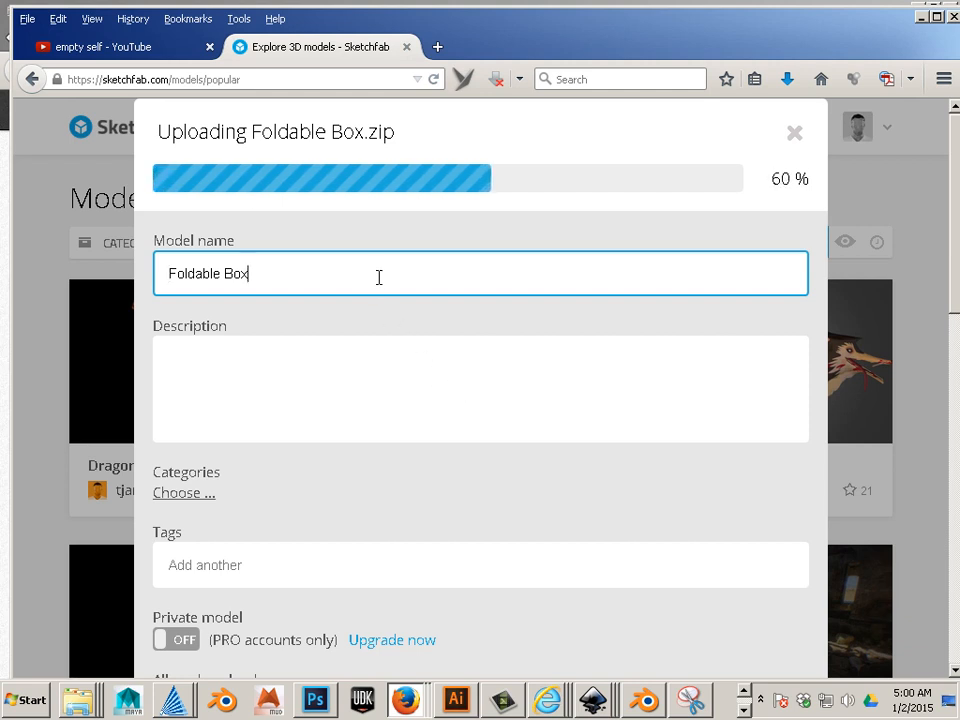
Step: Extend the model name to 'Foldable Box Example' and publish the model
type("Exa")
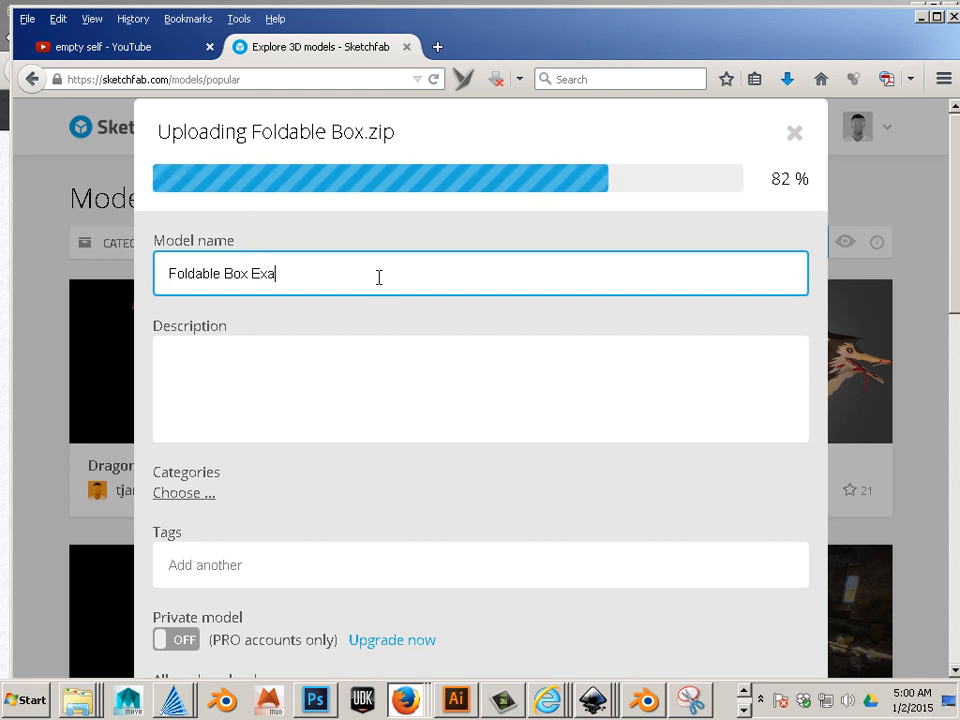
type("mple")
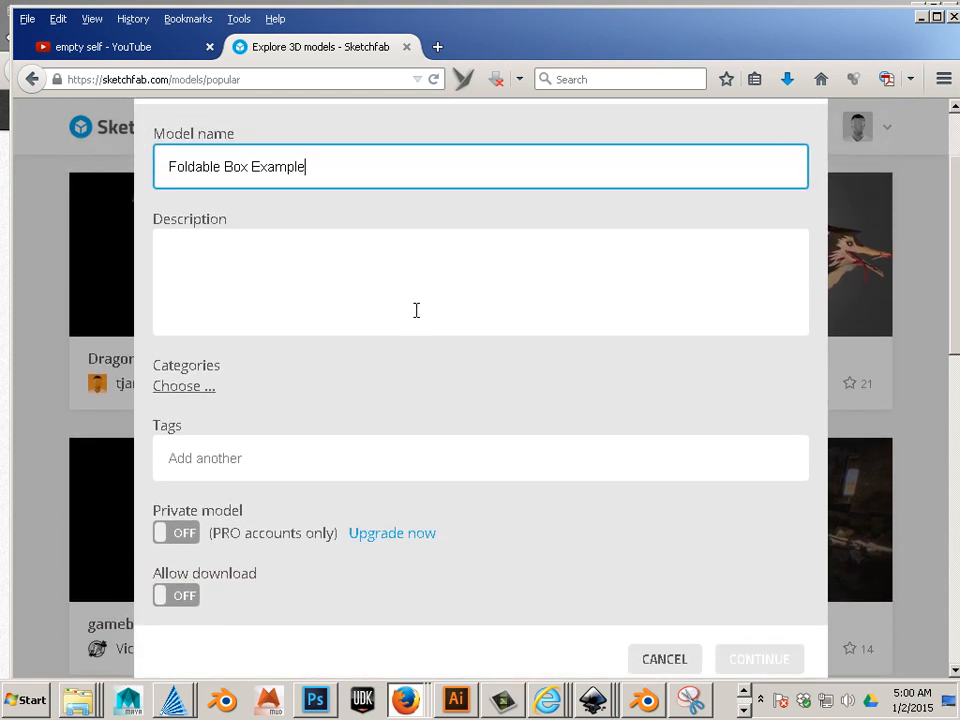
scroll("down", 3)
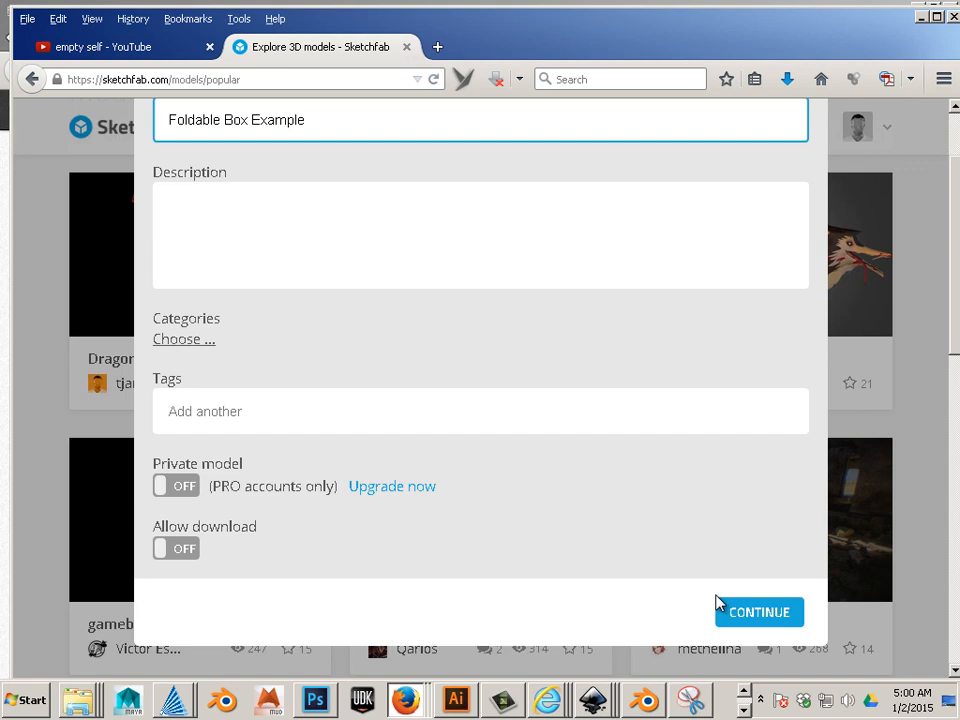
left_click(759, 612)
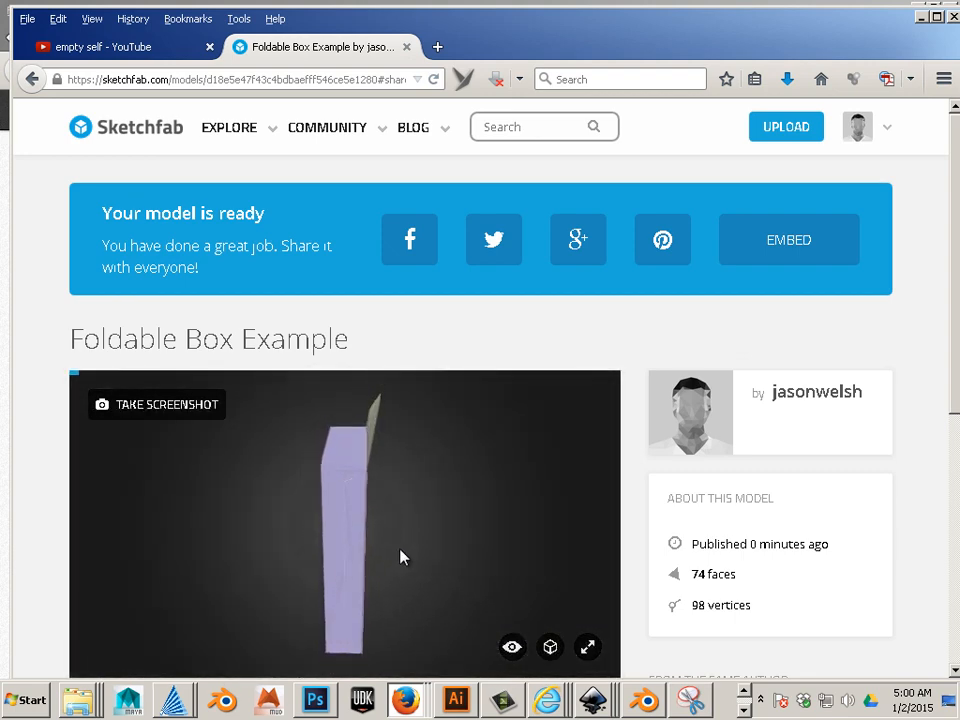
Step: Orbit the published box to its patterned front face and request its embed code
left_click_drag(400, 557, 352, 563)
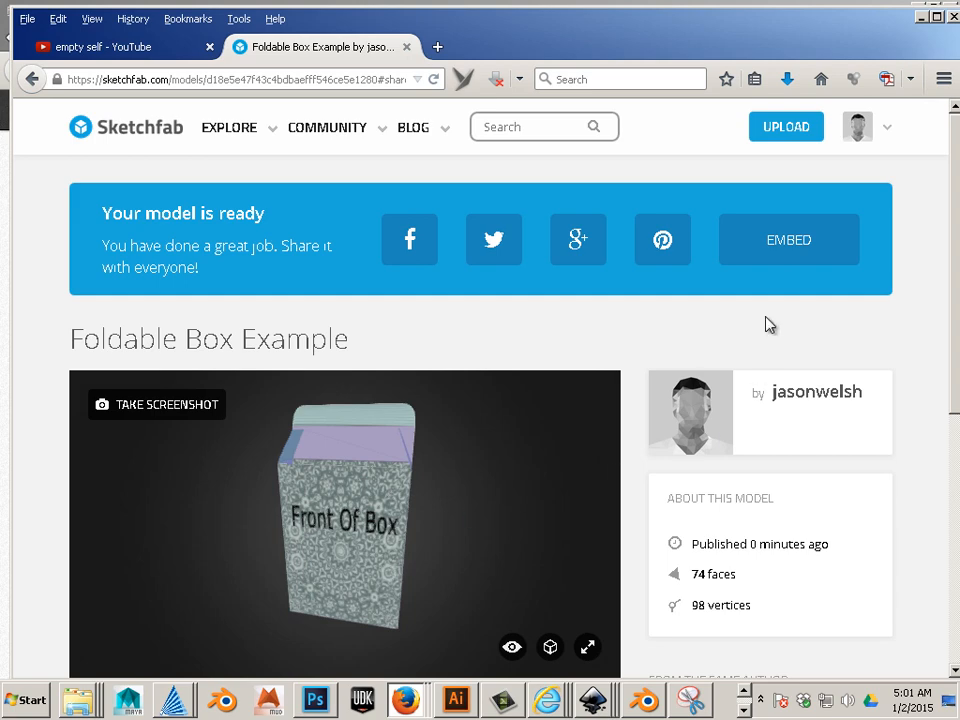
left_click(788, 239)
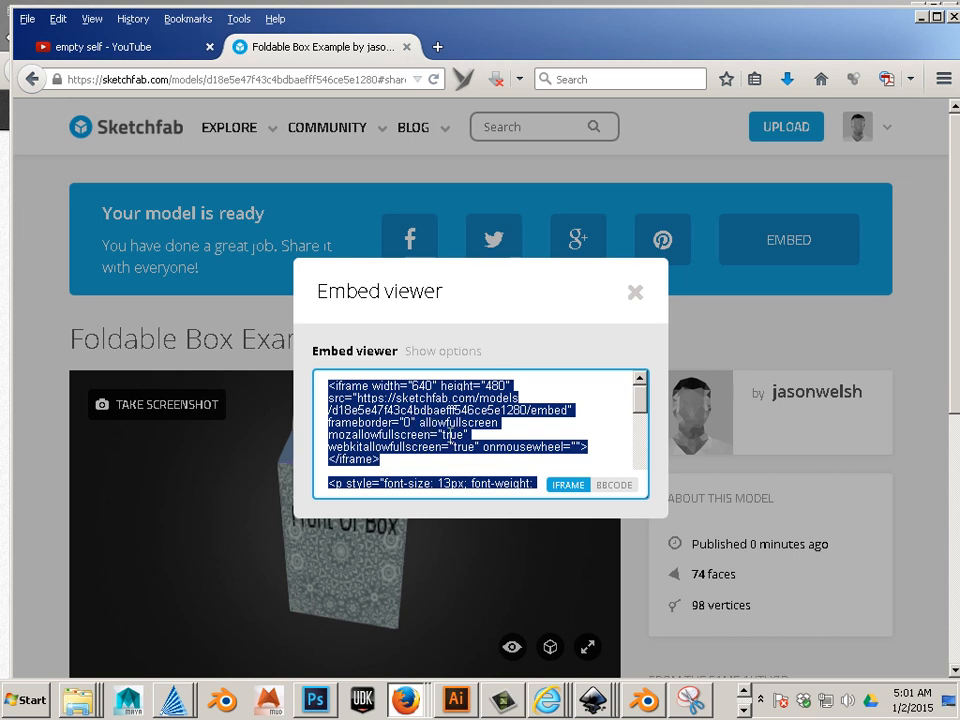
mouse_move(443, 466)
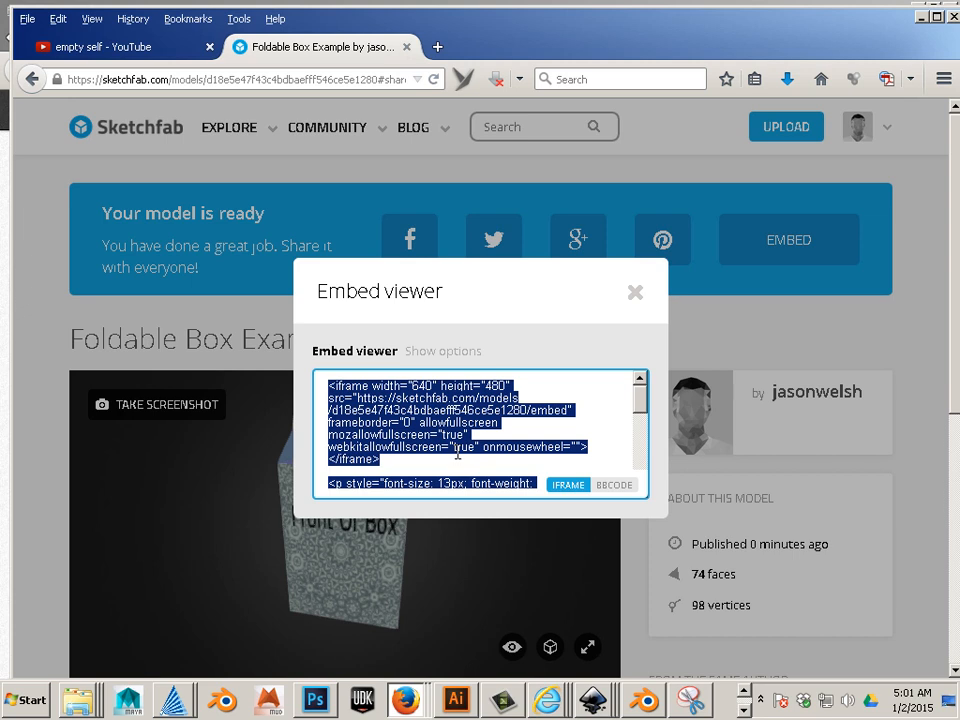
mouse_move(447, 445)
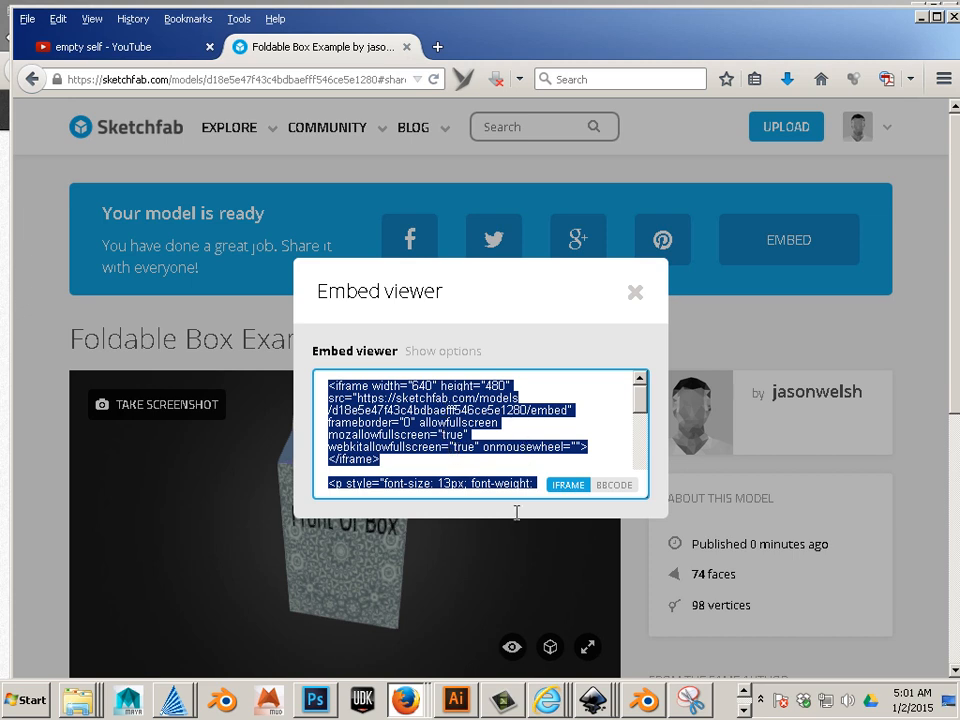
Step: Copy the IFRAME embed code for Foldable Box Example
left_click(541, 695)
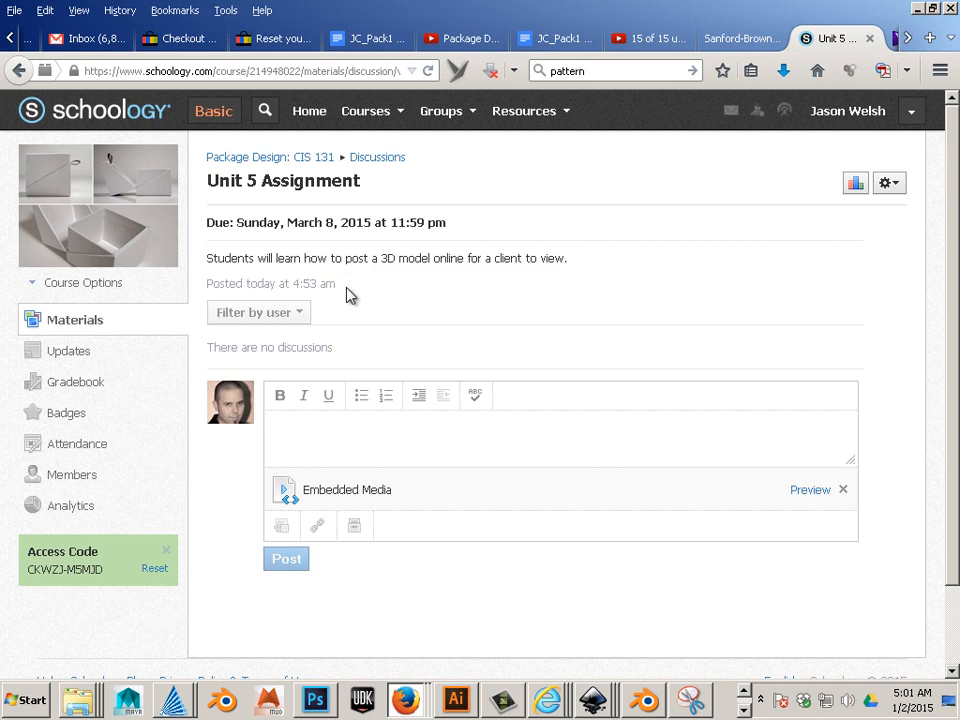
Step: Write 'Here is my Box' in the Unit 5 Assignment reply
left_click(320, 426)
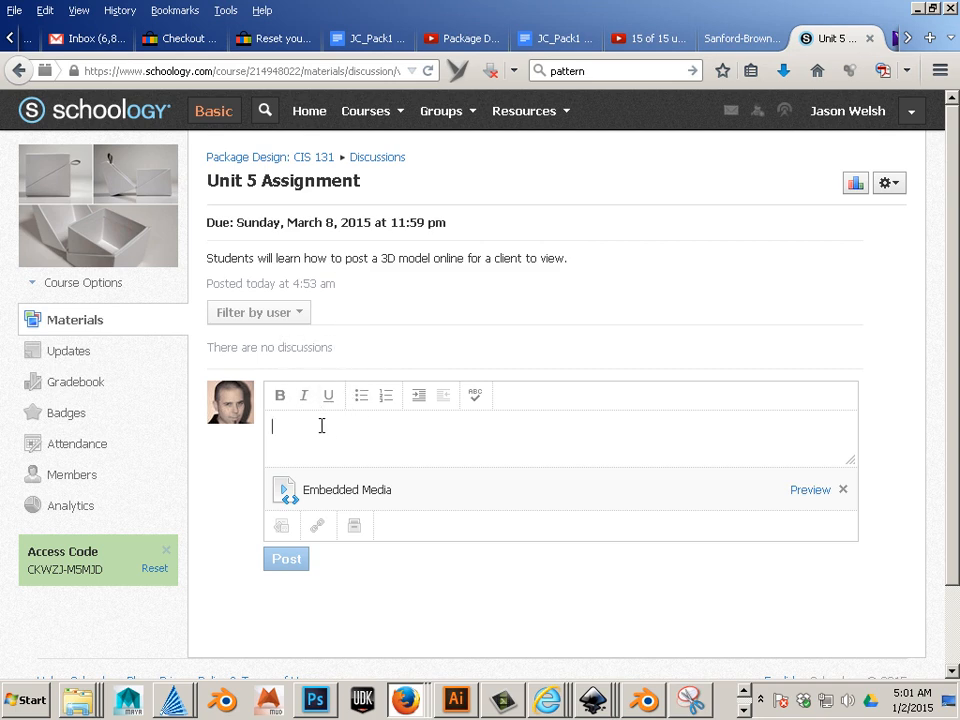
type("Here is my")
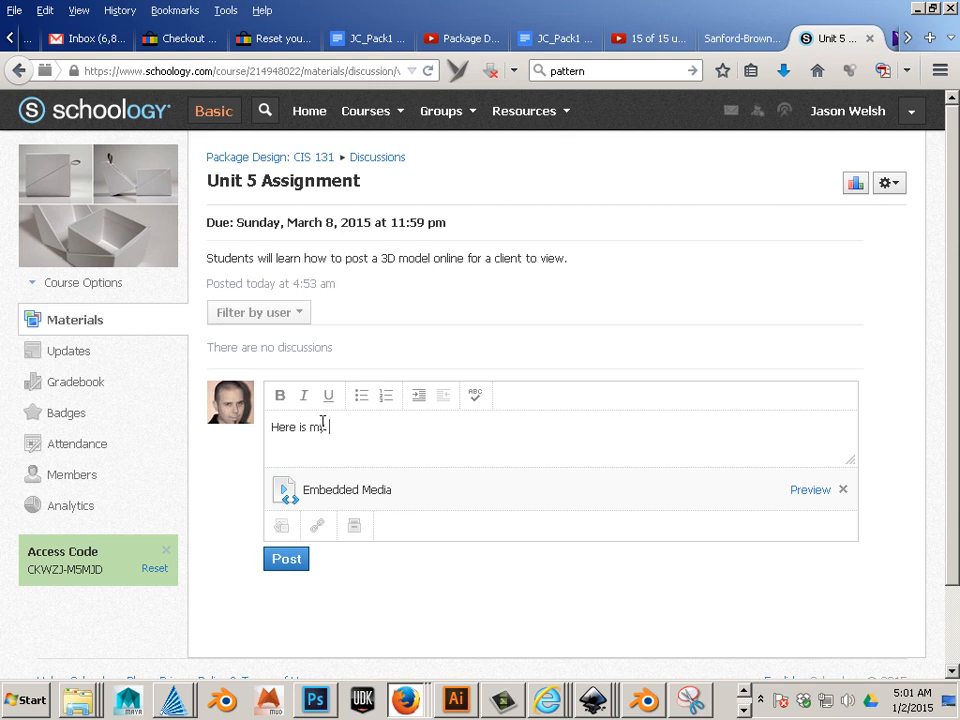
type("Box")
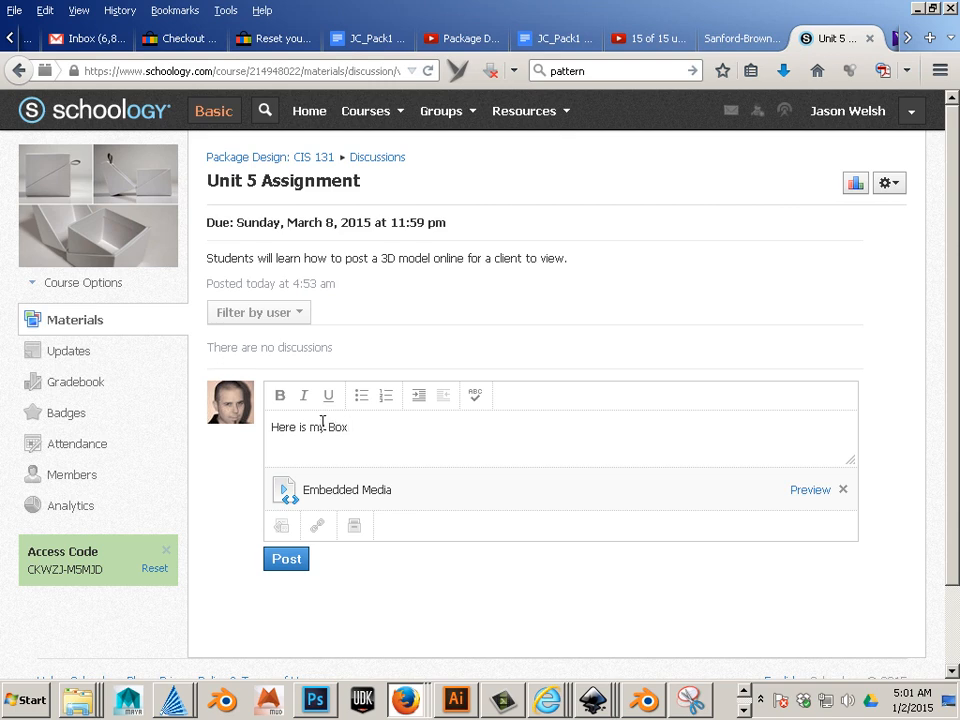
mouse_move(438, 432)
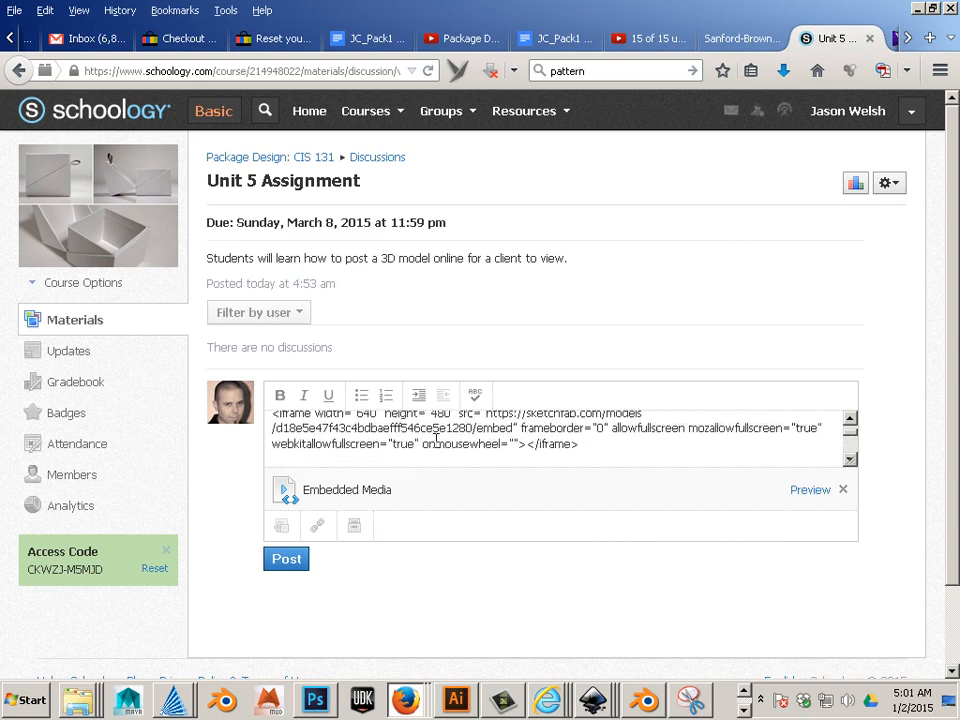
type("Here is my Box")
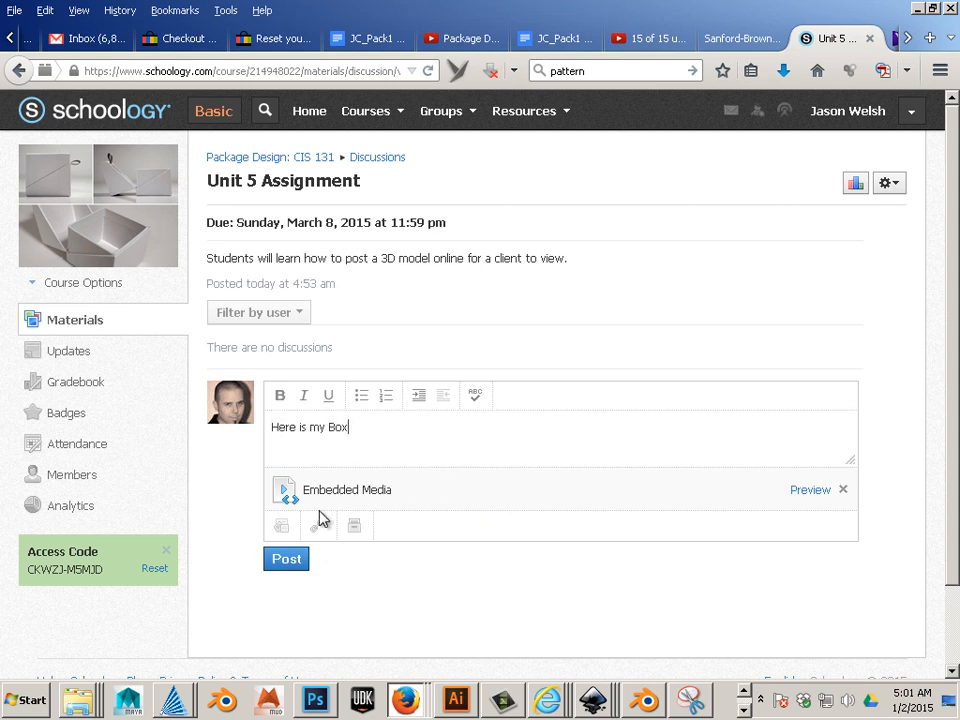
Step: Attach the pasted Sketchfab embed code and remove the duplicate media item
left_click(318, 525)
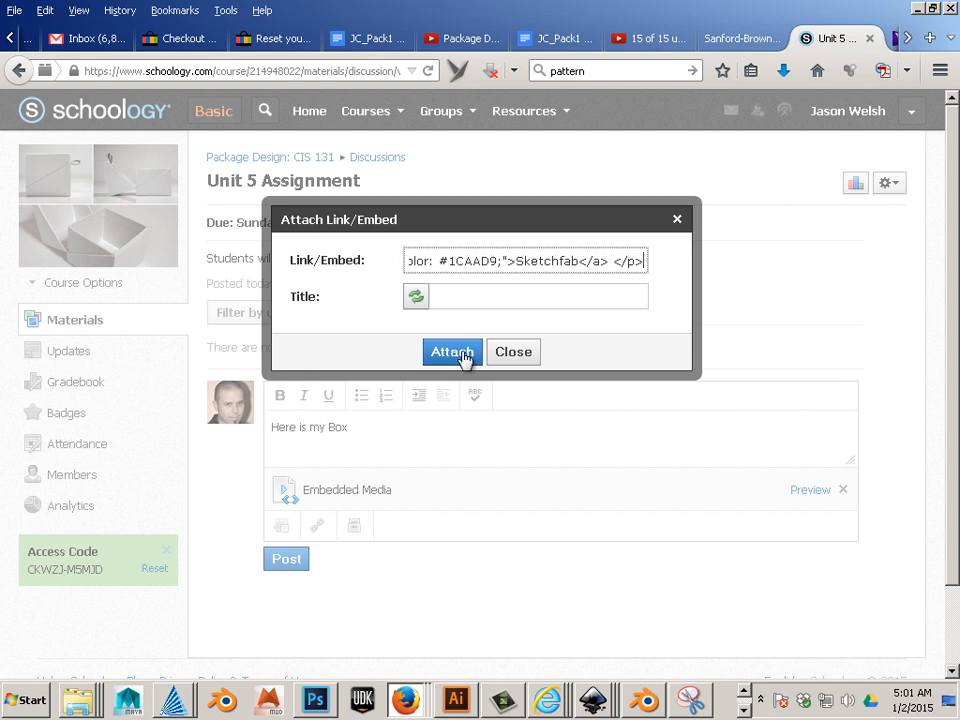
left_click(451, 351)
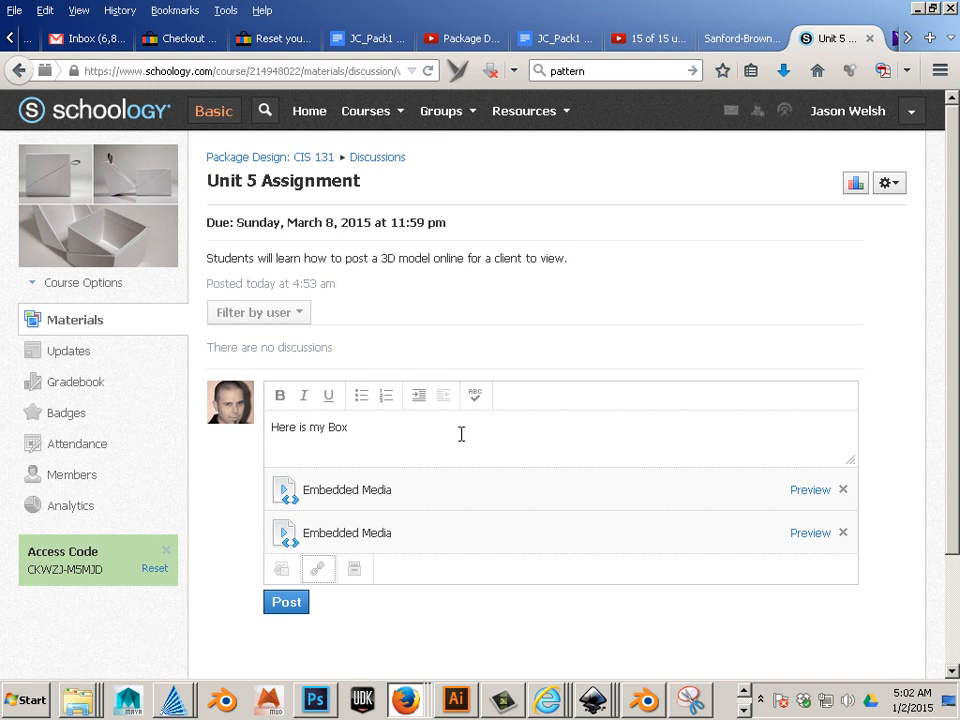
mouse_move(843, 533)
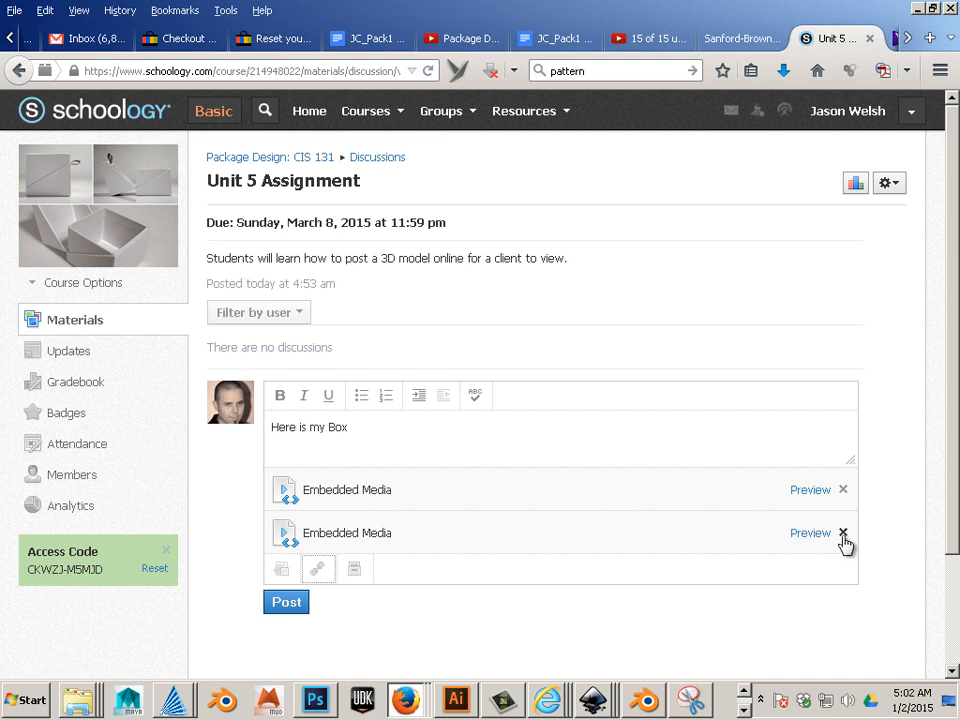
left_click(843, 533)
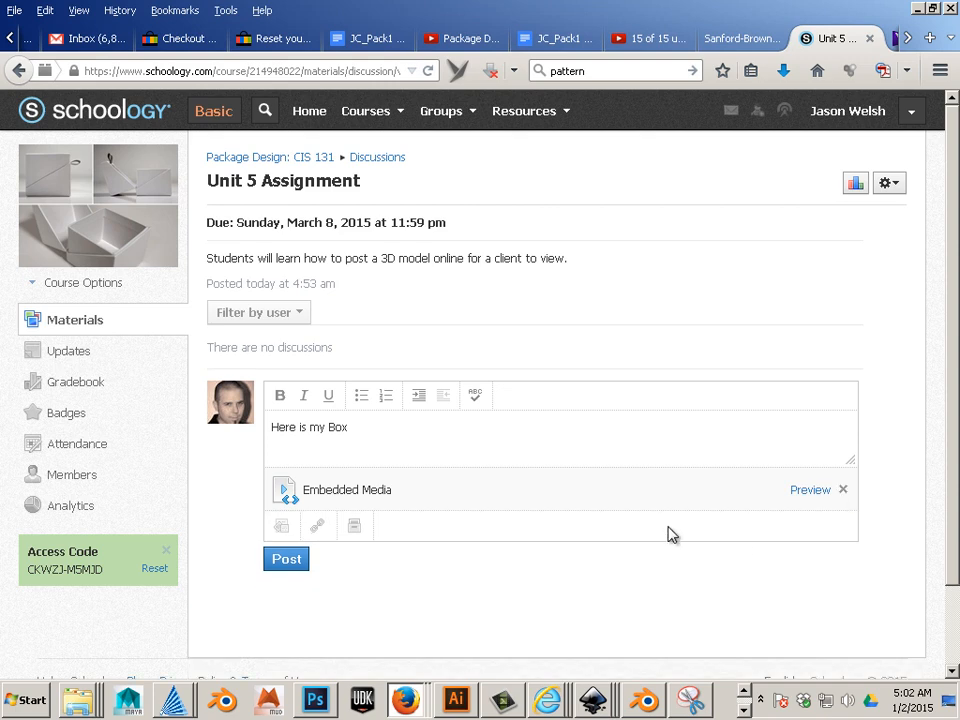
mouse_move(317, 526)
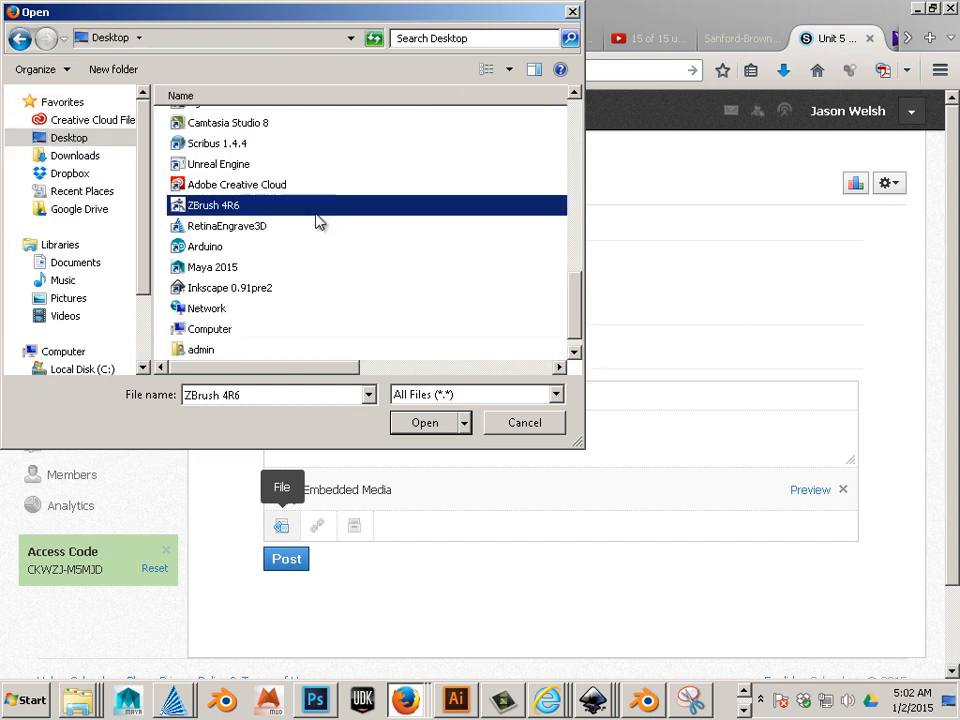
Step: Attach template_cm.png from Package Design and add 'and template' to the message
scroll("down", 3)
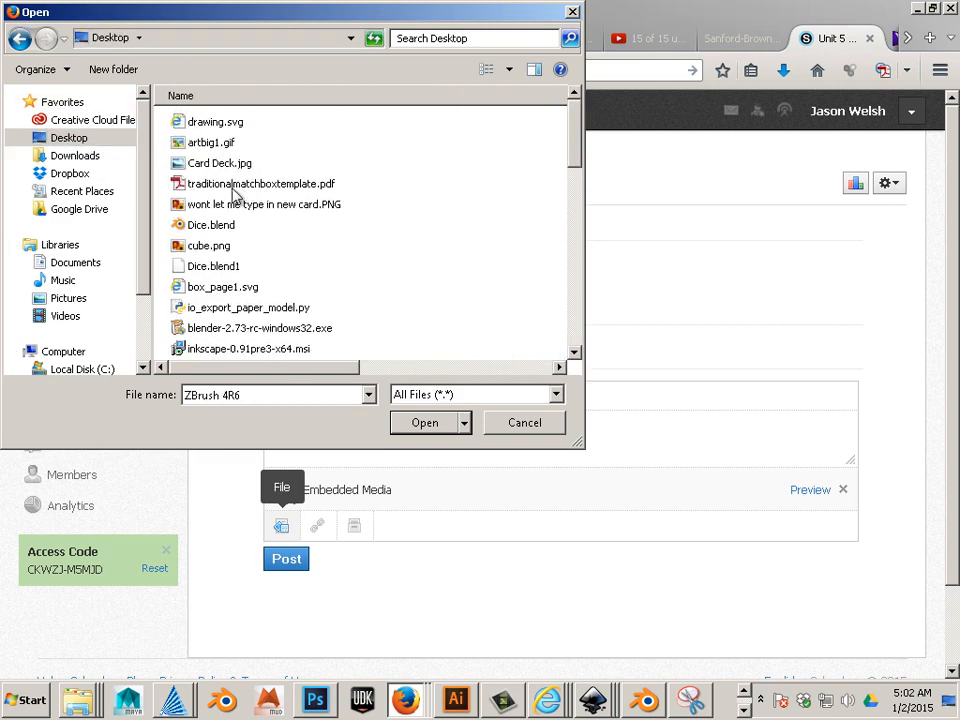
scroll("down", 3)
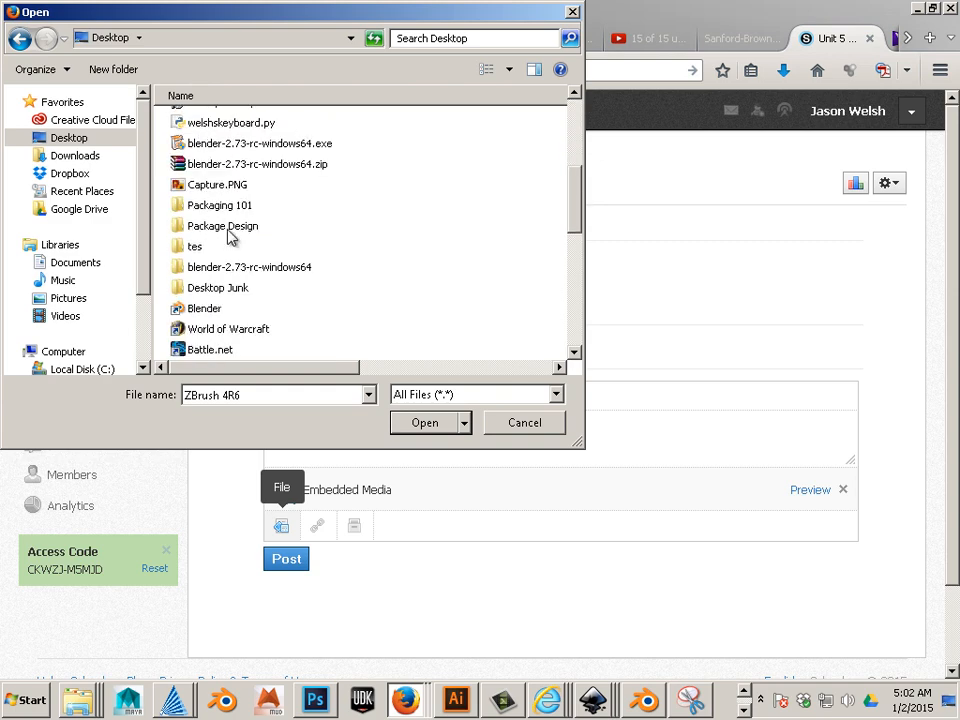
double_click(222, 225)
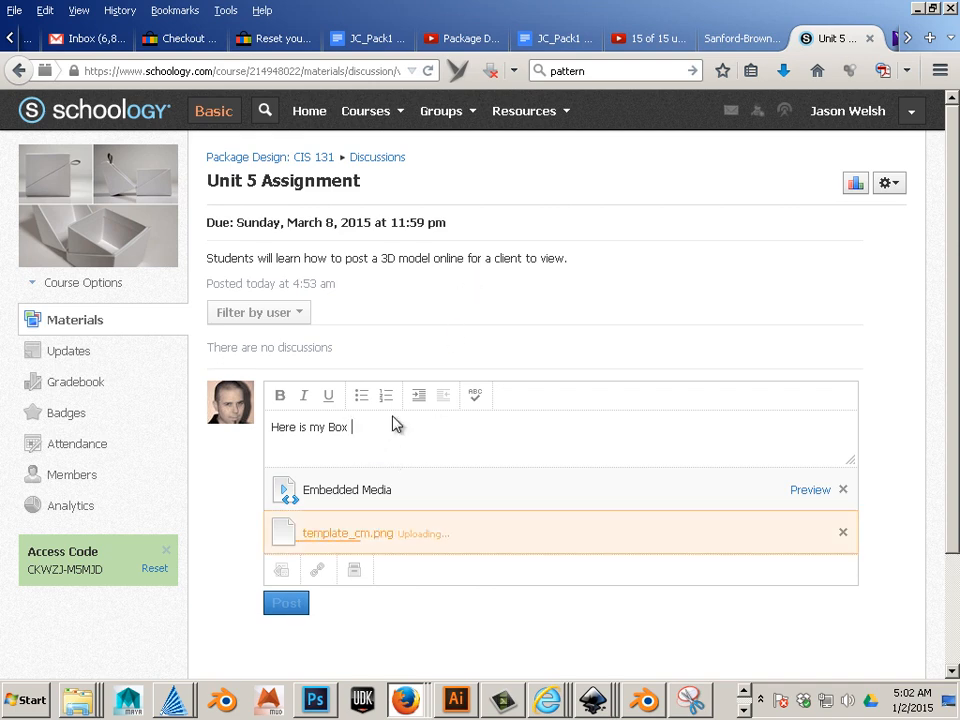
type("and template")
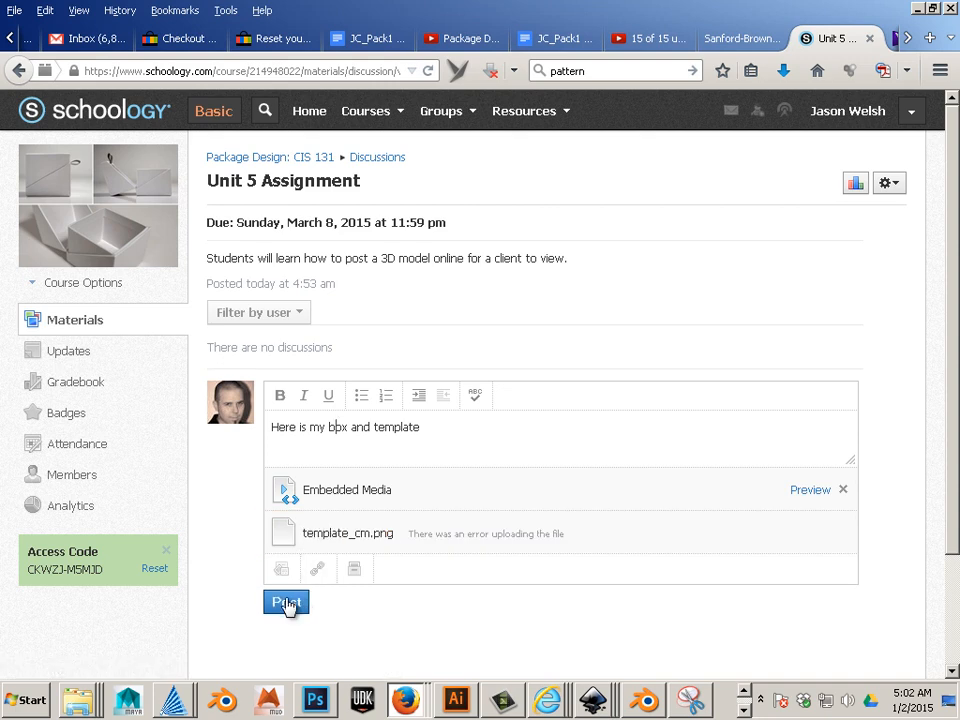
Step: Post the reply, then load the embedded Foldable Box Example and orbit it
left_click(286, 602)
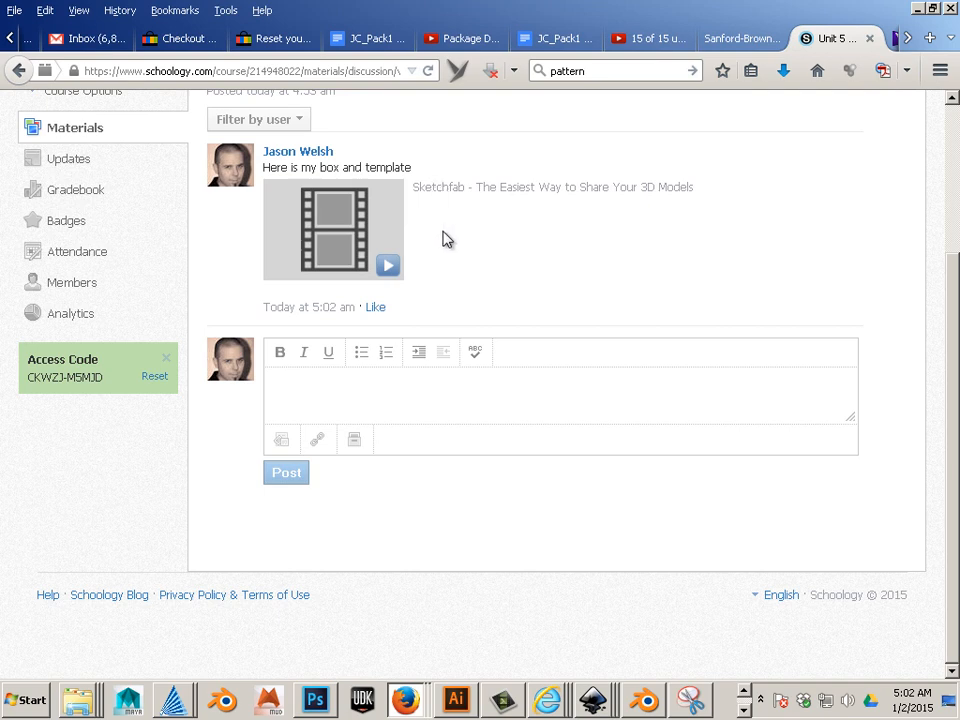
mouse_move(340, 214)
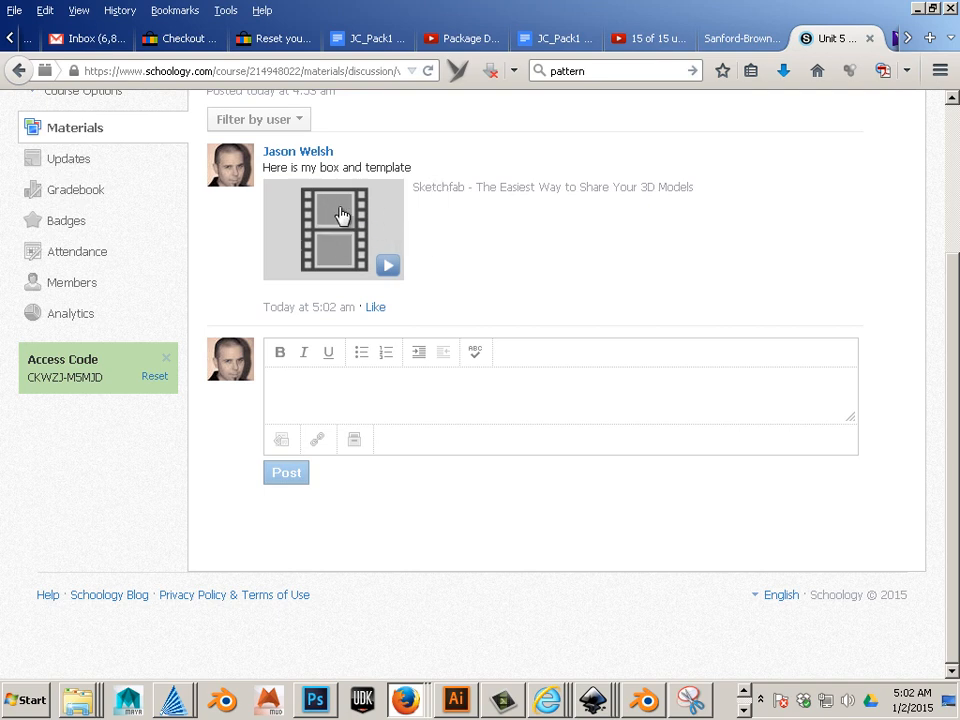
left_click(340, 214)
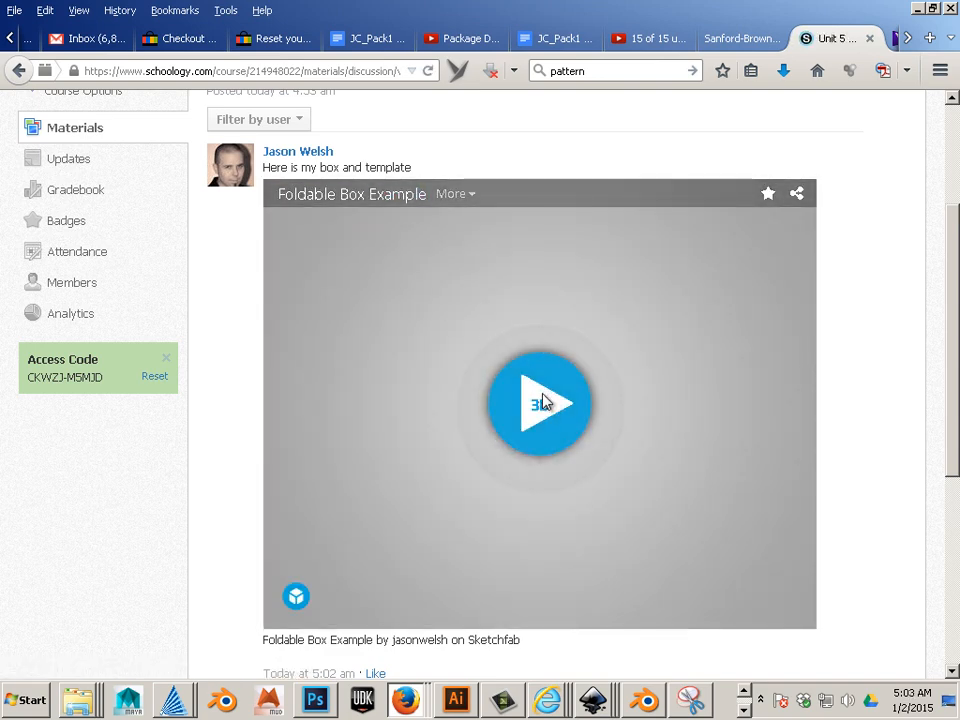
left_click(541, 403)
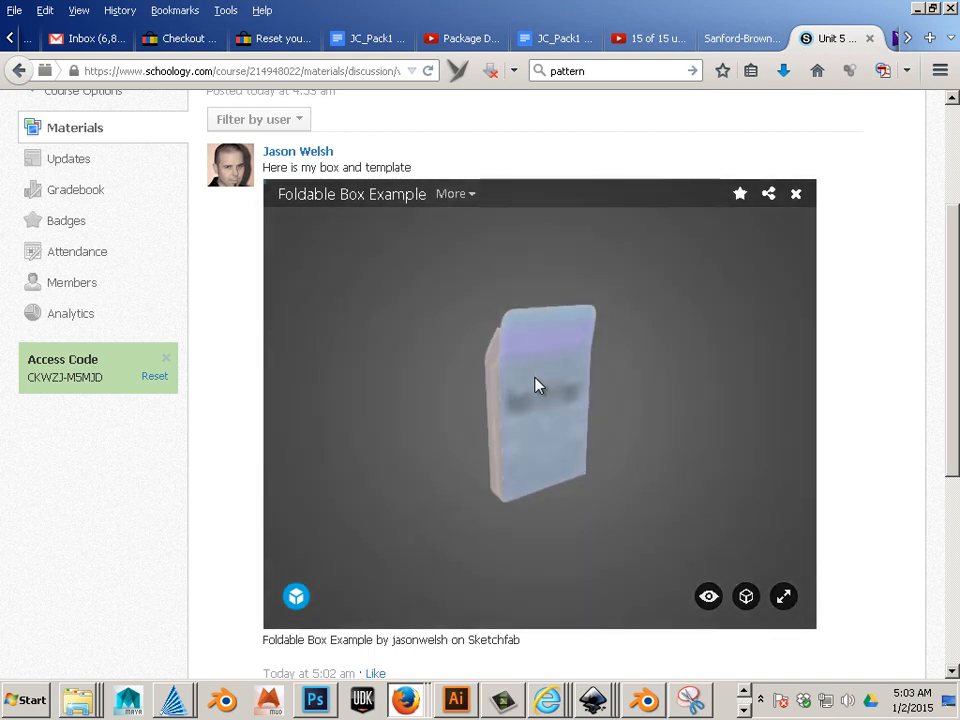
left_click_drag(535, 385, 645, 450)
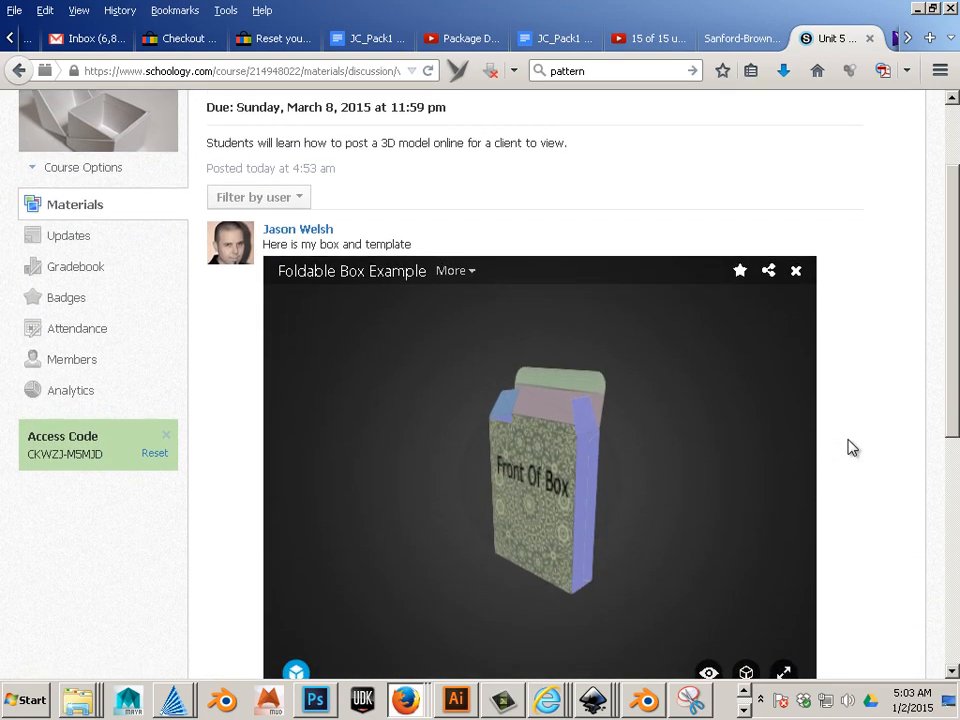
scroll("down", 3)
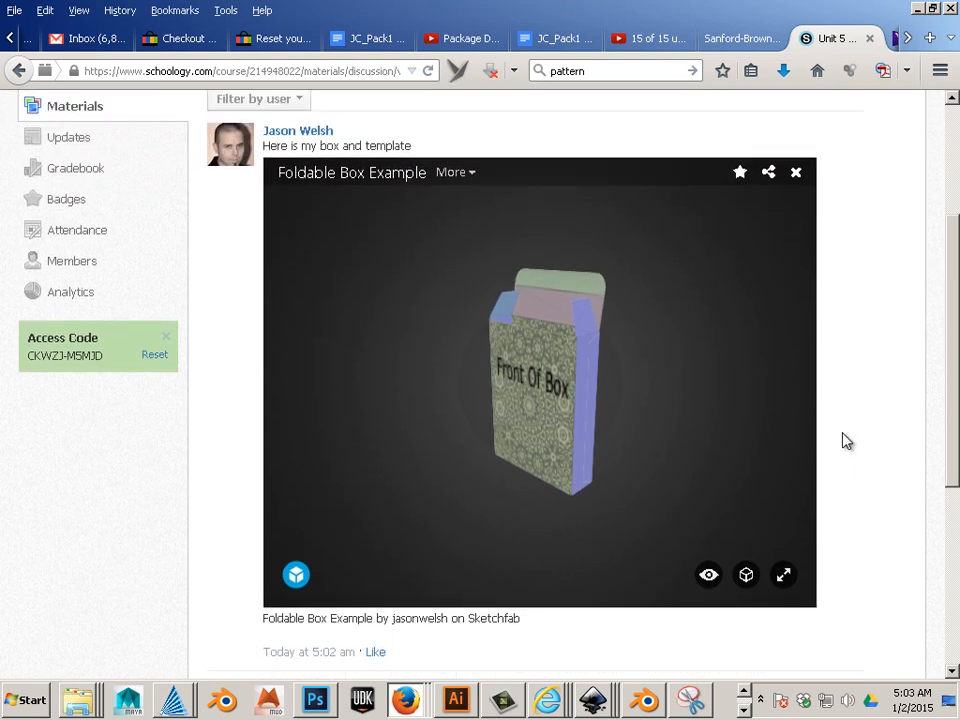
mouse_move(848, 402)
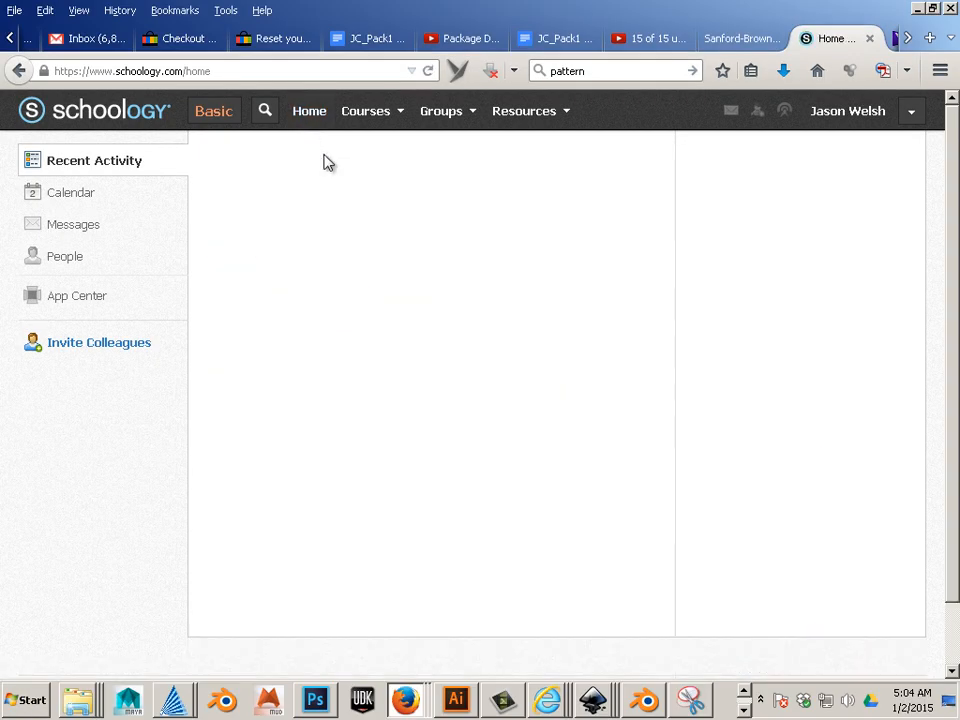
Step: Return Home, open Package Design: CIS 131 from Courses, and browse its Materials
left_click(308, 111)
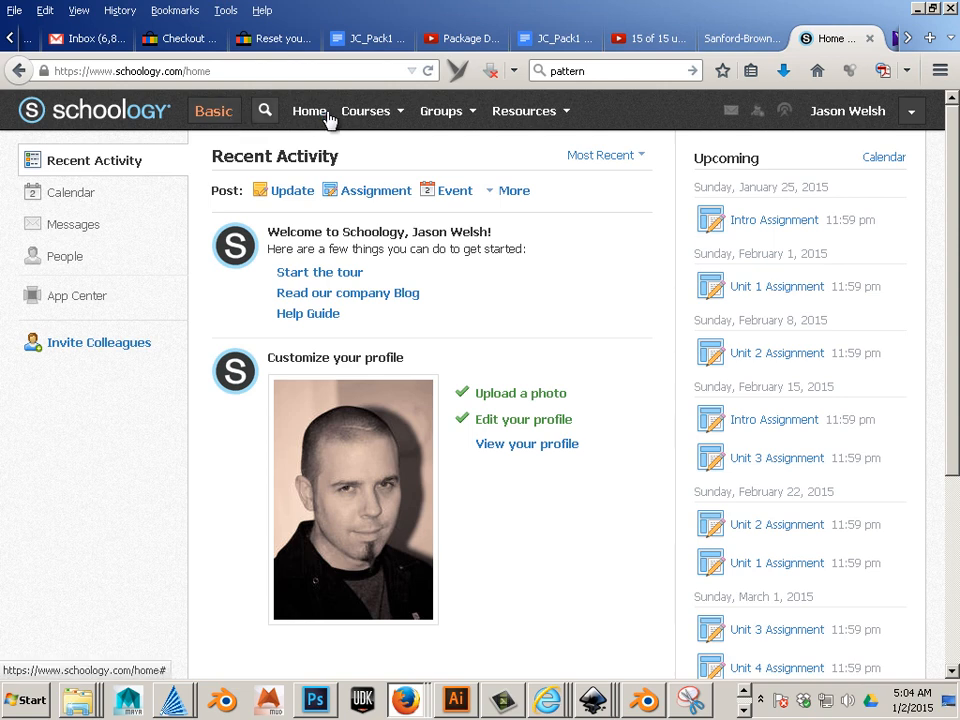
left_click(309, 111)
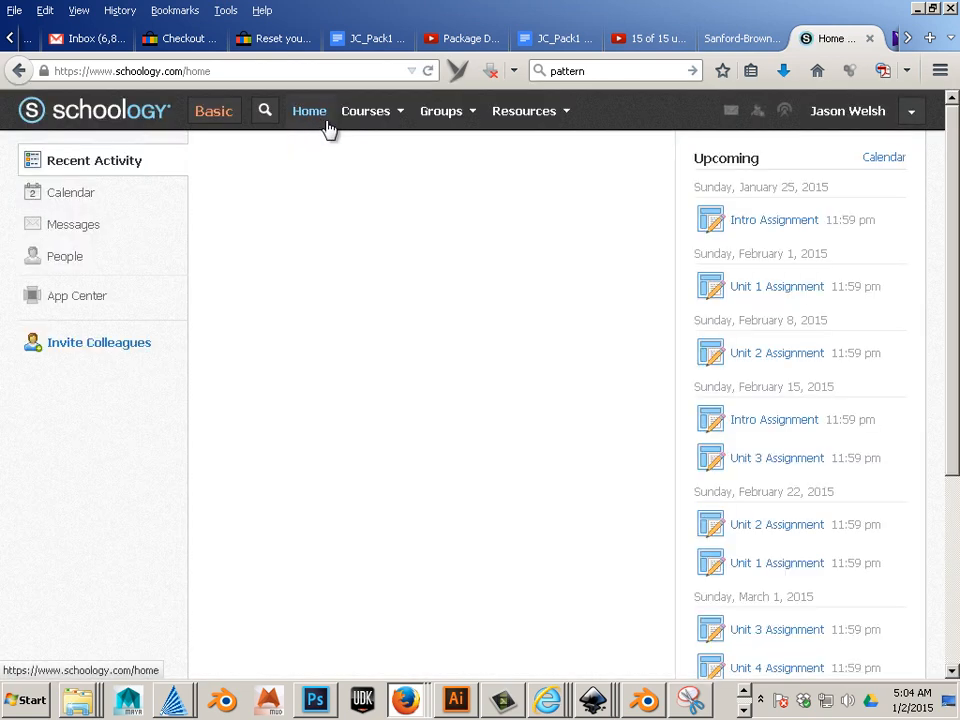
left_click(309, 111)
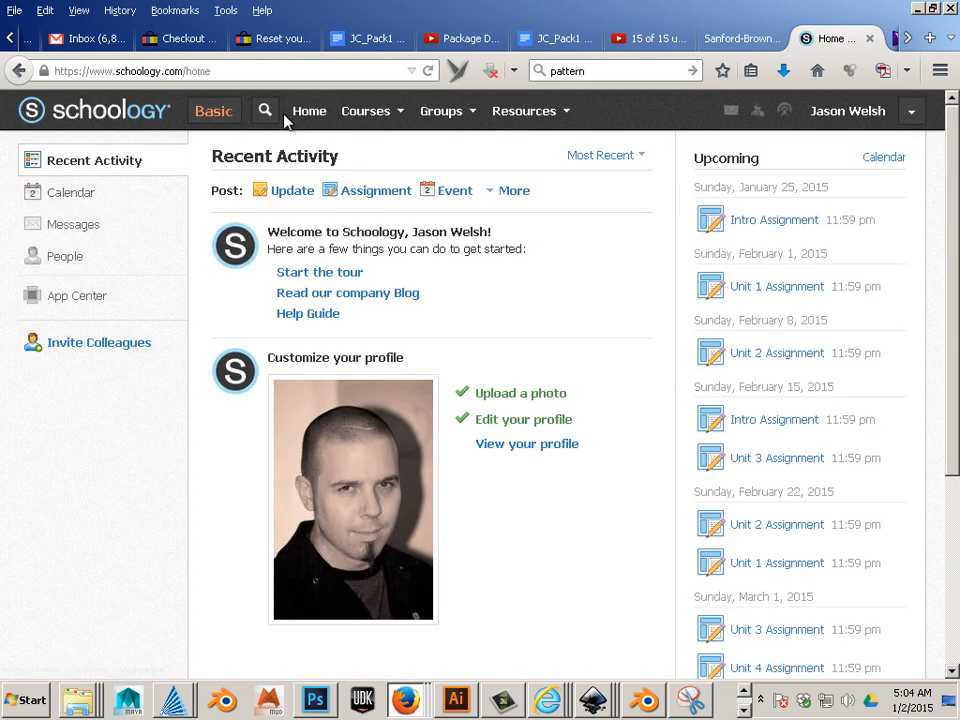
left_click(366, 111)
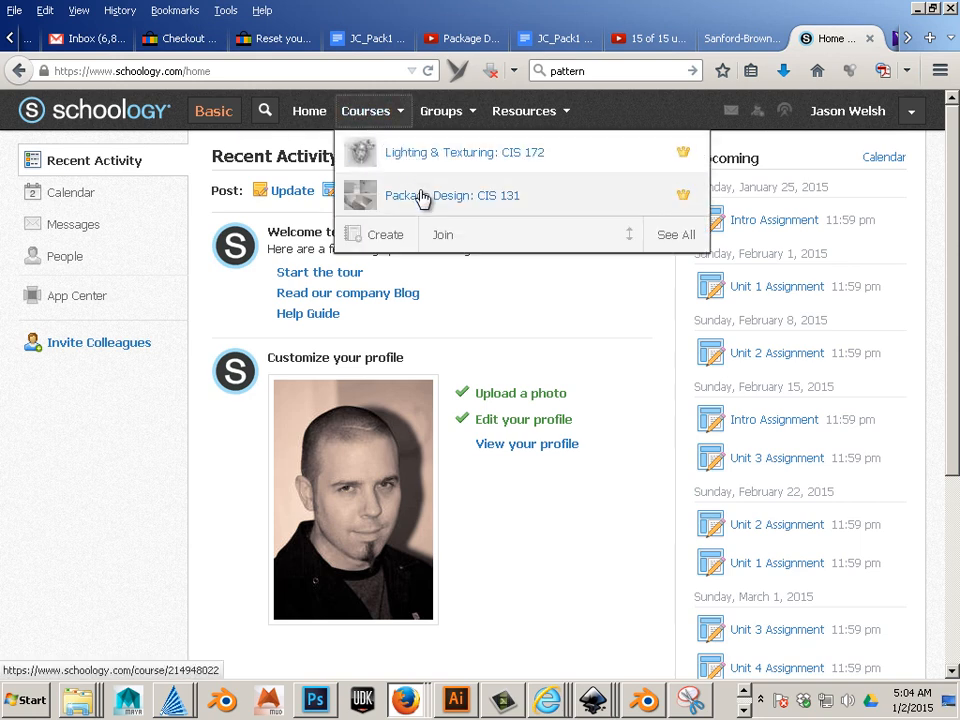
left_click(453, 195)
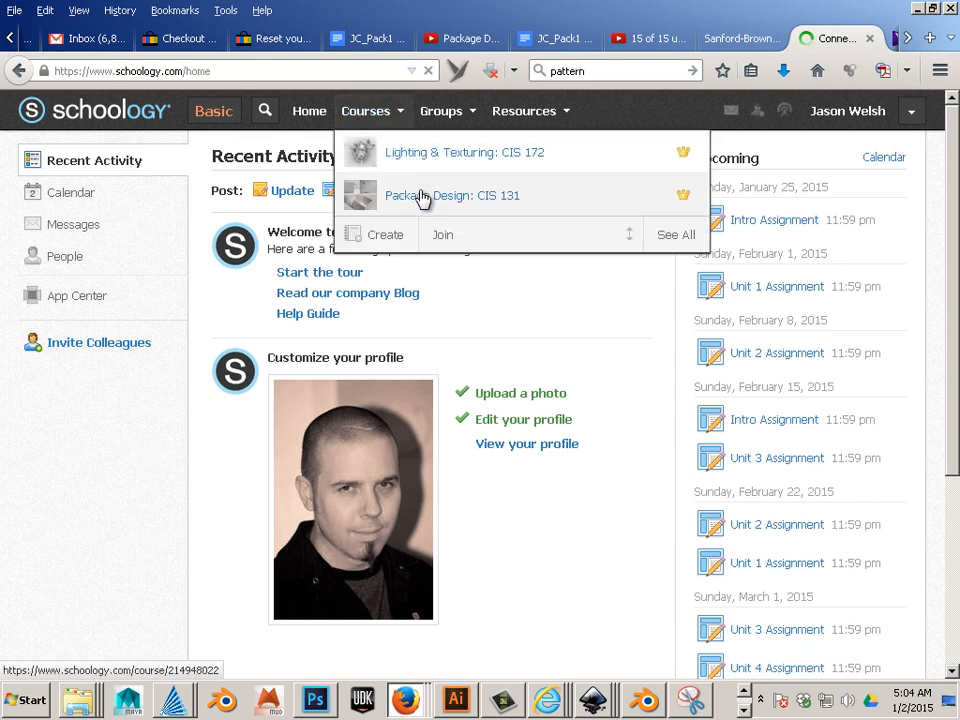
left_click(453, 195)
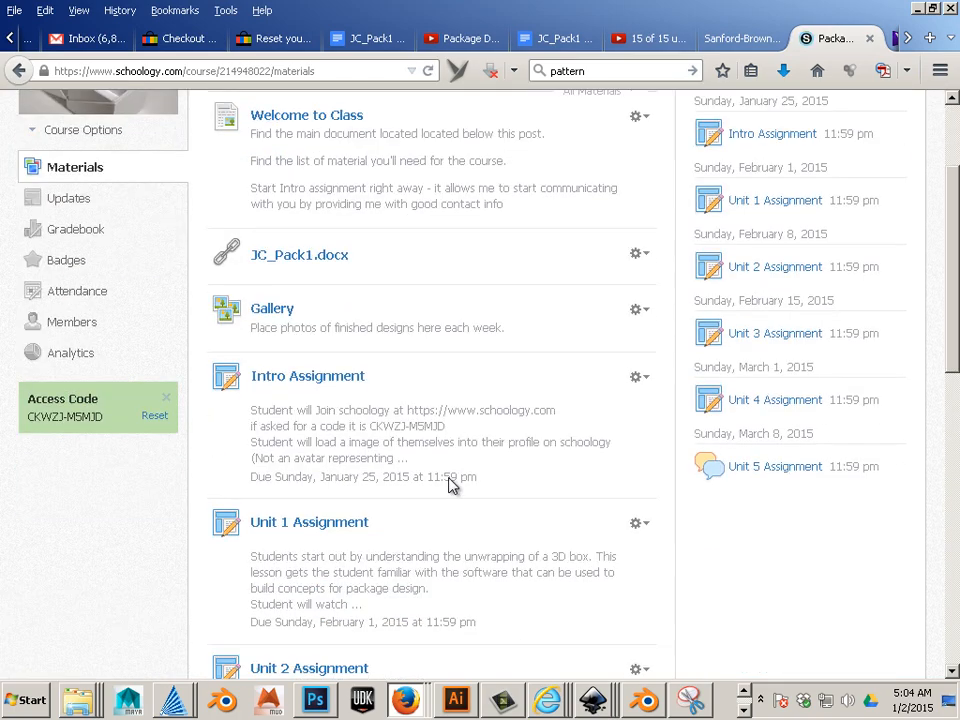
scroll("down", 3)
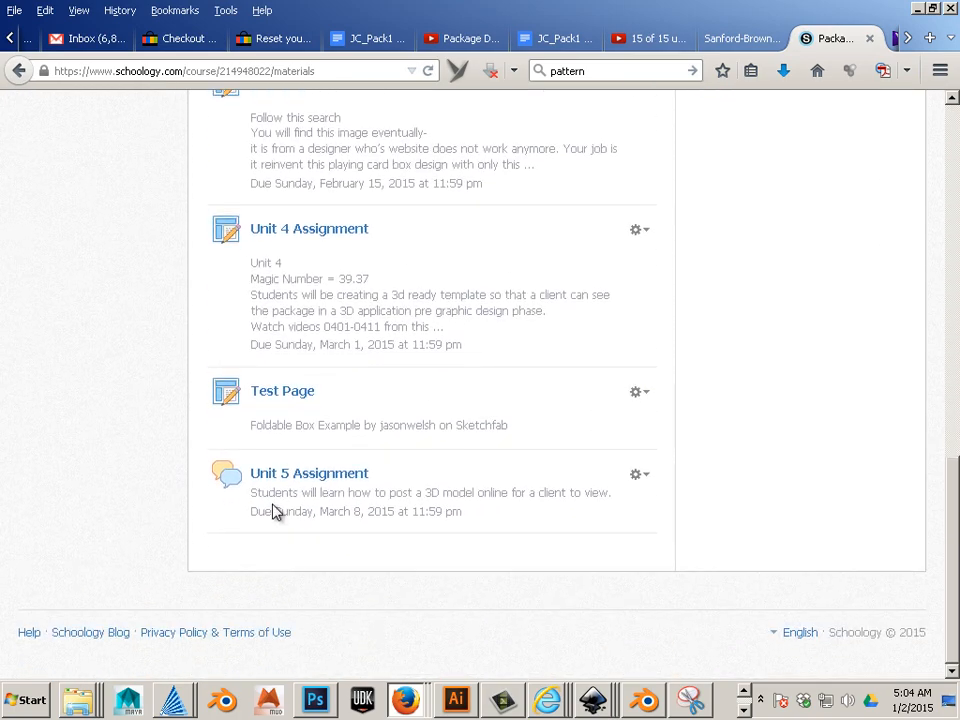
scroll("up", 3)
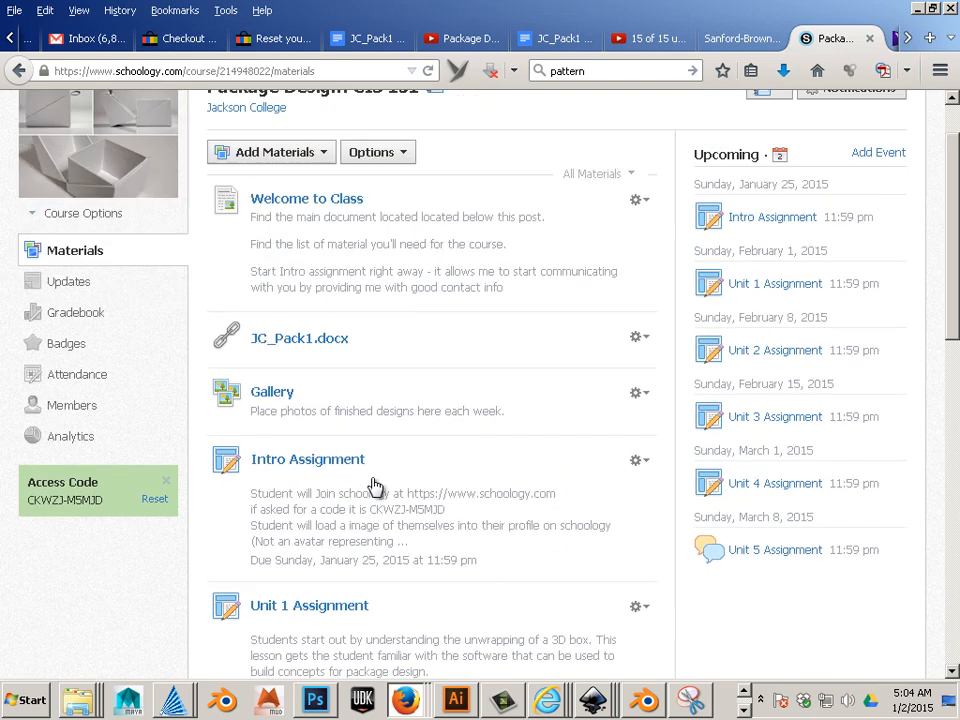
left_click(270, 152)
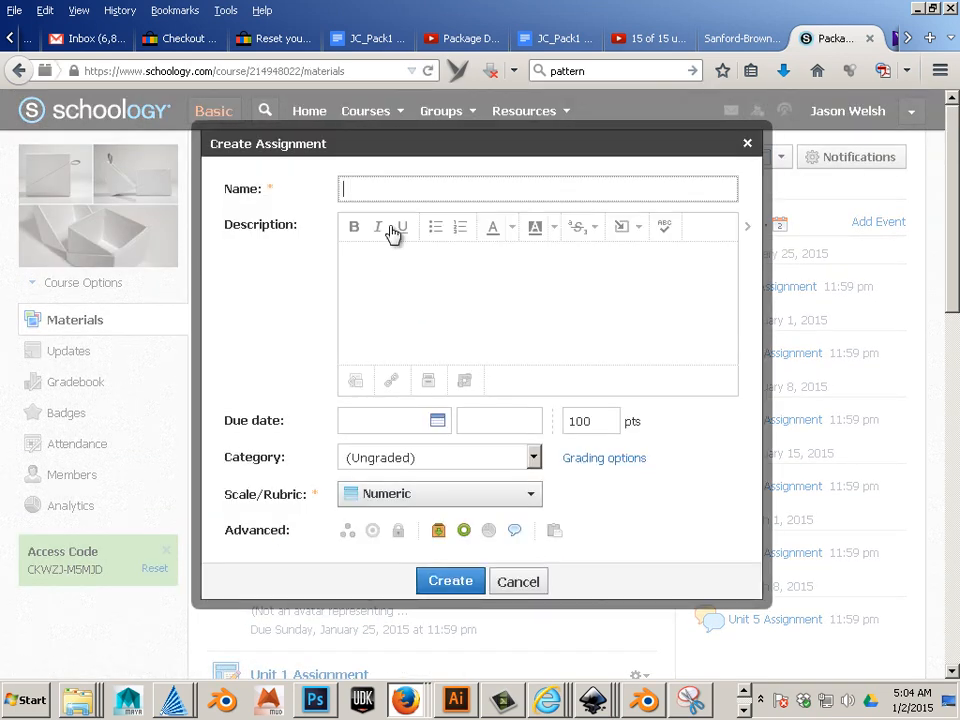
Step: Enter the title 'Unit 5 assignment notepad upload' and pick March 8, 2015 (11:59 PM) as due date
left_click(538, 188)
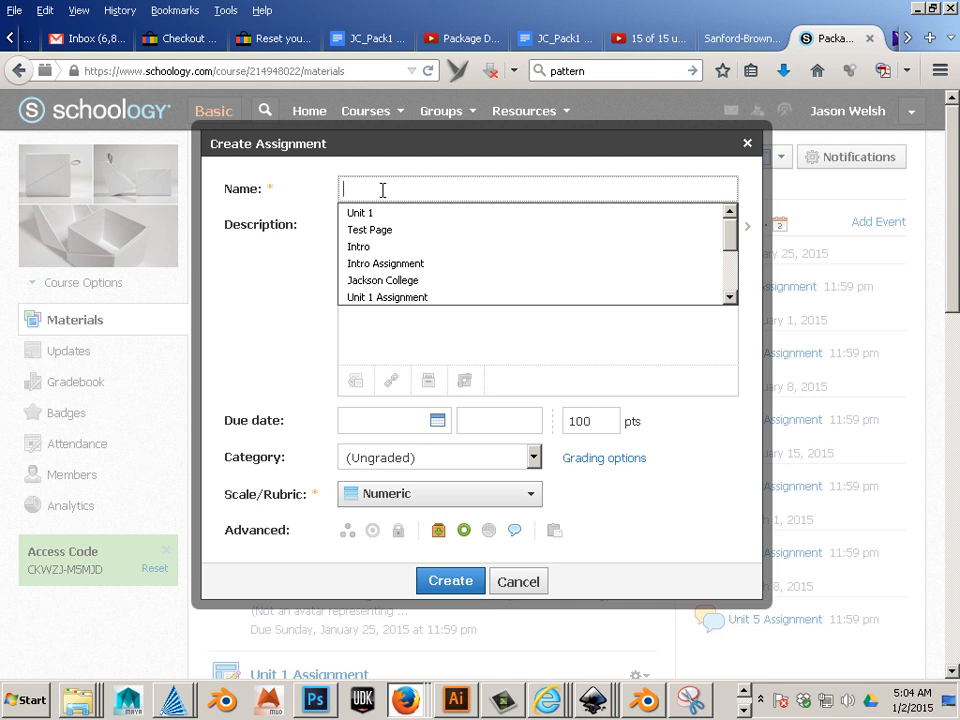
type("Unit 5")
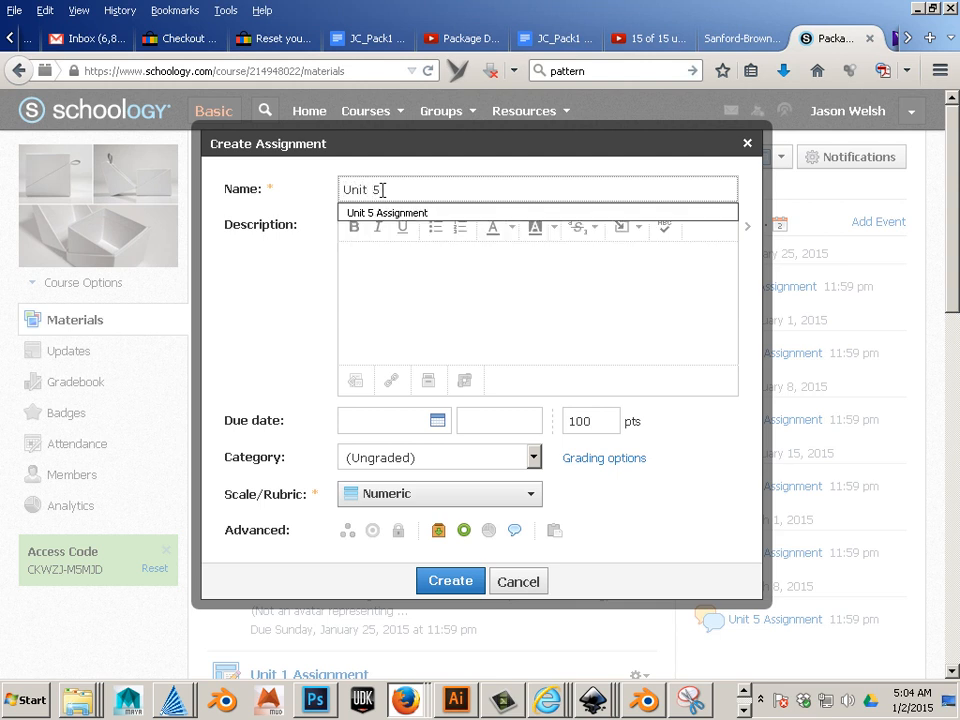
type("Hand")
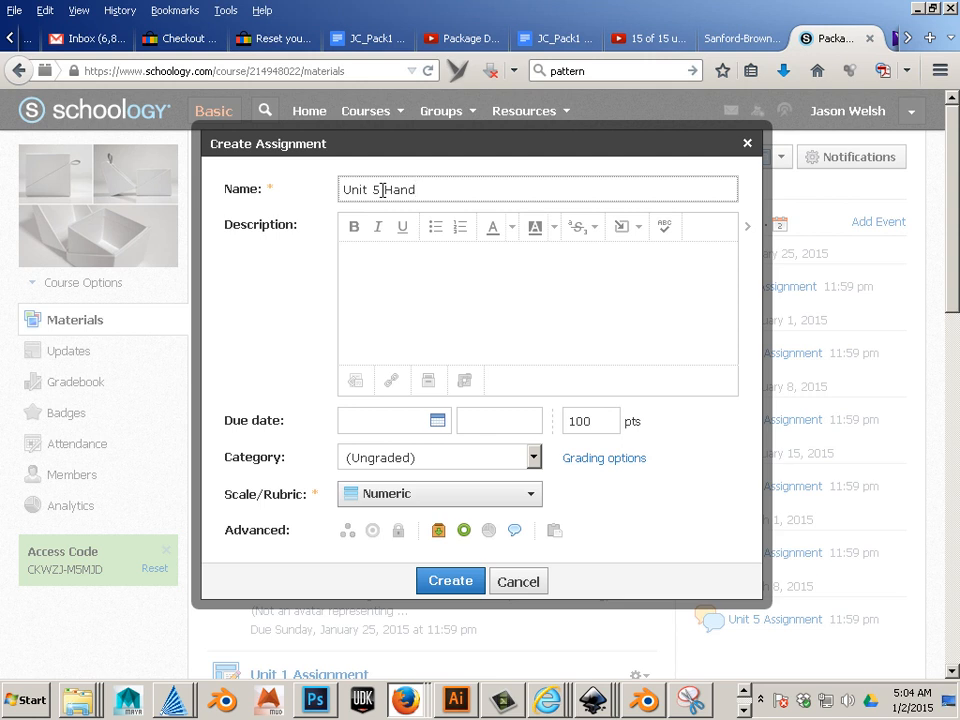
type("Ta")
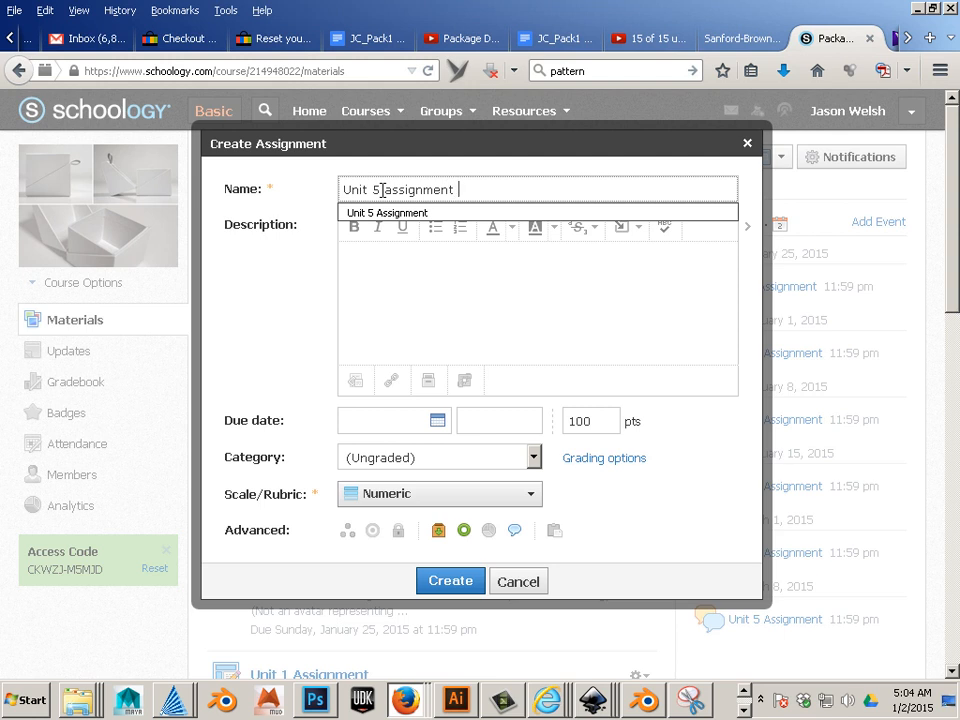
type("notep")
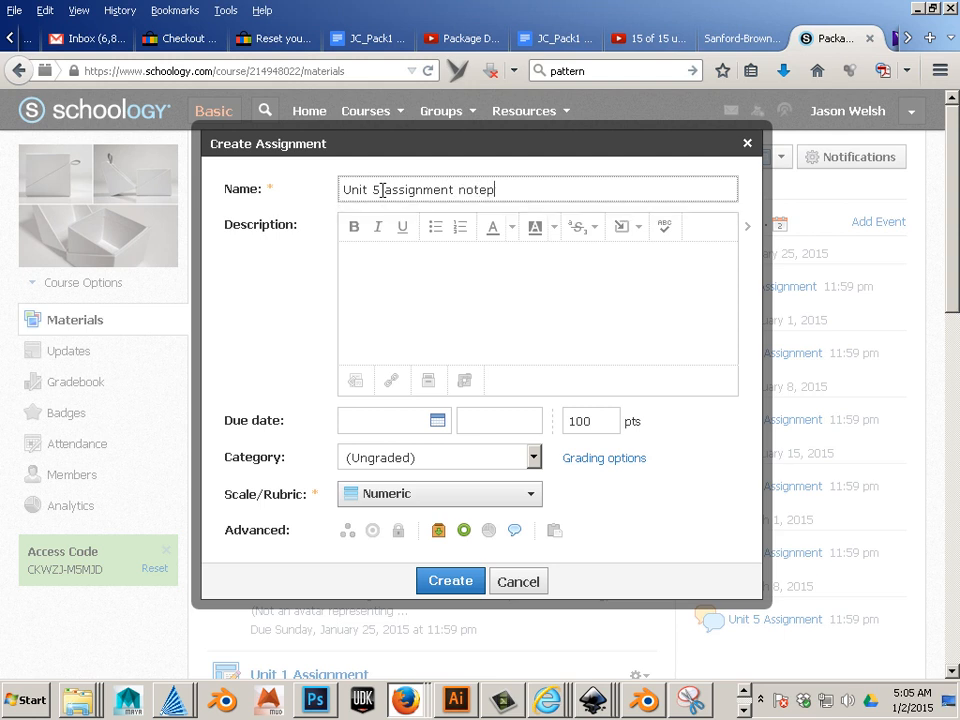
type("upload")
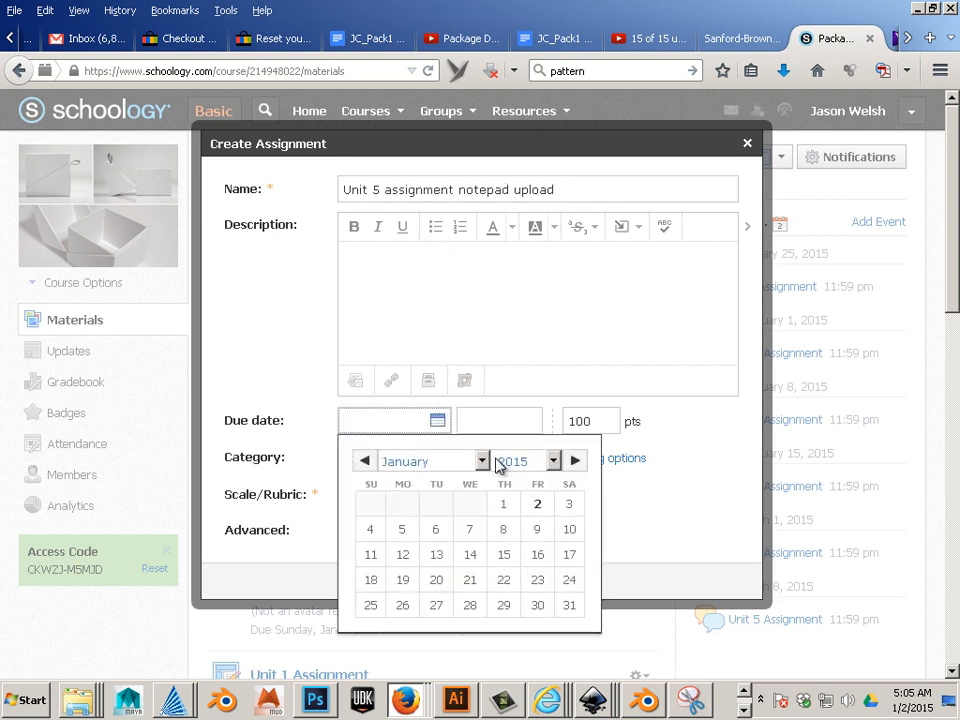
left_click(575, 461)
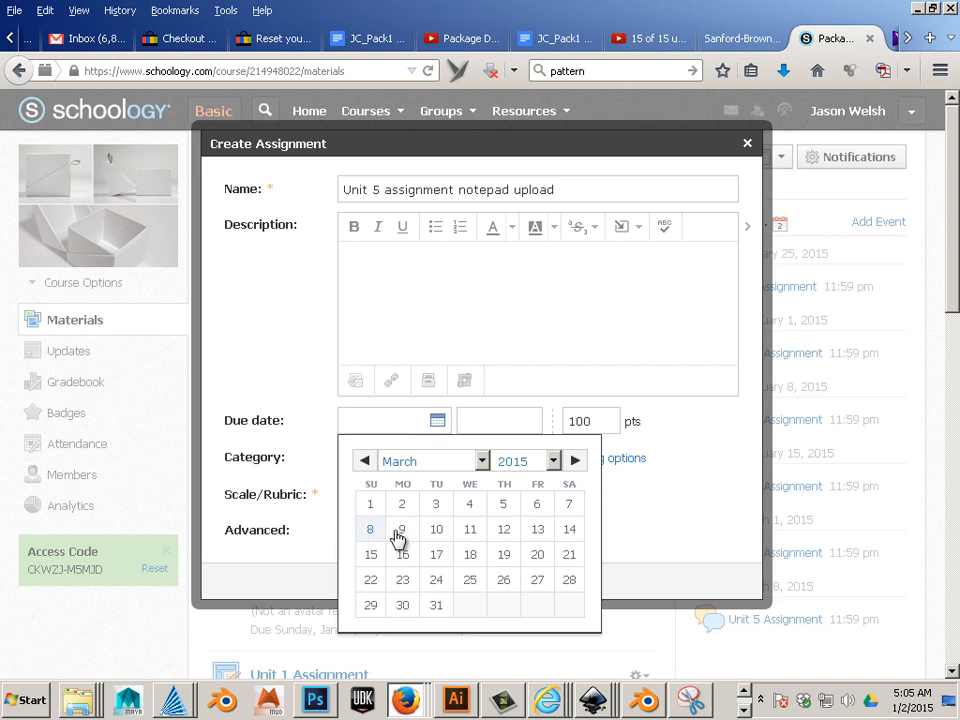
left_click(370, 529)
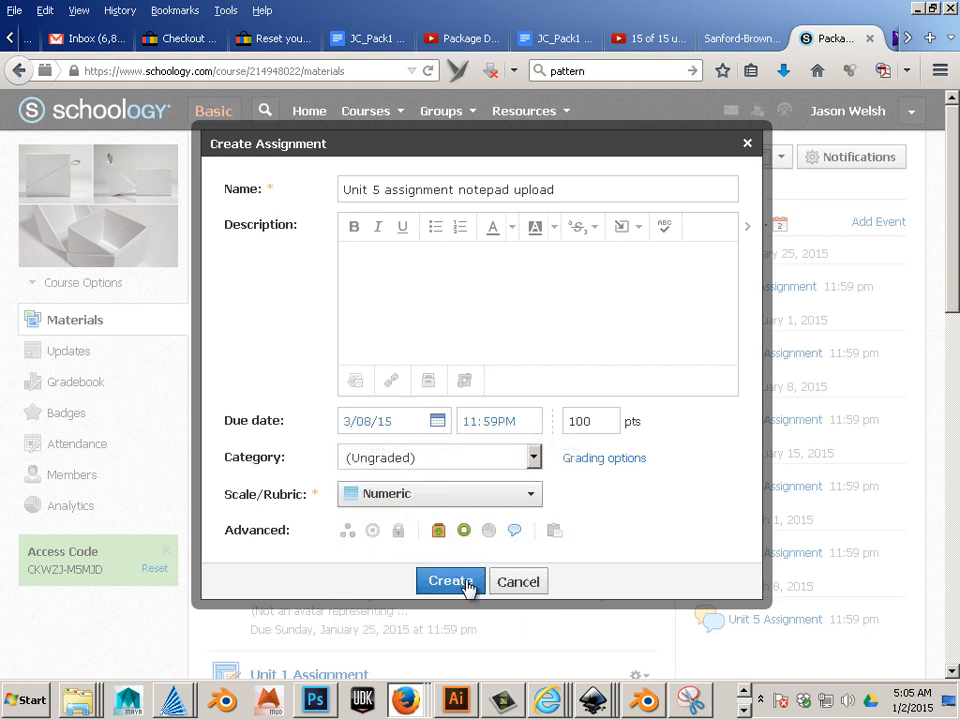
mouse_move(465, 380)
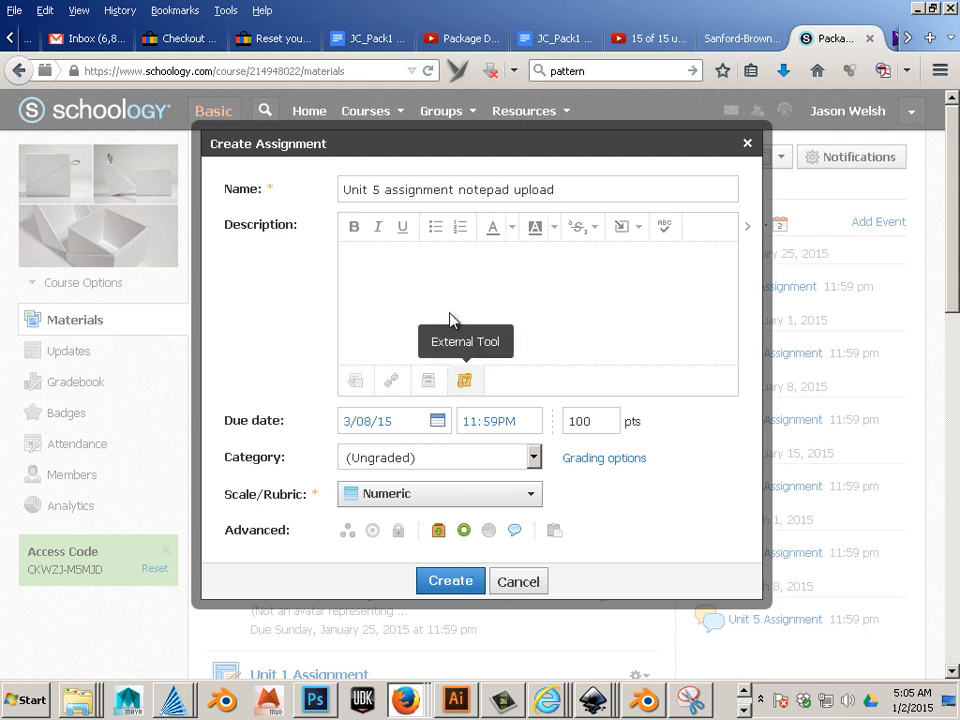
Step: Enter the description 'Upload a notepad with the link to the sketchfab online' and create the assignment
type("Up")
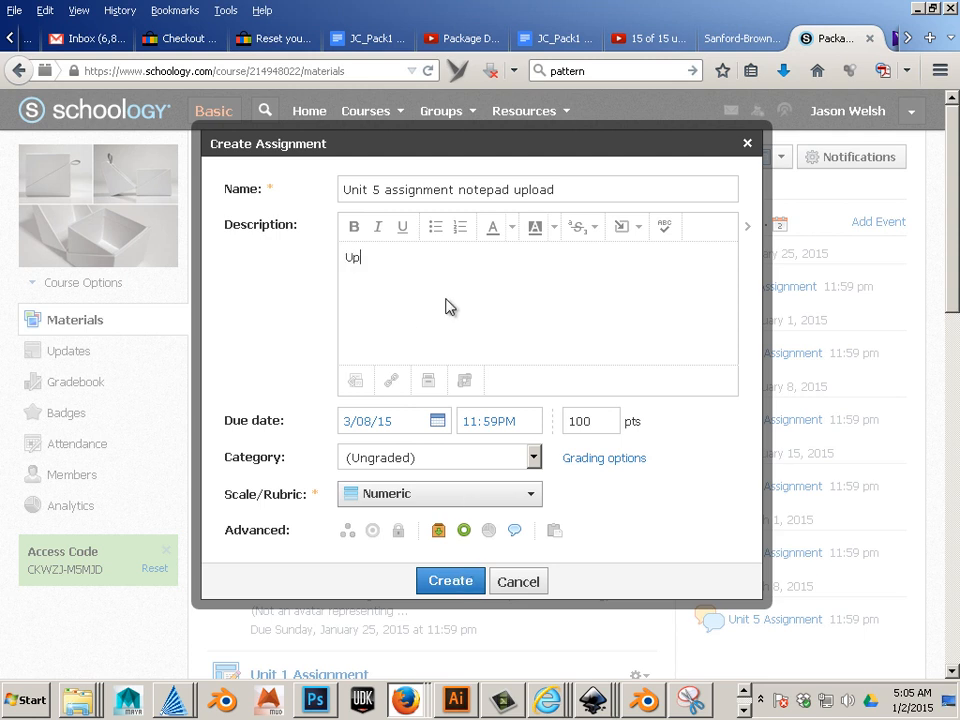
type("load a ur")
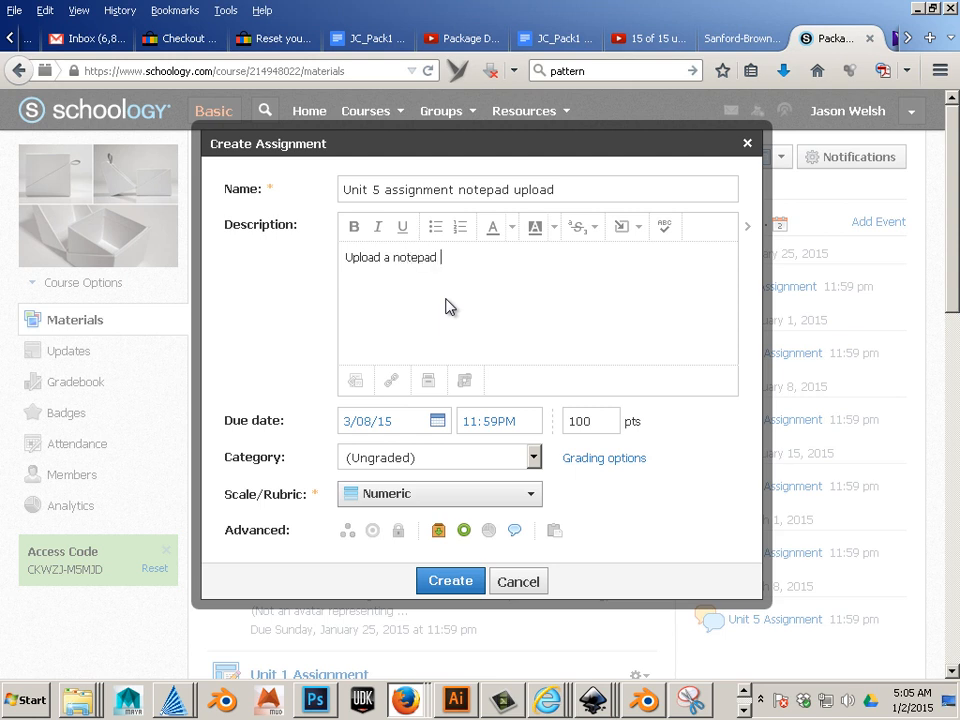
type("with the")
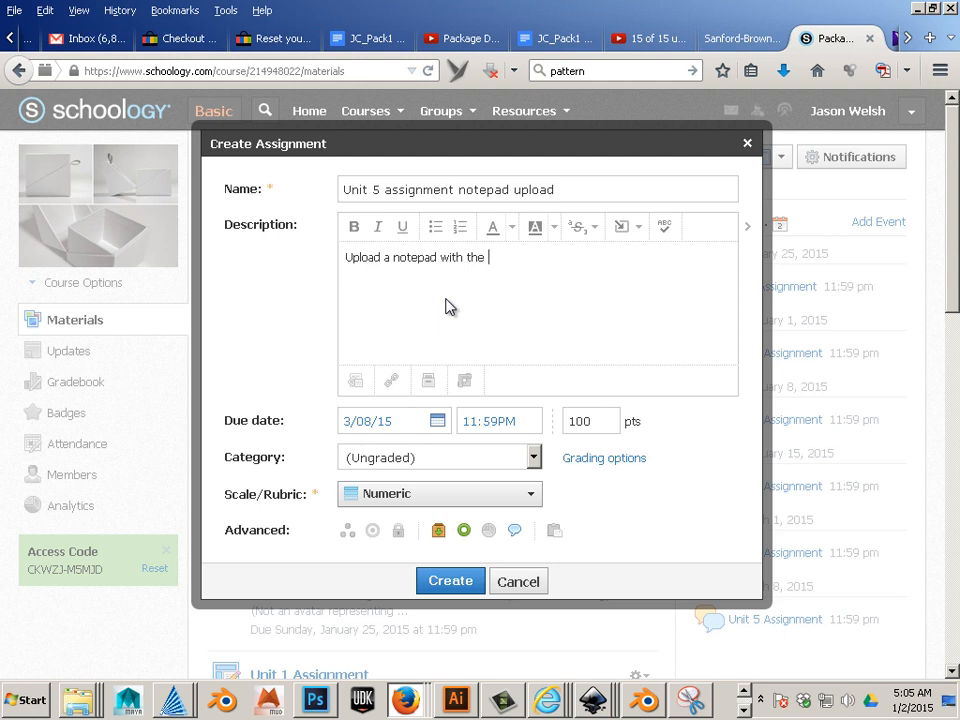
type("link to th")
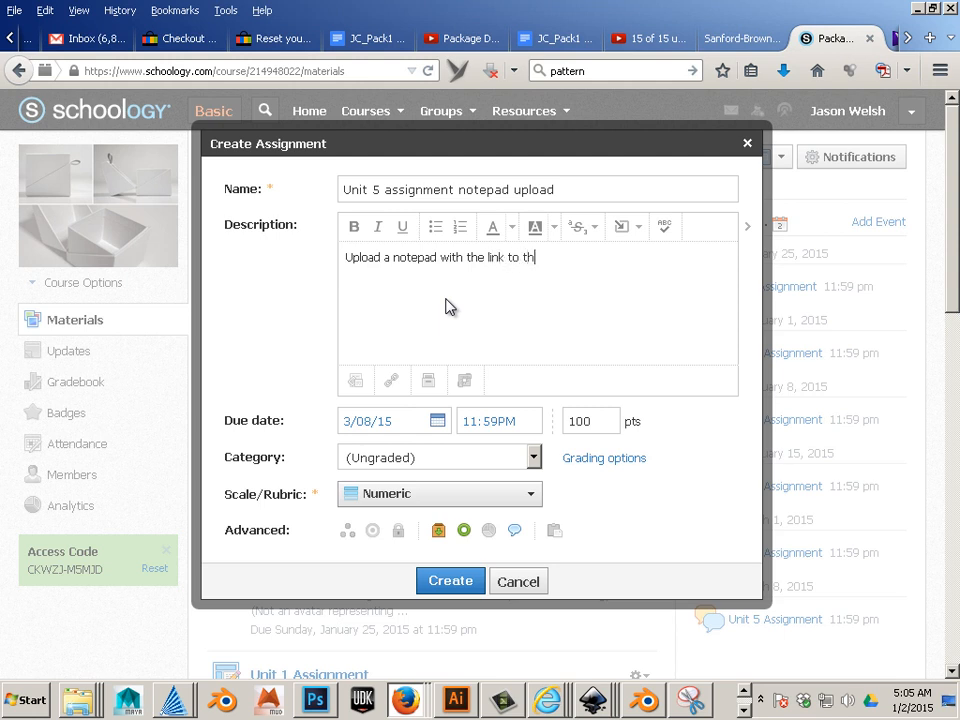
type("e sketchfab o")
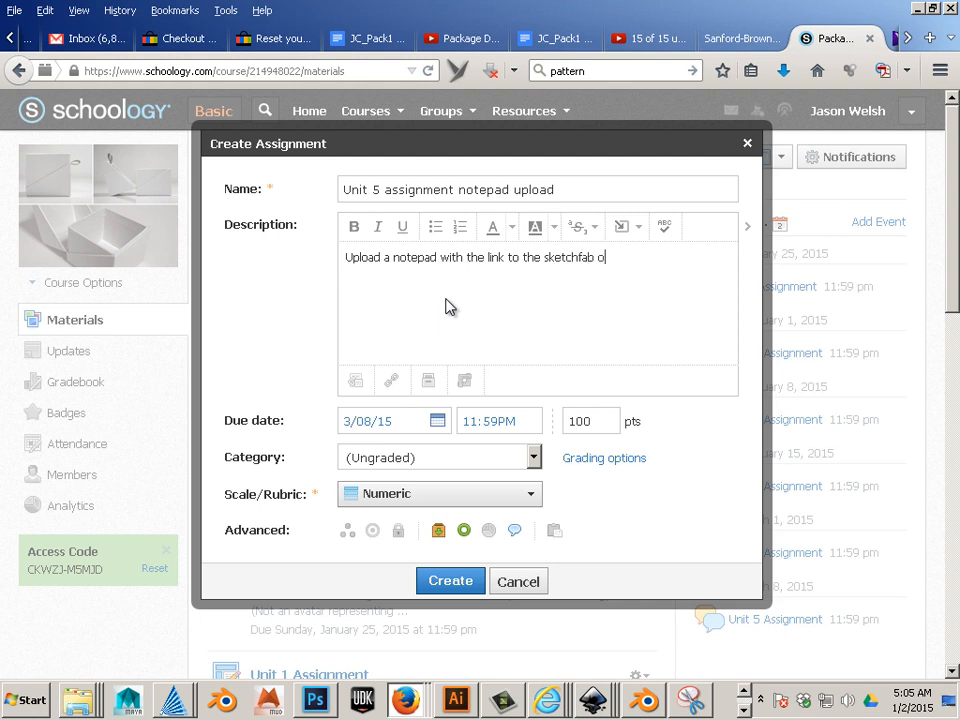
type("nline")
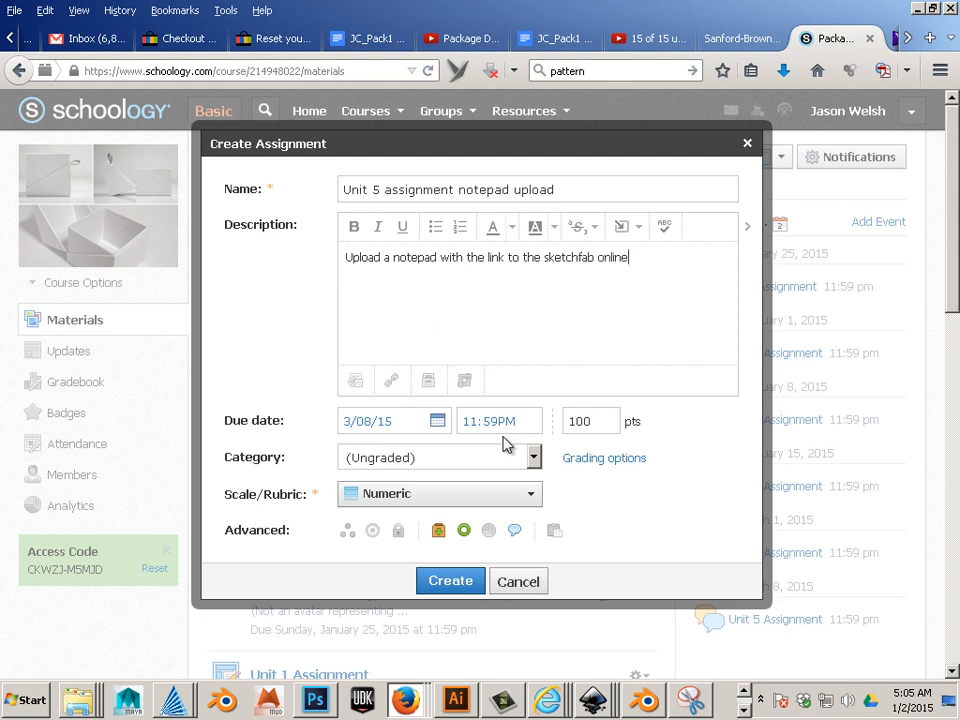
left_click(450, 581)
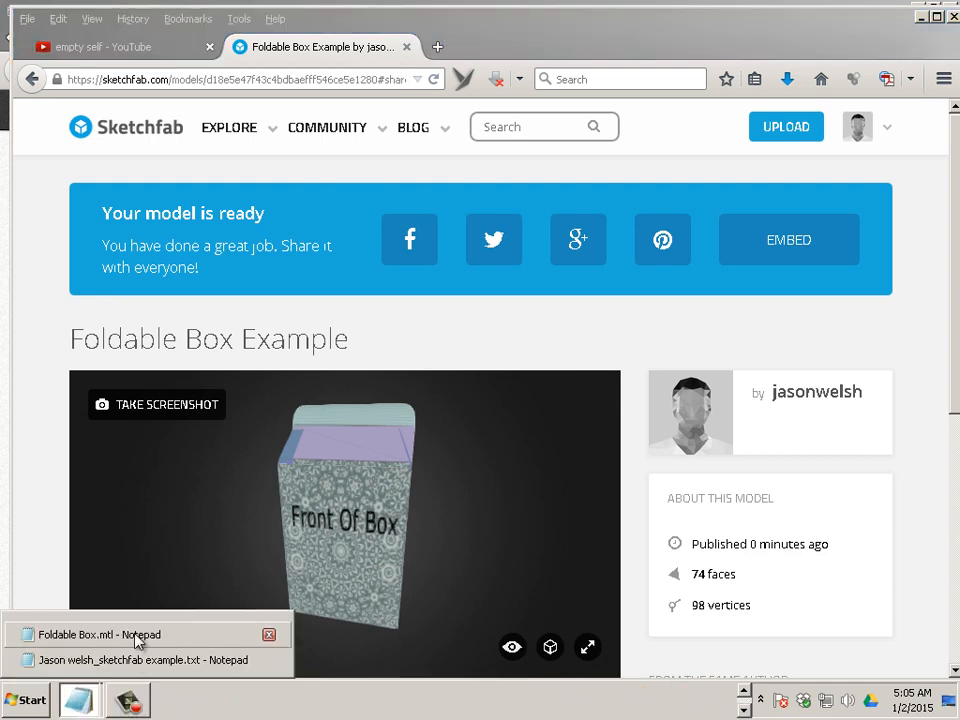
left_click(150, 662)
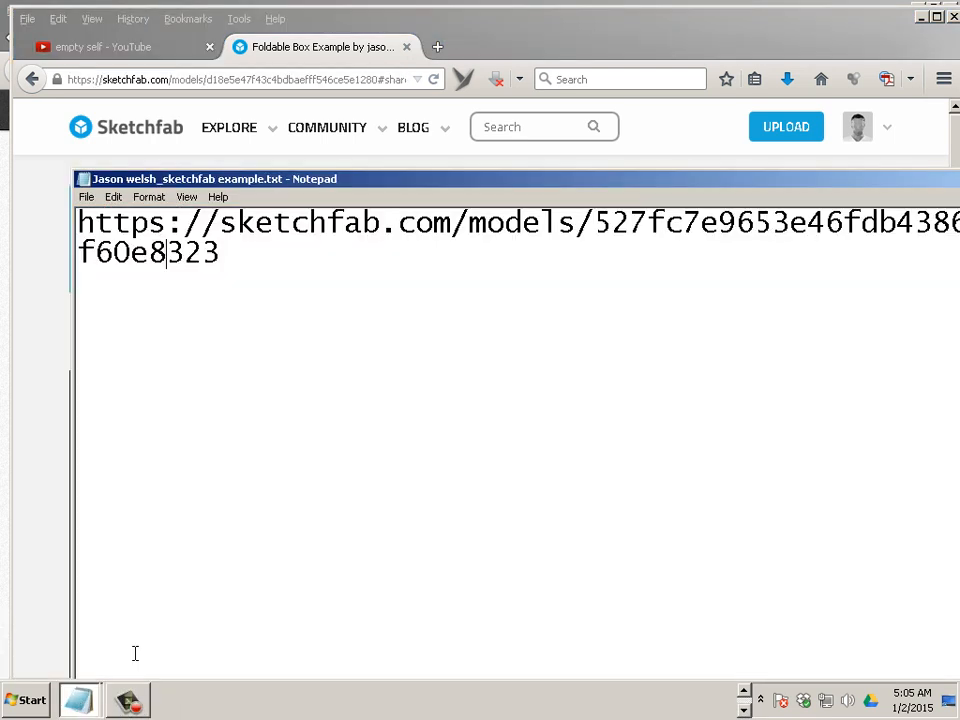
key("ctrl+a")
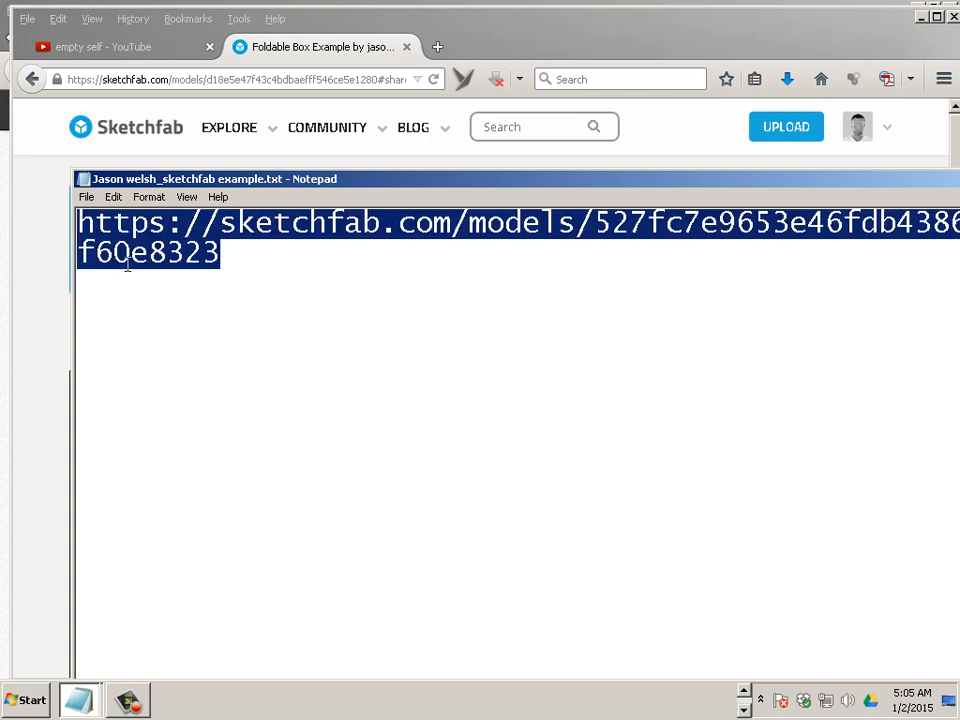
type("https://sketchfab.com/models/d18e5e47f43c4bdbaefff546ce5e1280#share")
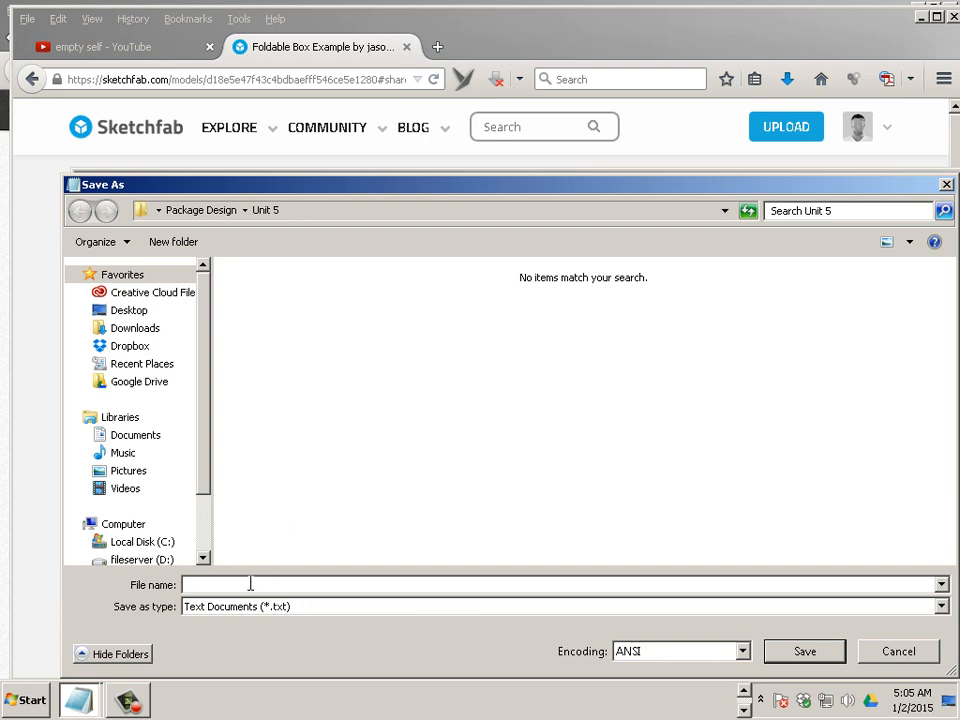
type("jason.welsh_sketch")
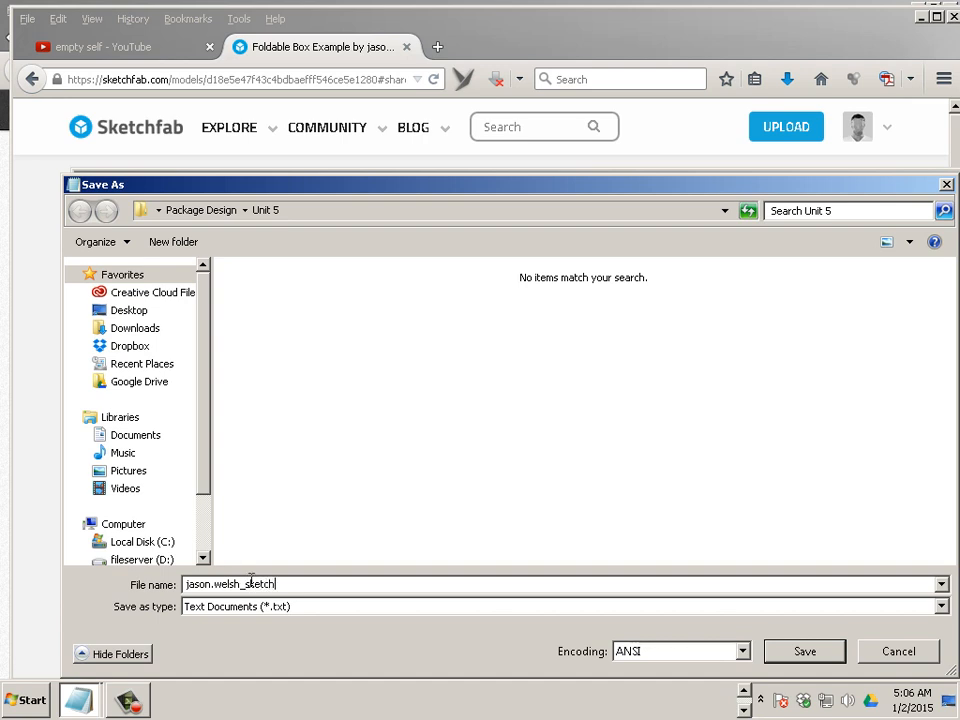
type("fab")
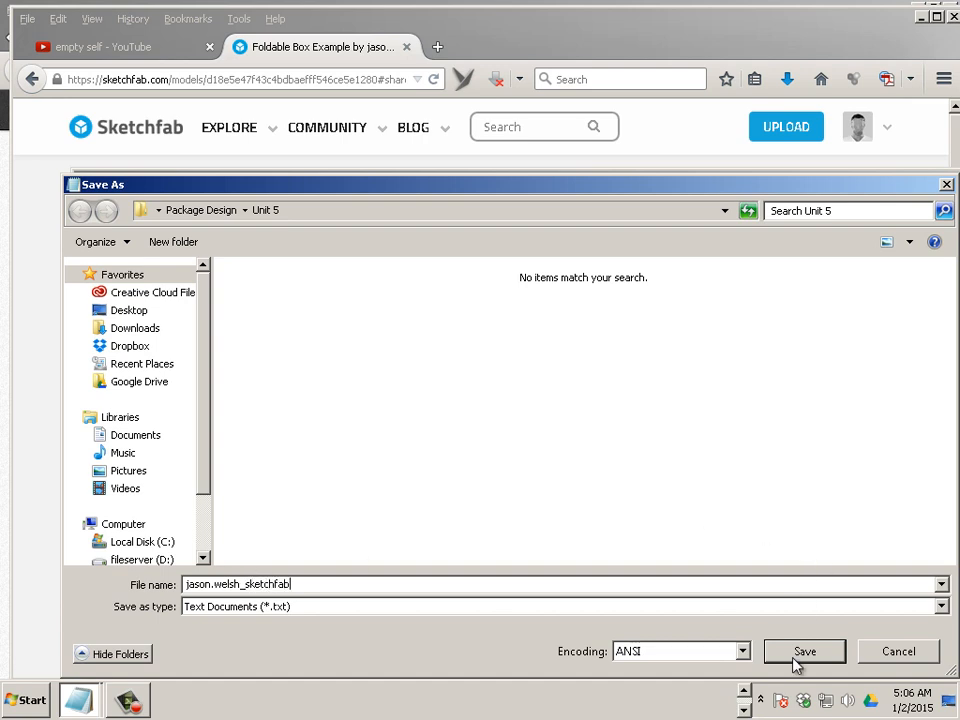
left_click(807, 651)
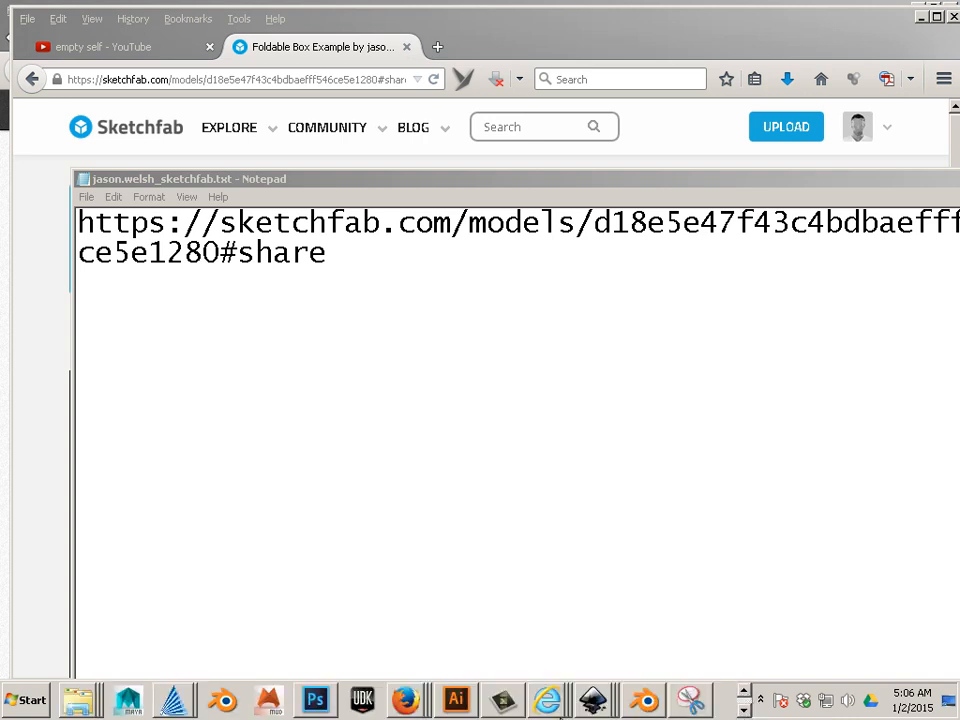
left_click(400, 695)
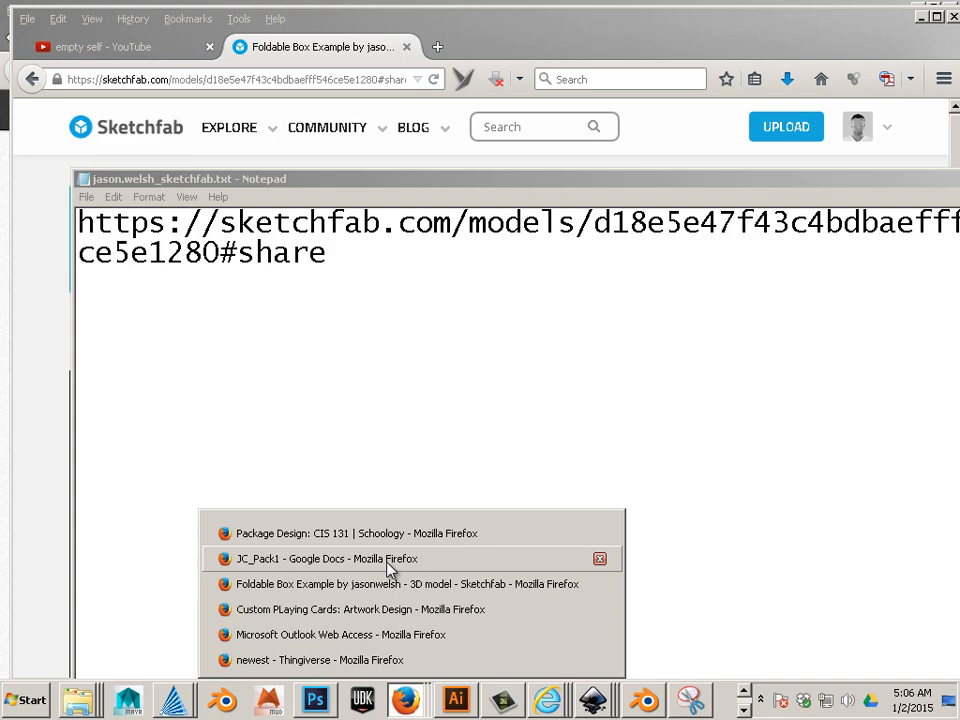
mouse_move(388, 568)
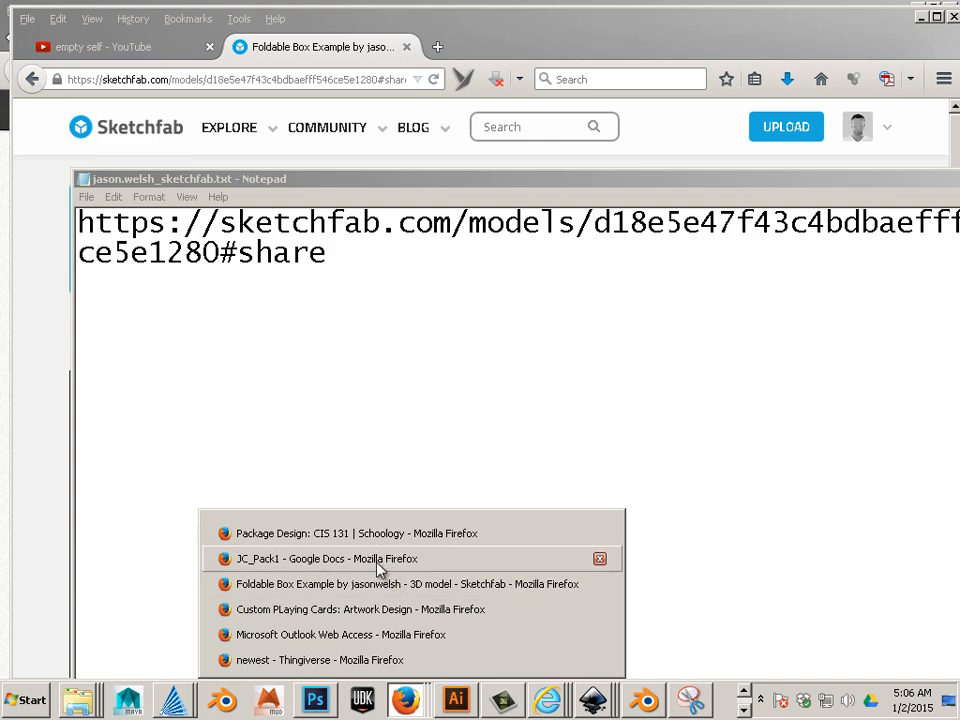
left_click(320, 558)
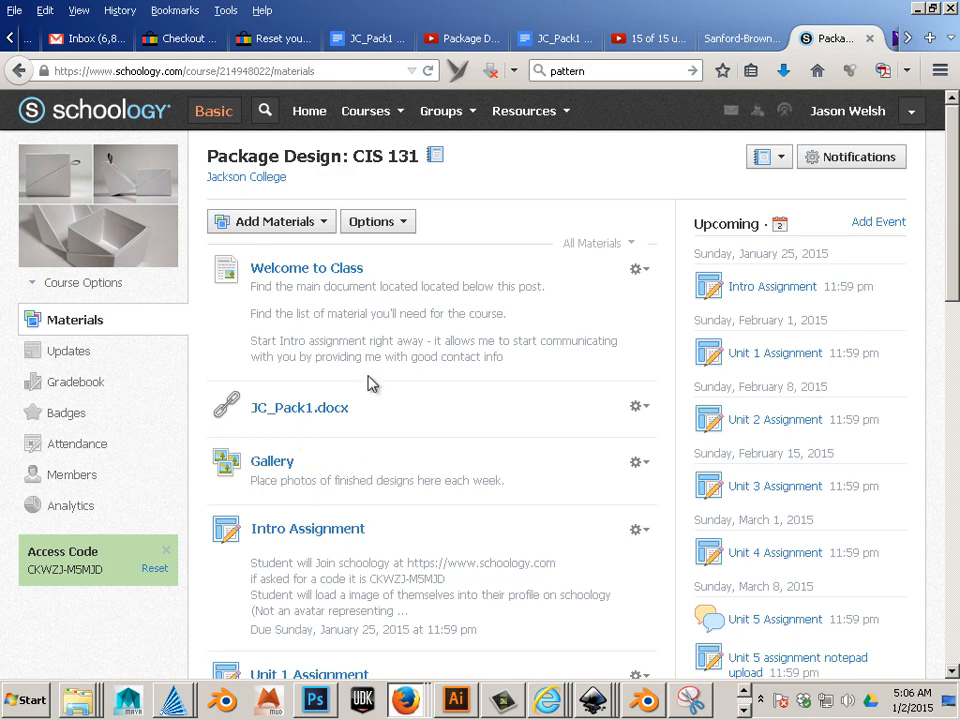
scroll("down", 3)
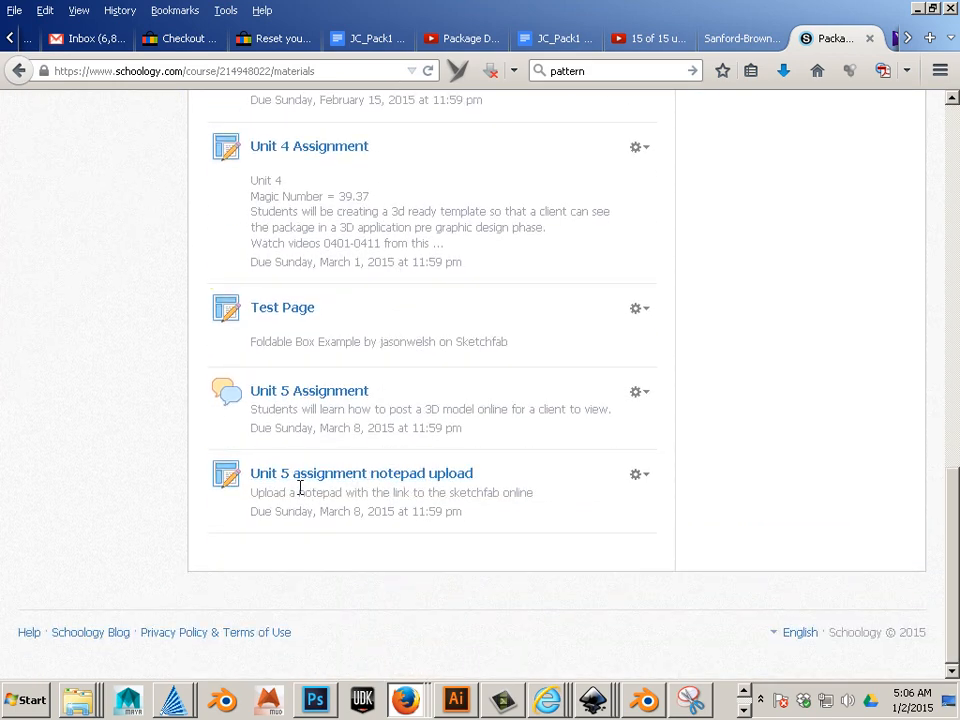
mouse_move(357, 482)
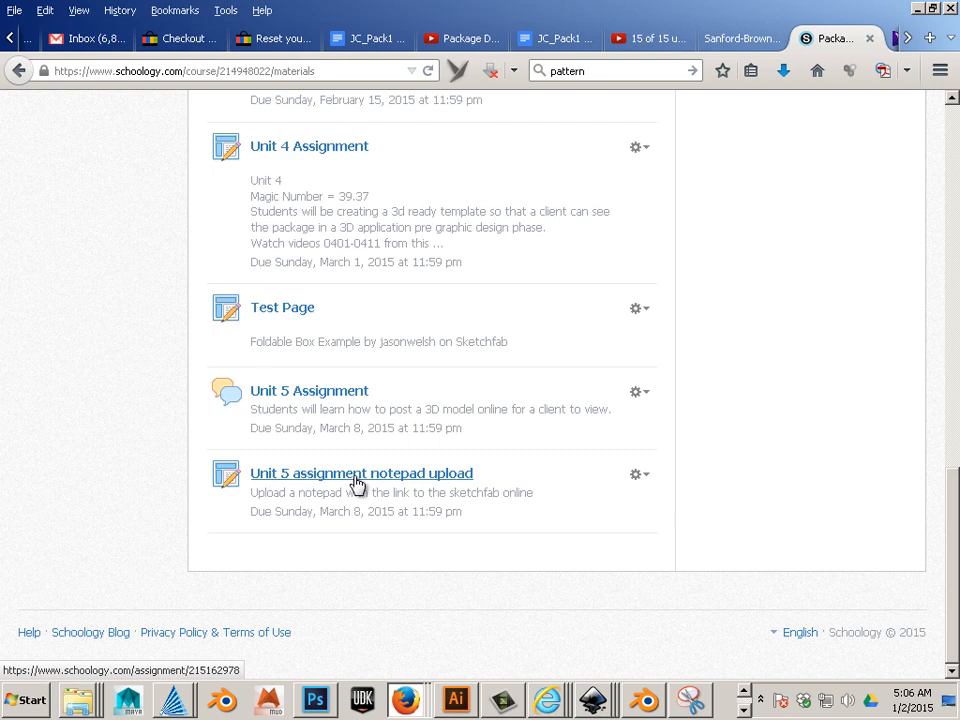
mouse_move(568, 491)
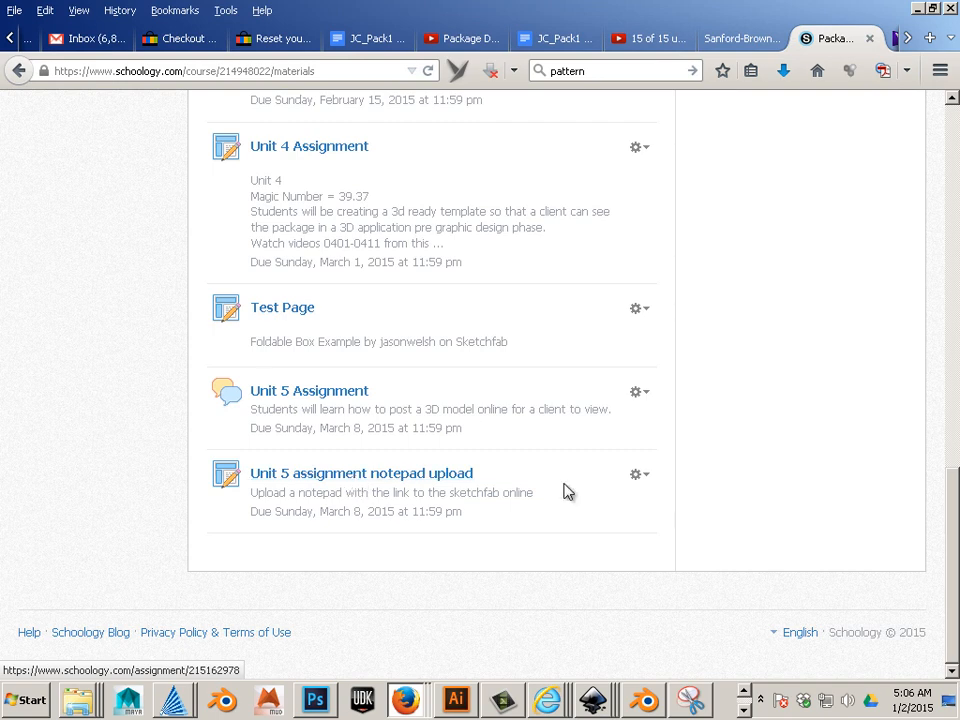